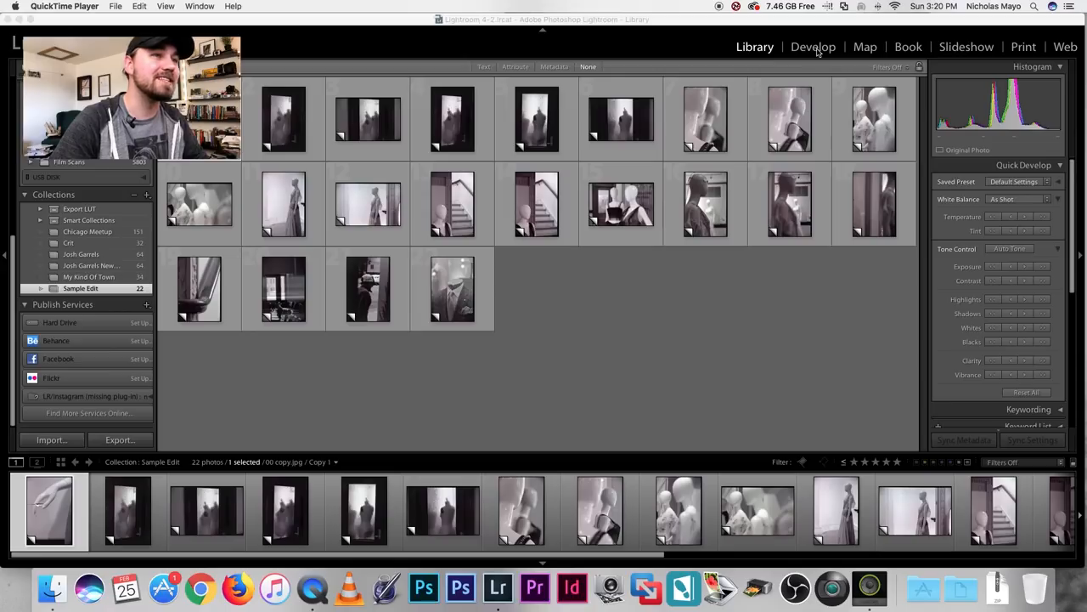
Step: Enter Develop, browse the mannequin head and two-mannequin frames, then return to the hand frame
{"action": "left_click", "coordinate": [812, 47]}
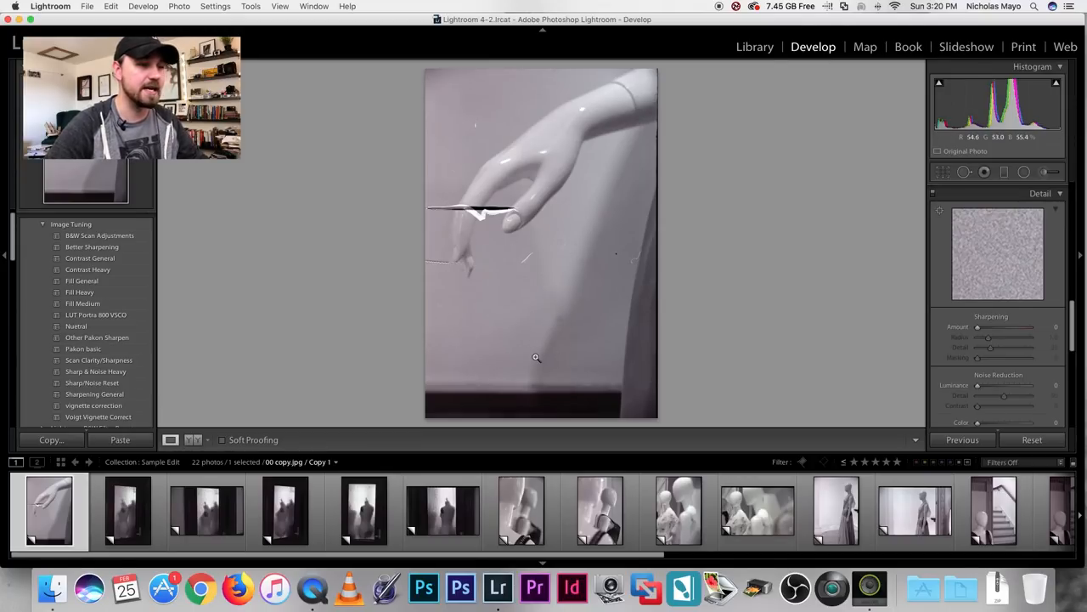
{"action": "left_click", "coordinate": [599, 512]}
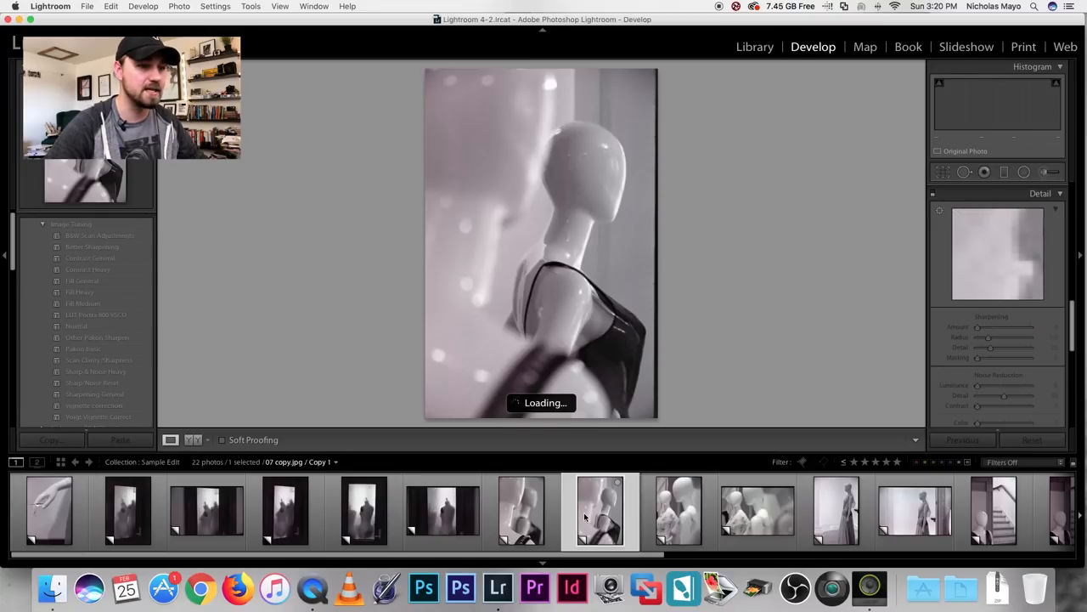
{"action": "left_click", "coordinate": [758, 509]}
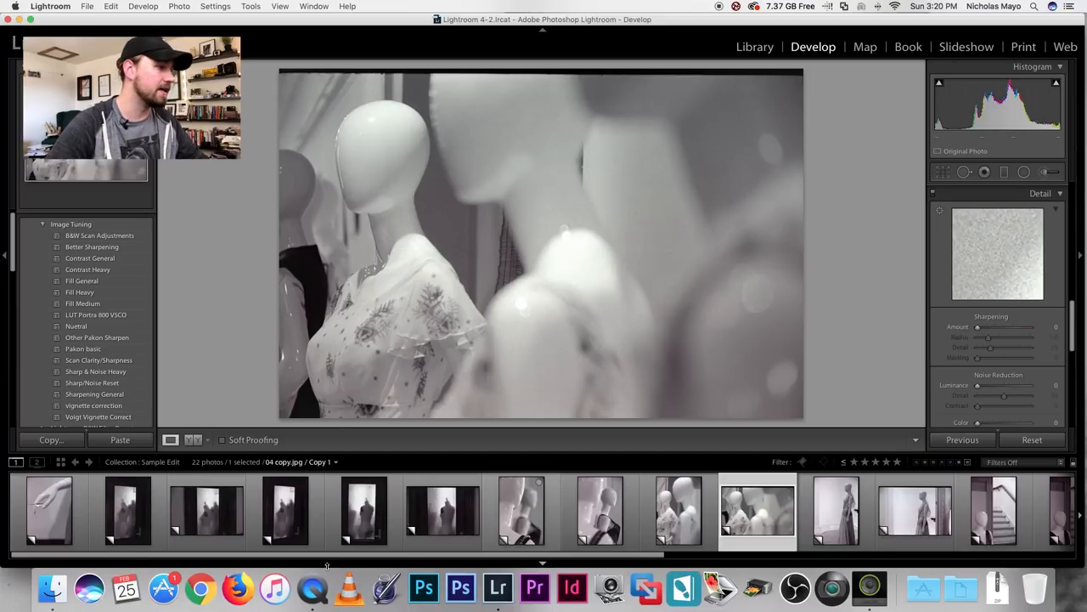
{"action": "left_click", "coordinate": [44, 510]}
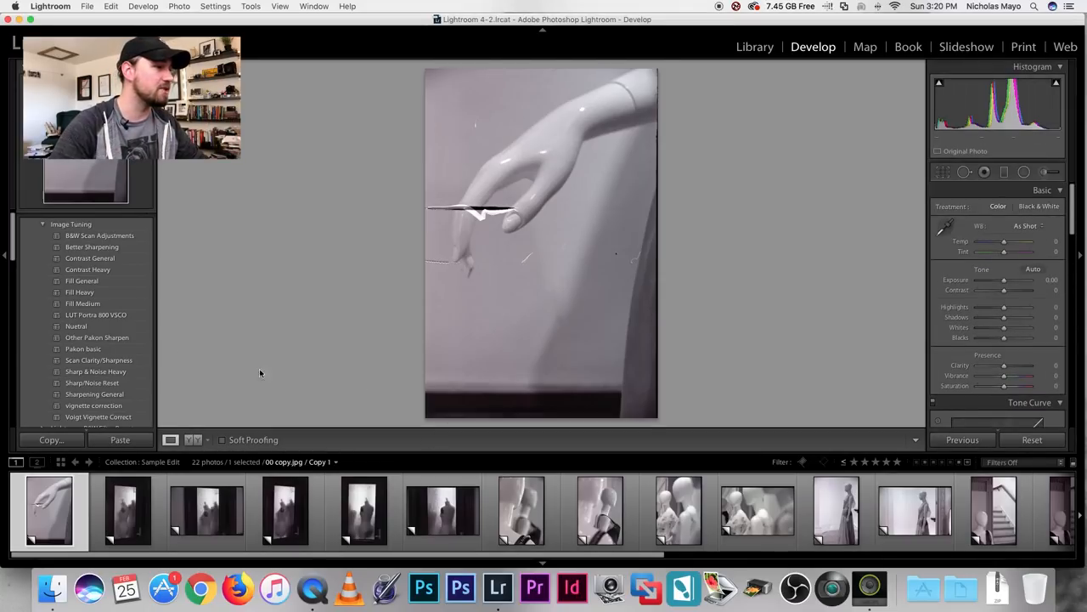
Step: Apply the basic scan preset to the hand frame, making it black and white at +70 contrast
{"action": "left_click", "coordinate": [83, 348]}
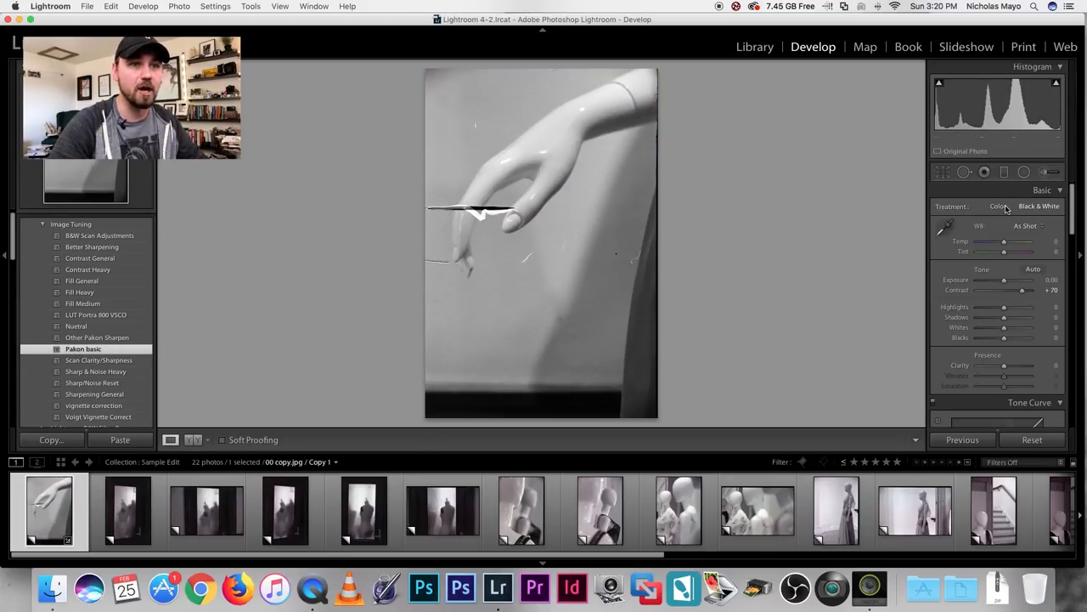
{"action": "scroll", "scroll_direction": "down", "scroll_amount": 3}
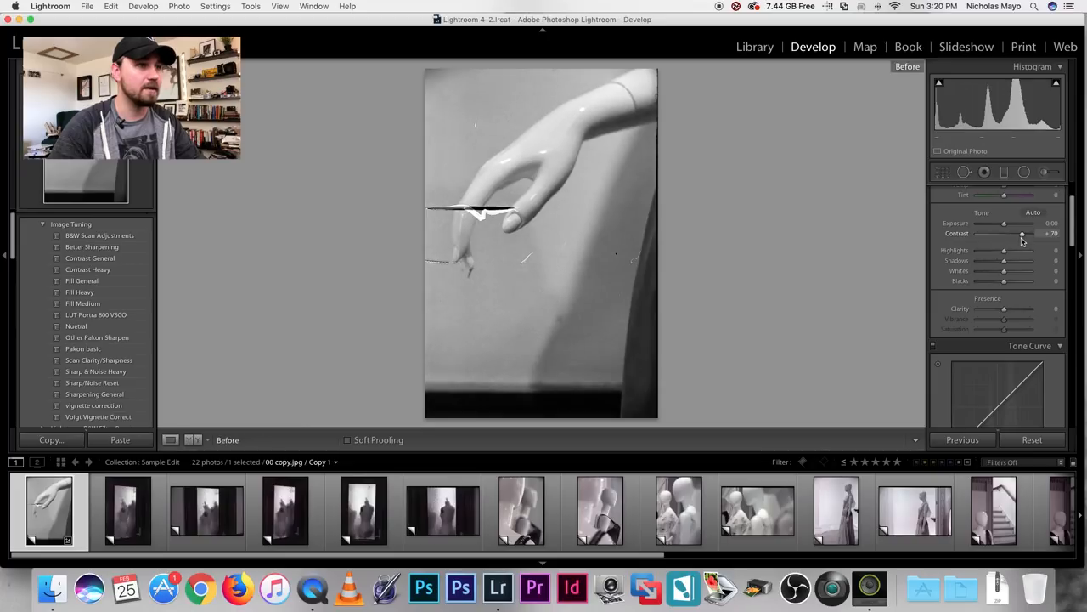
{"action": "mouse_move", "coordinate": [904, 282]}
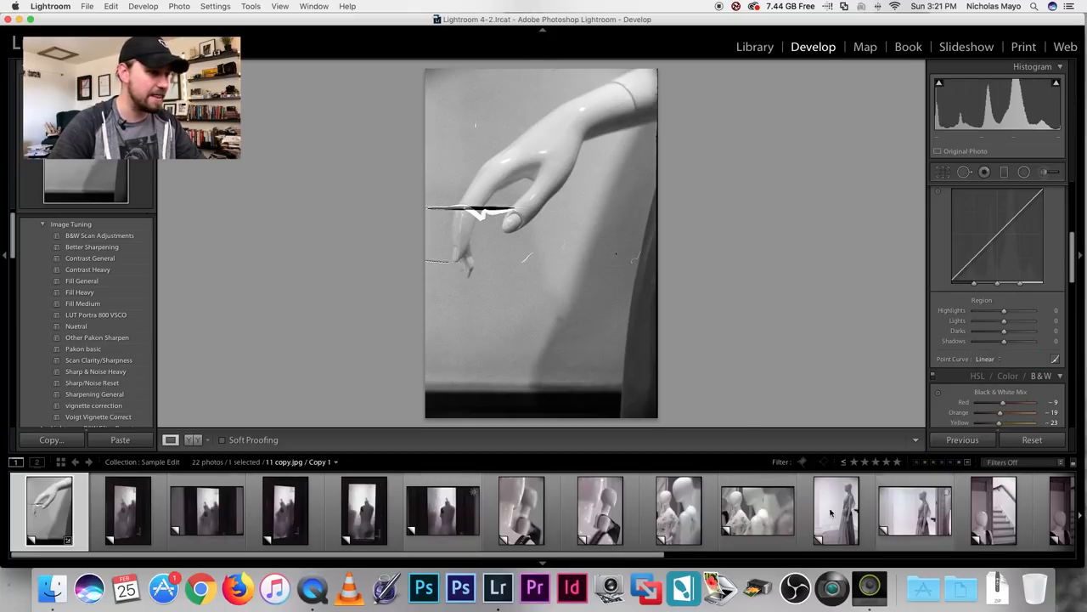
Step: Browse other frames of the roll, including the mannequin head, then return to the hand frame
{"action": "left_click", "coordinate": [520, 513]}
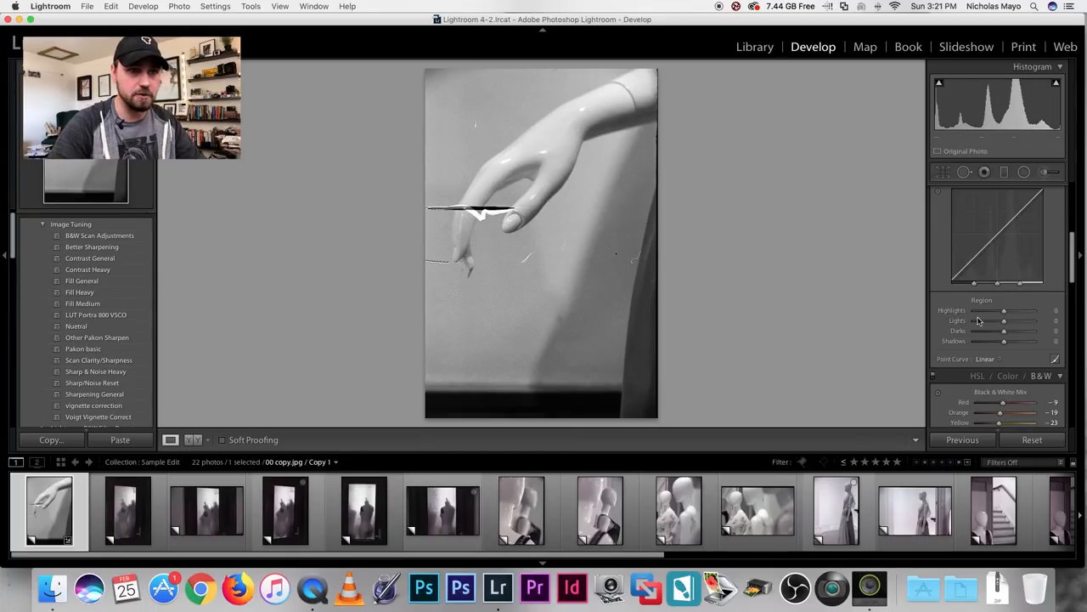
{"action": "left_click", "coordinate": [520, 513]}
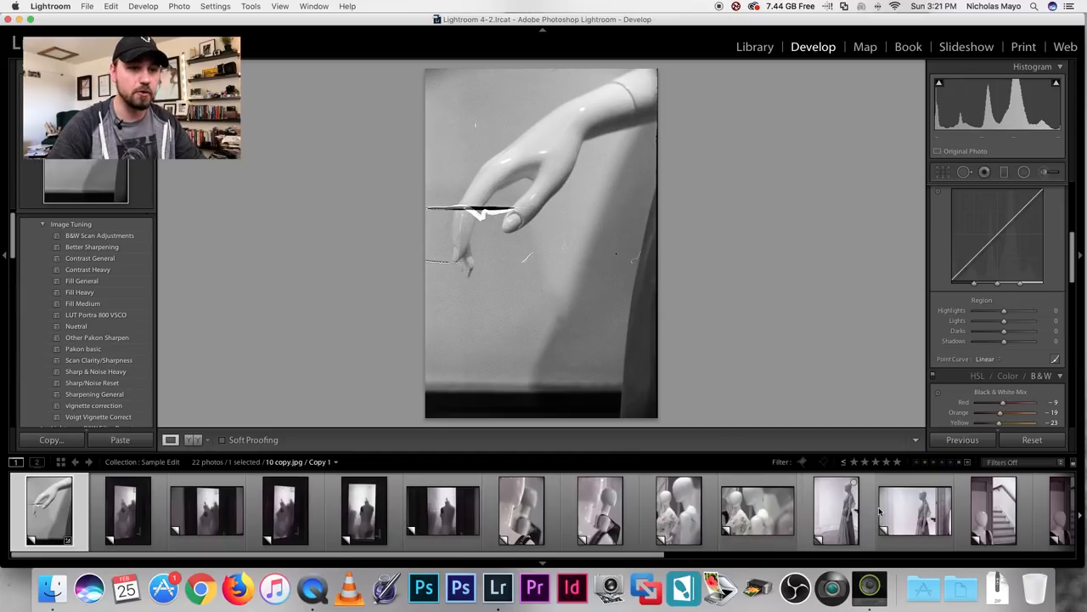
{"action": "left_click", "coordinate": [520, 513]}
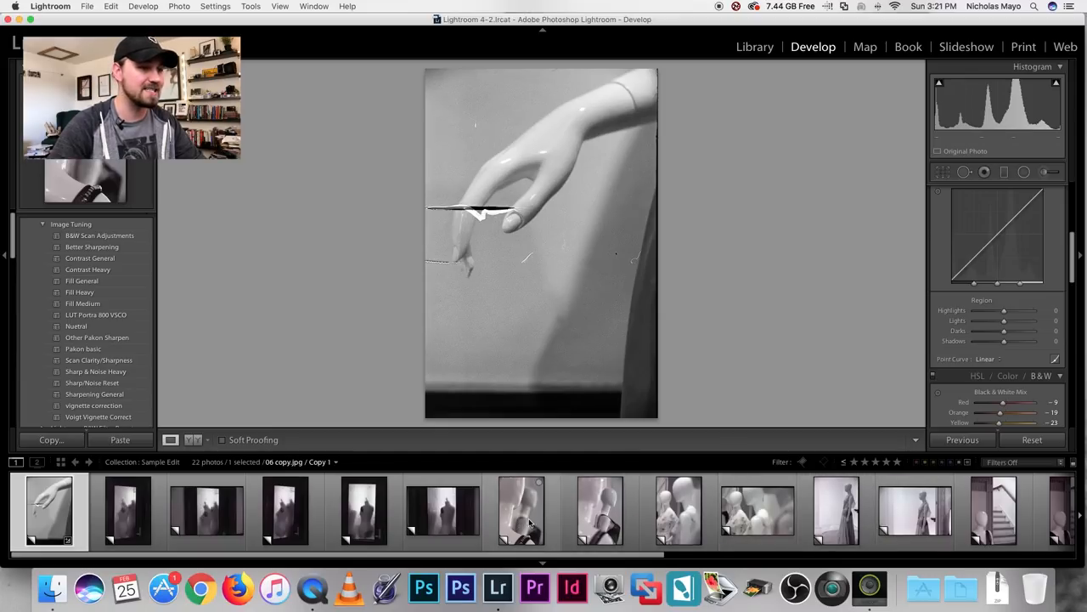
{"action": "left_click", "coordinate": [598, 511]}
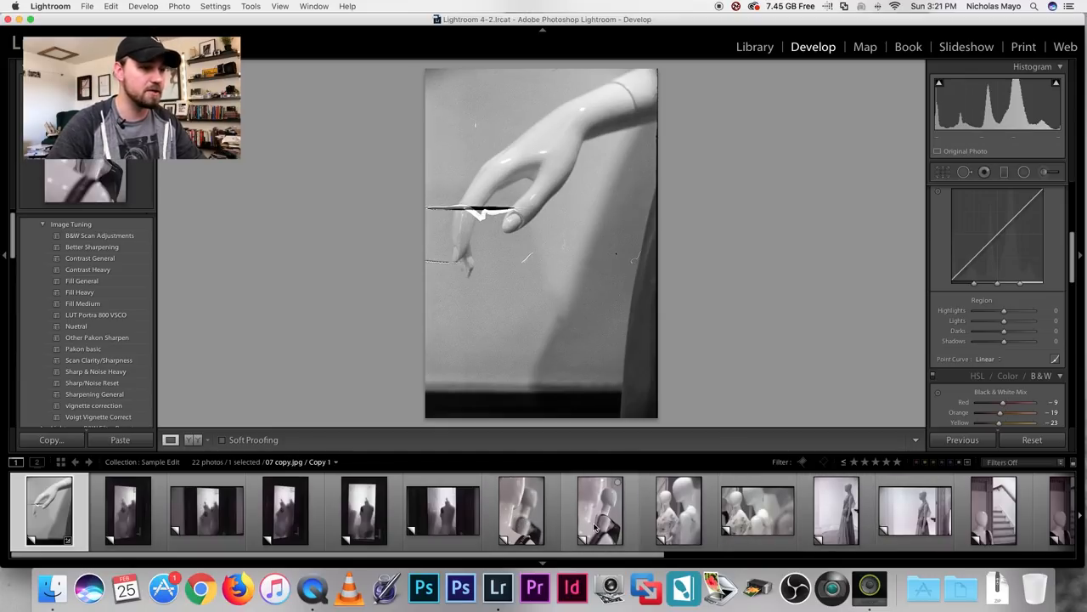
{"action": "left_click", "coordinate": [599, 511]}
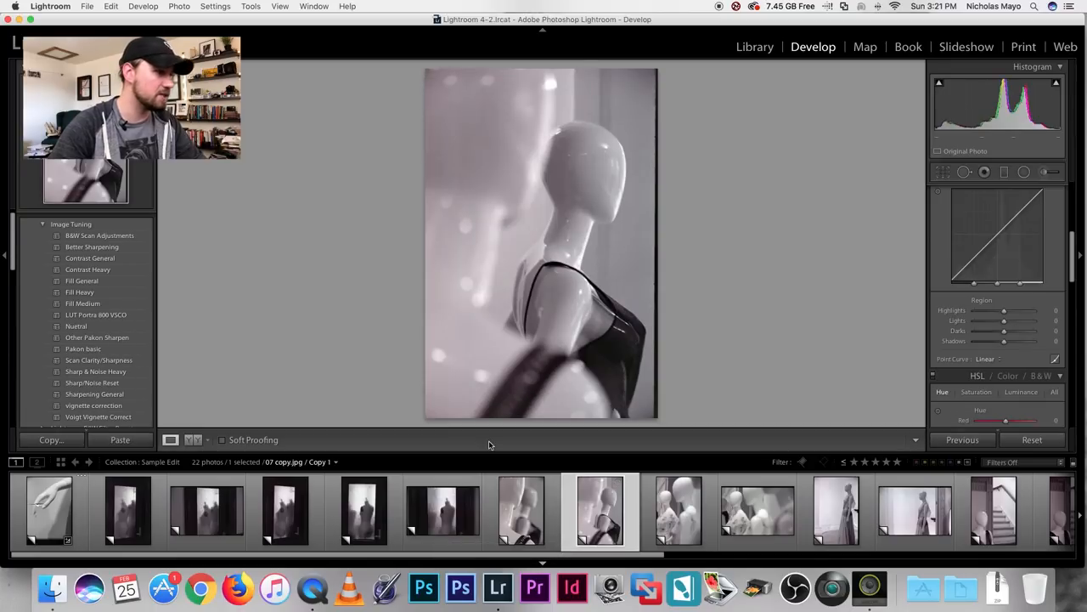
{"action": "left_click", "coordinate": [48, 513]}
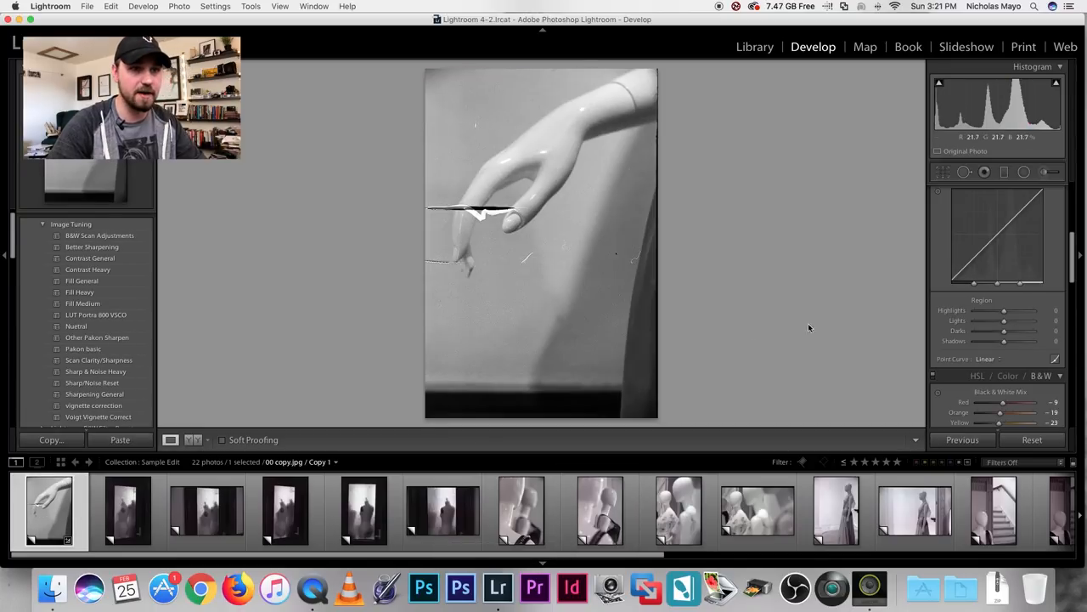
Step: Set the hand frame's Point Curve to Strong Contrast via Medium Contrast
{"action": "left_click", "coordinate": [992, 359]}
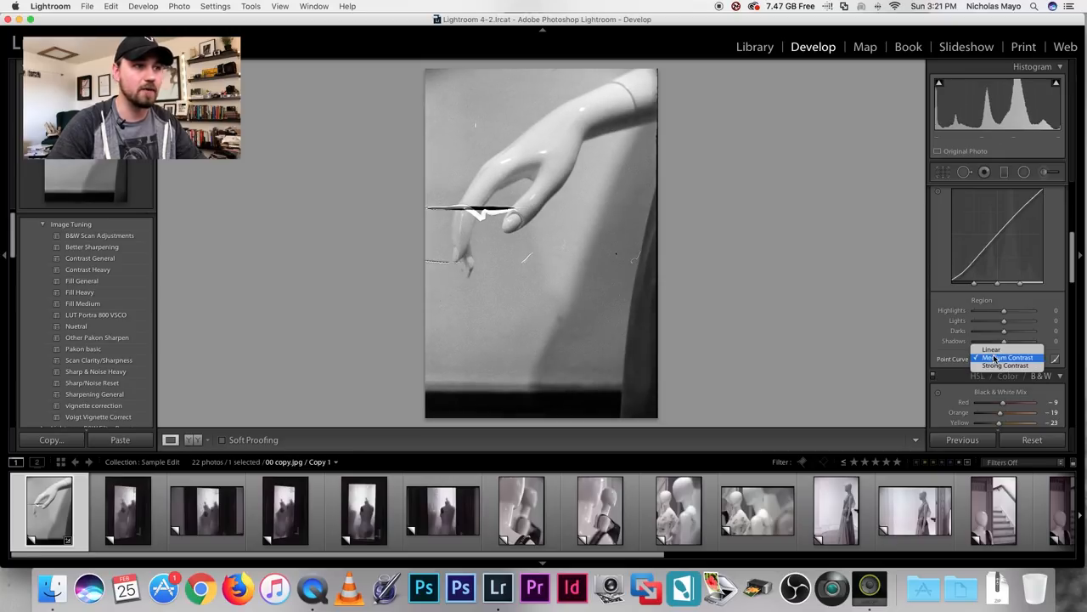
{"action": "left_click", "coordinate": [992, 348]}
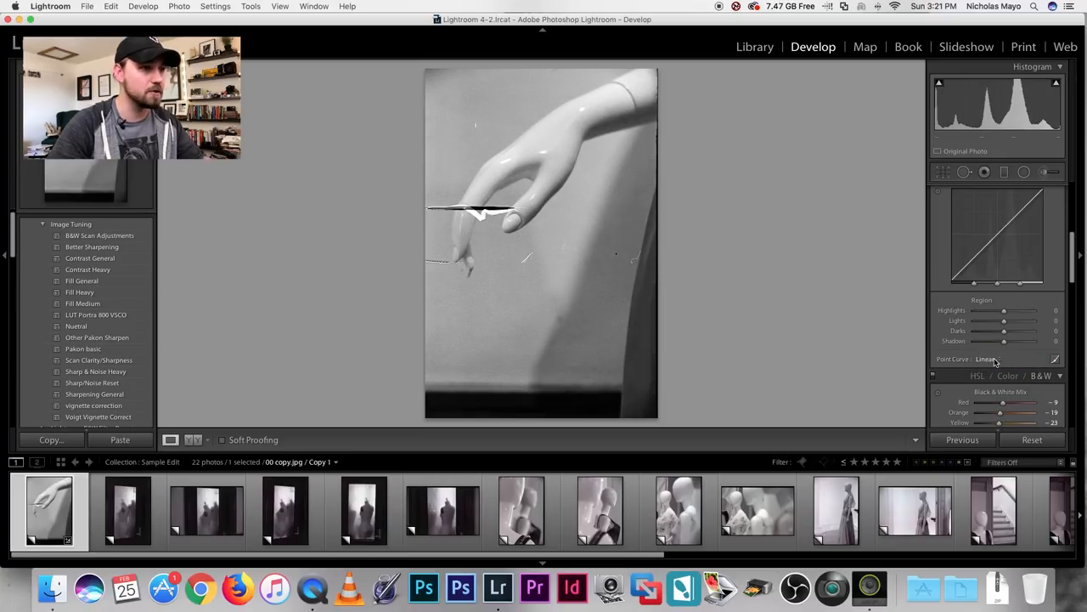
{"action": "left_click", "coordinate": [992, 359]}
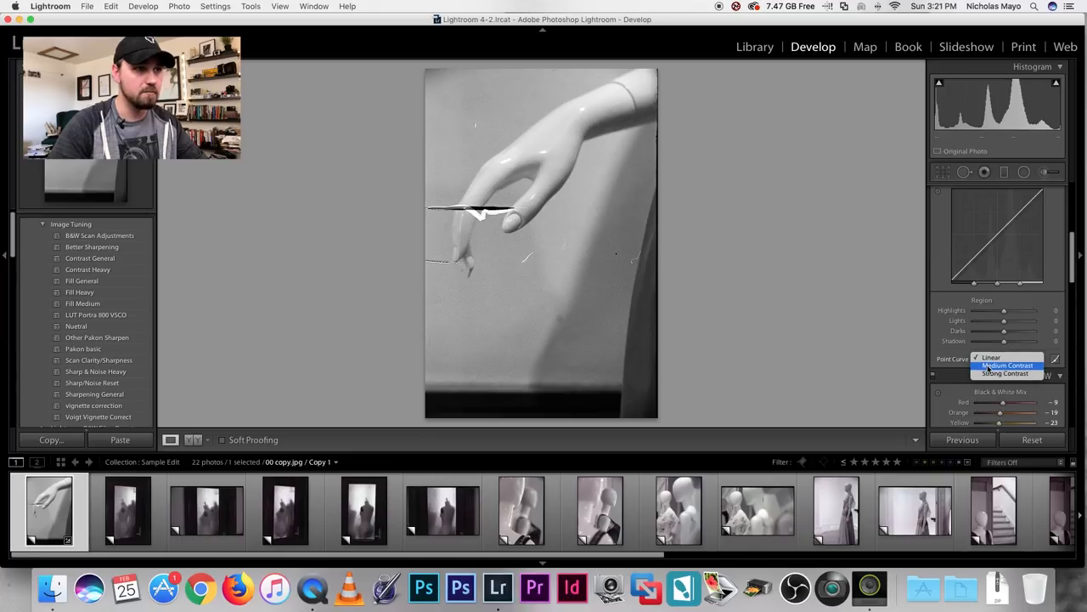
{"action": "left_click", "coordinate": [1002, 364]}
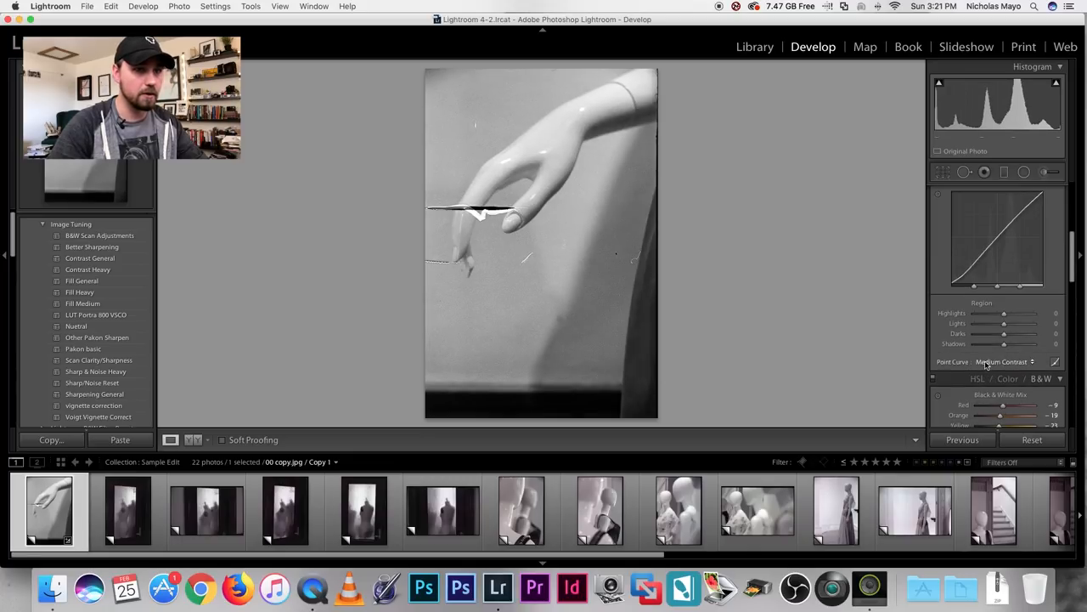
{"action": "left_click", "coordinate": [1003, 362]}
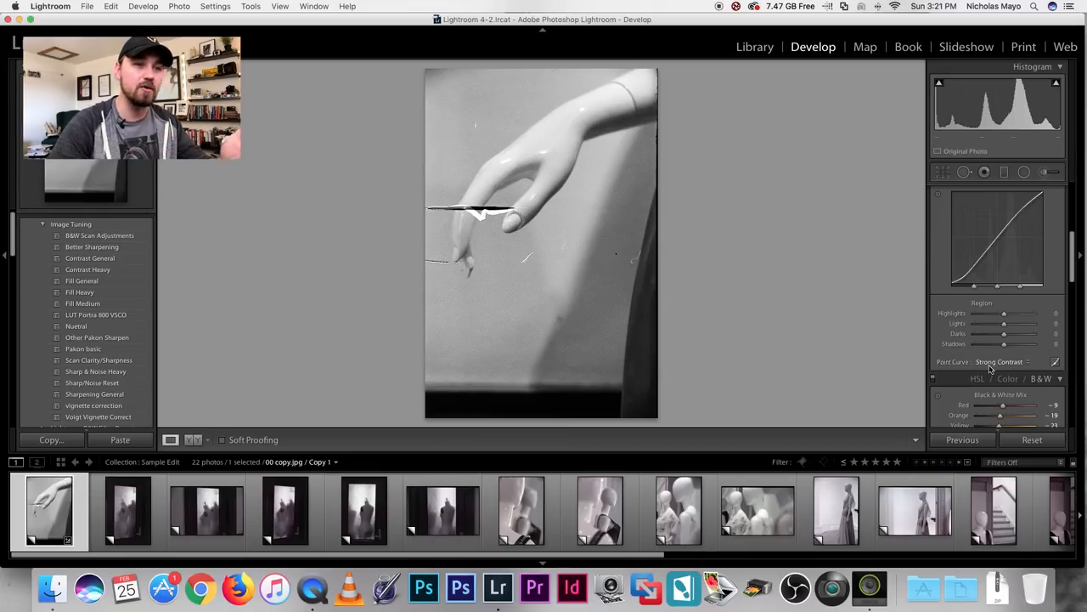
{"action": "left_click", "coordinate": [999, 360]}
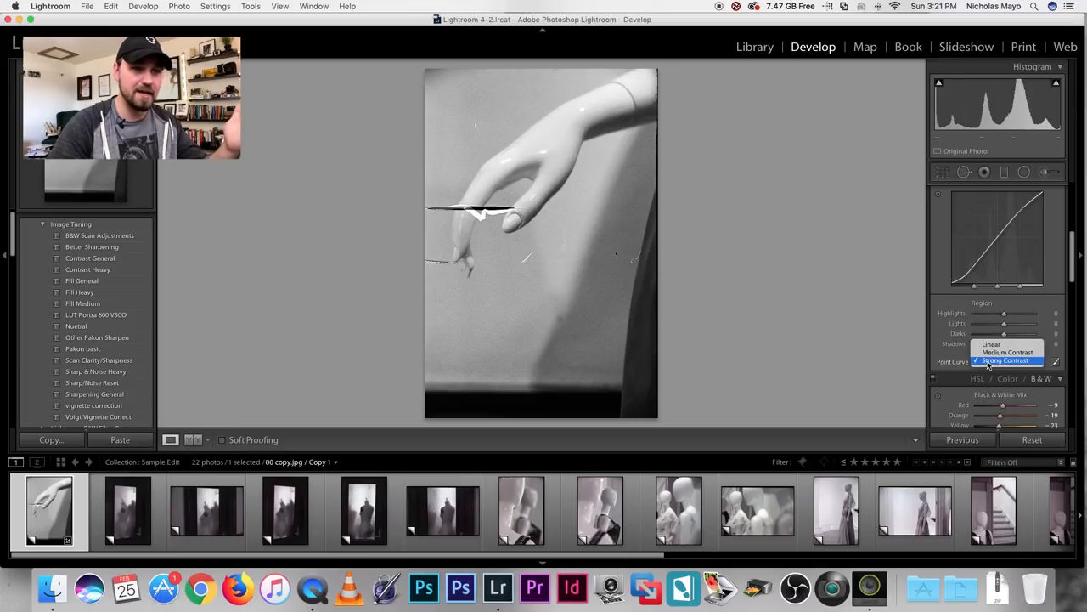
{"action": "left_click", "coordinate": [1006, 360]}
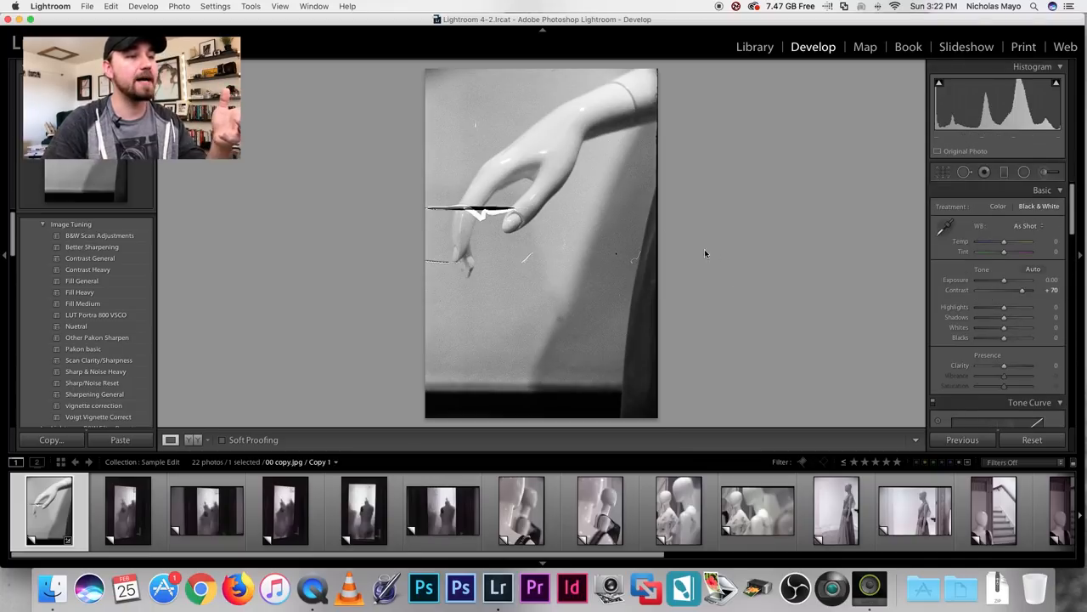
{"action": "left_click", "coordinate": [939, 172]}
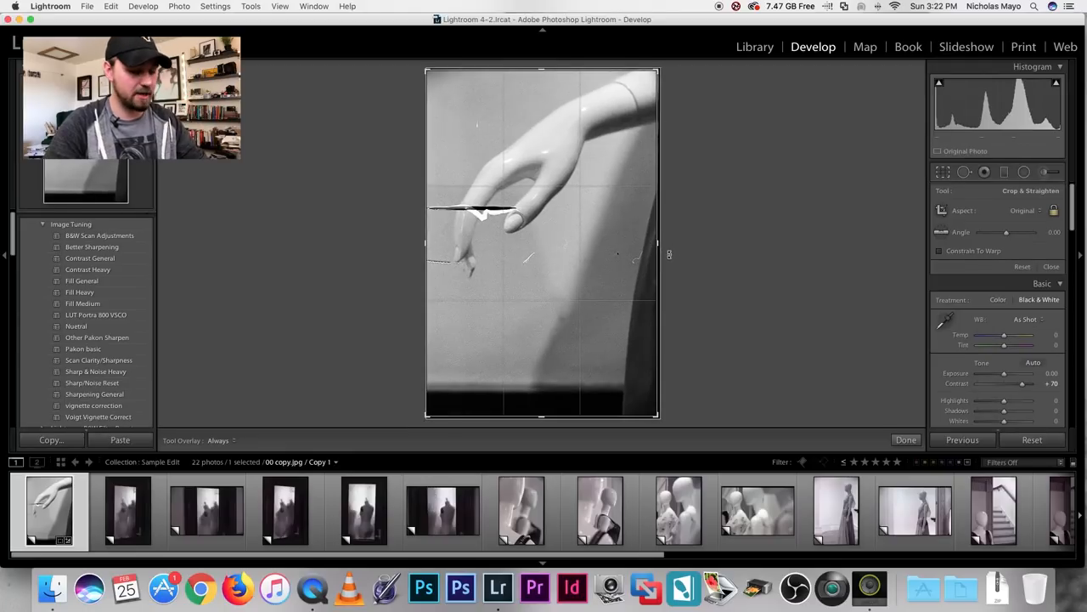
{"action": "left_click", "coordinate": [906, 439]}
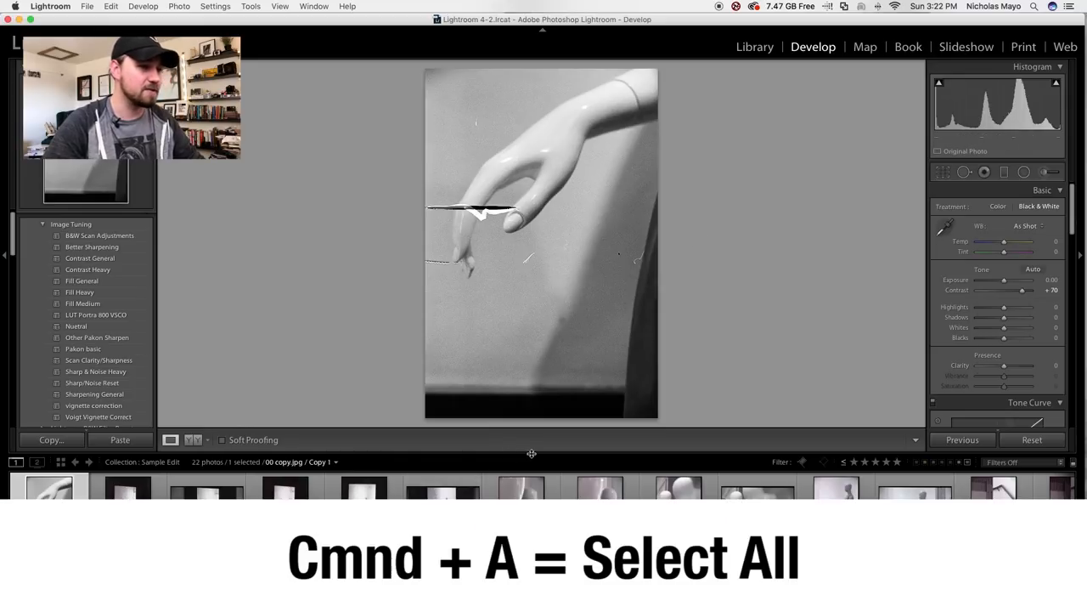
Step: Synchronize the hand frame's settings to all 22 frames of the roll, then deselect them
{"action": "key", "text": "cmd+a"}
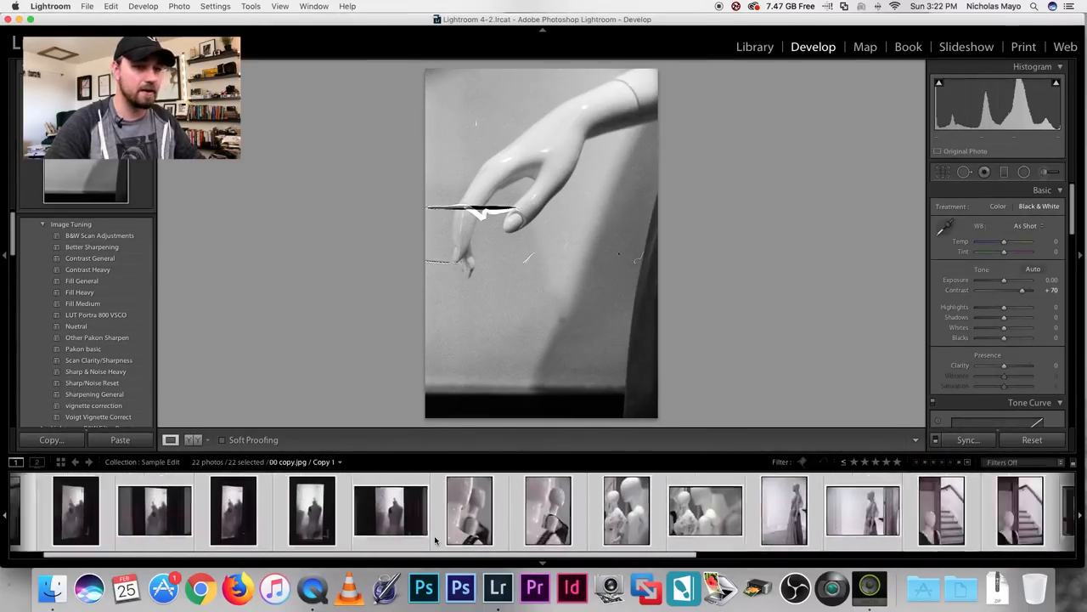
{"action": "left_click", "coordinate": [968, 439]}
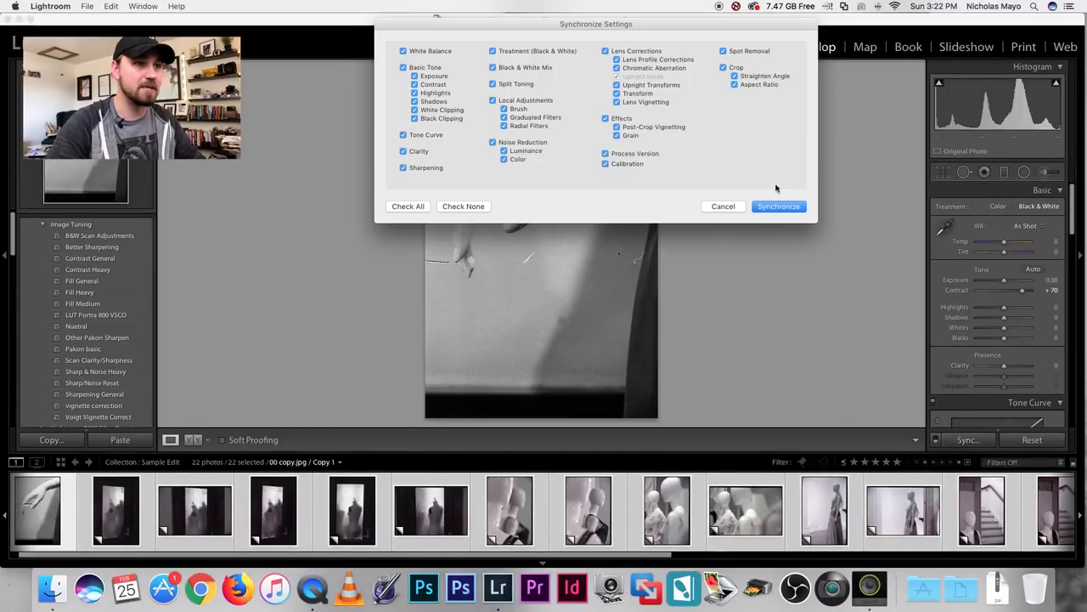
{"action": "left_click", "coordinate": [778, 205]}
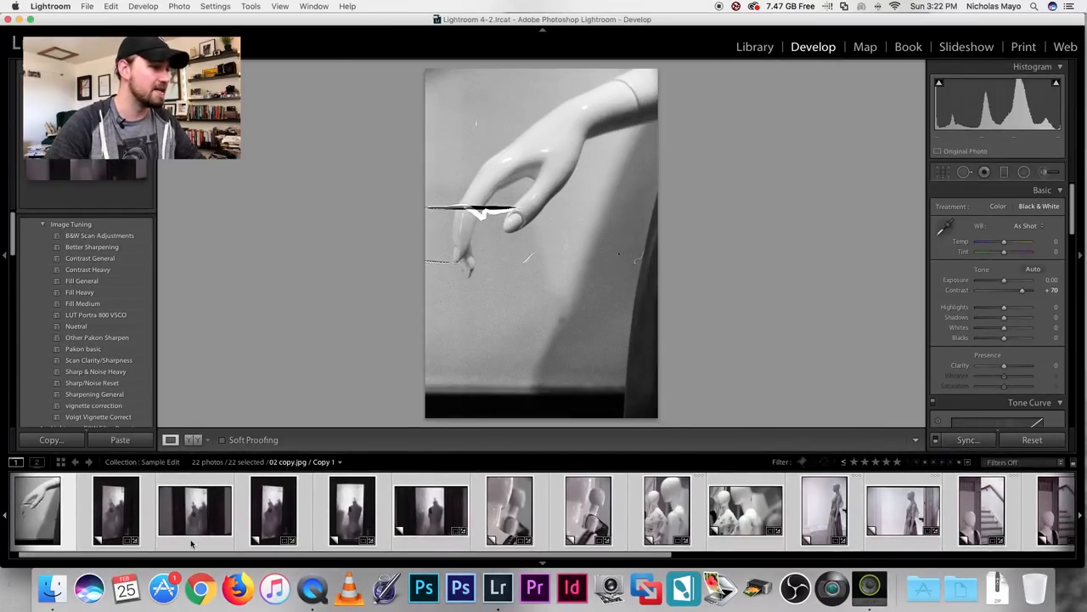
{"action": "left_click", "coordinate": [274, 509]}
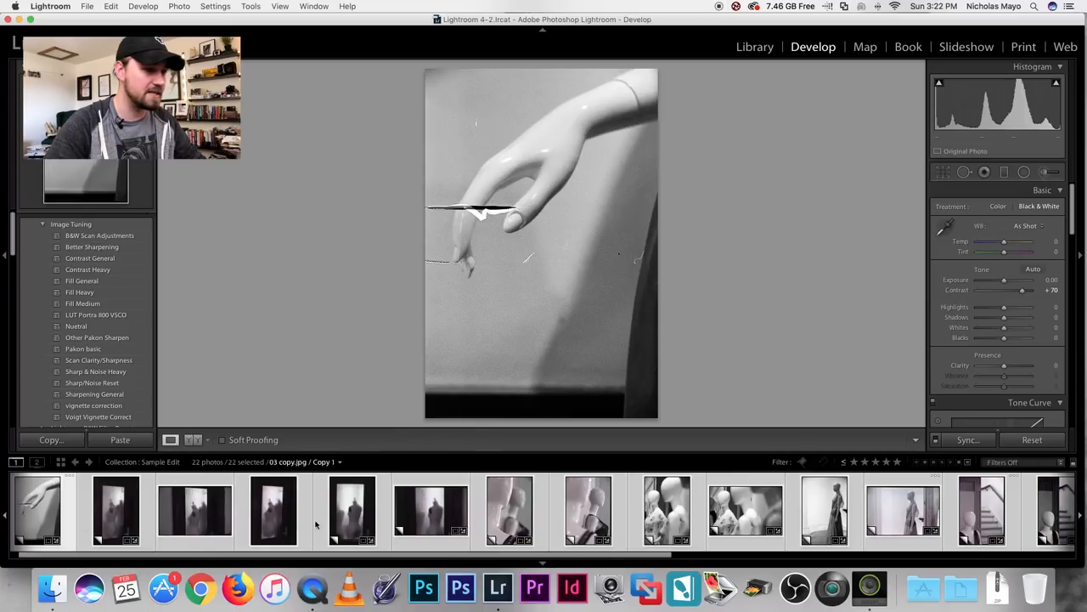
{"action": "left_click", "coordinate": [588, 511]}
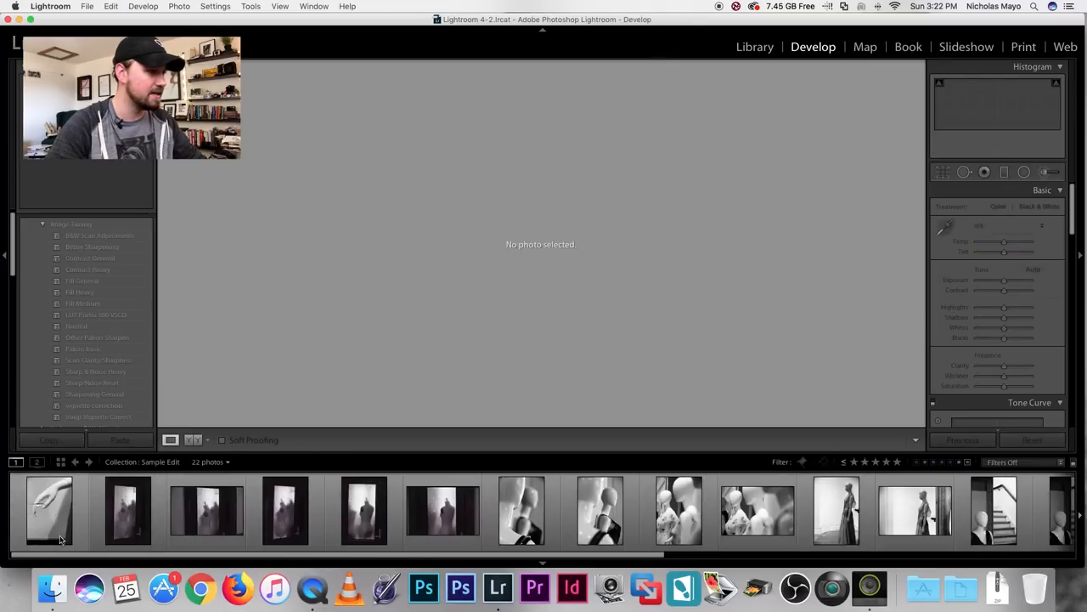
Step: Reselect the hand frame and nudge its Tint value up slightly
{"action": "left_click", "coordinate": [50, 510]}
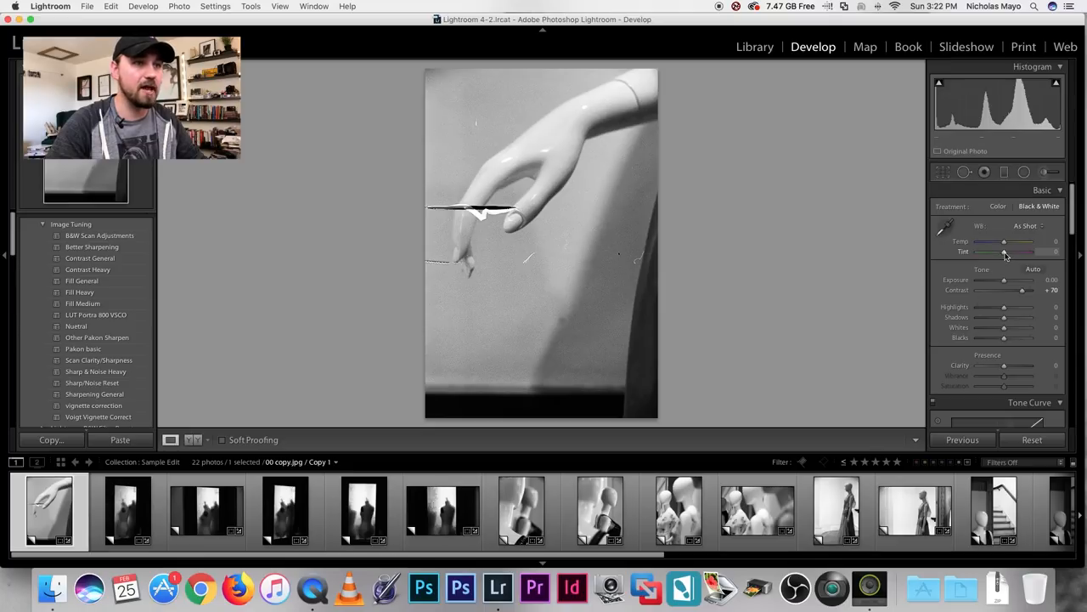
{"action": "left_click_drag", "start_coordinate": [994, 251], "coordinate": [1023, 252]}
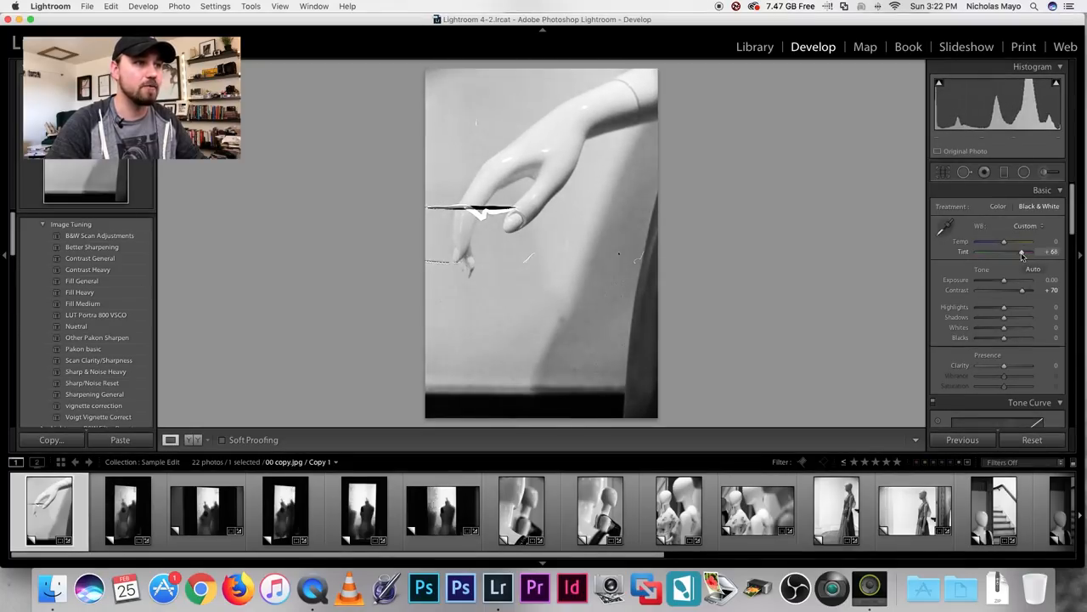
{"action": "left_click_drag", "start_coordinate": [1021, 251], "coordinate": [1025, 252]}
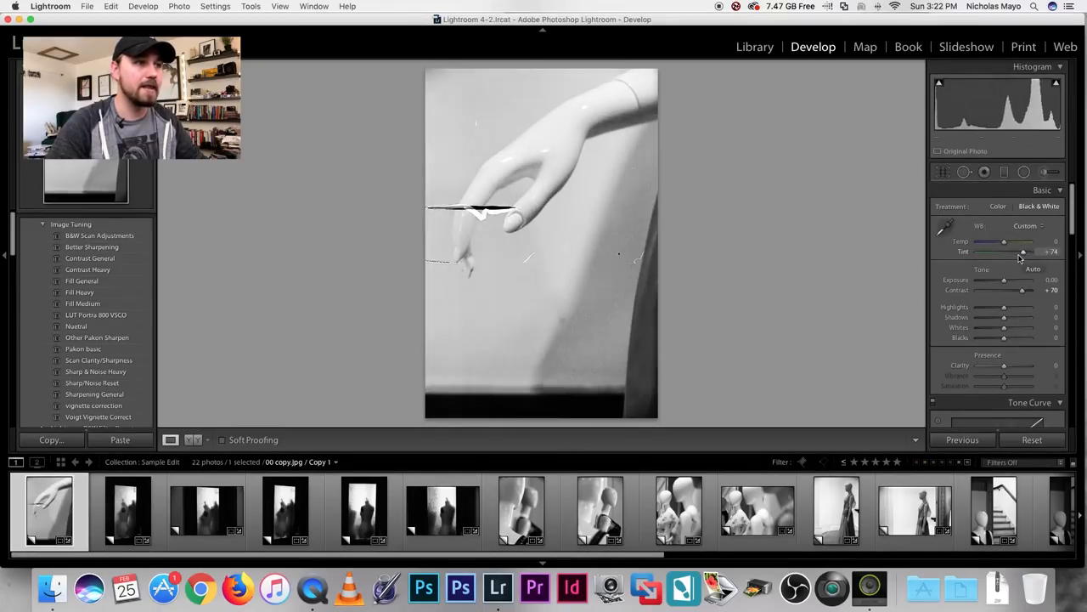
{"action": "left_click_drag", "start_coordinate": [1022, 251], "coordinate": [1019, 251]}
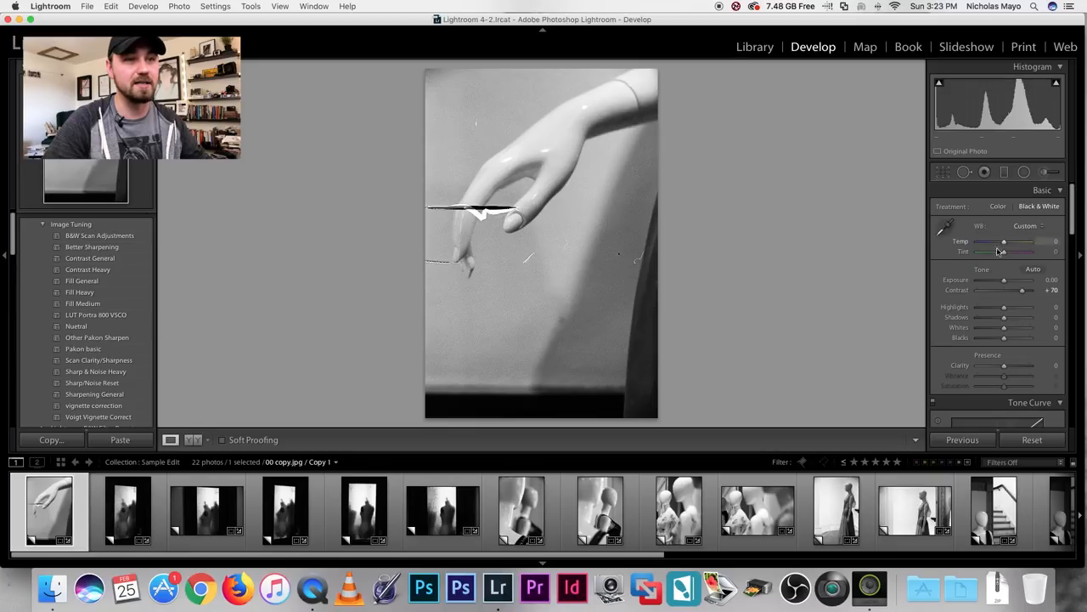
{"action": "mouse_move", "coordinate": [693, 398]}
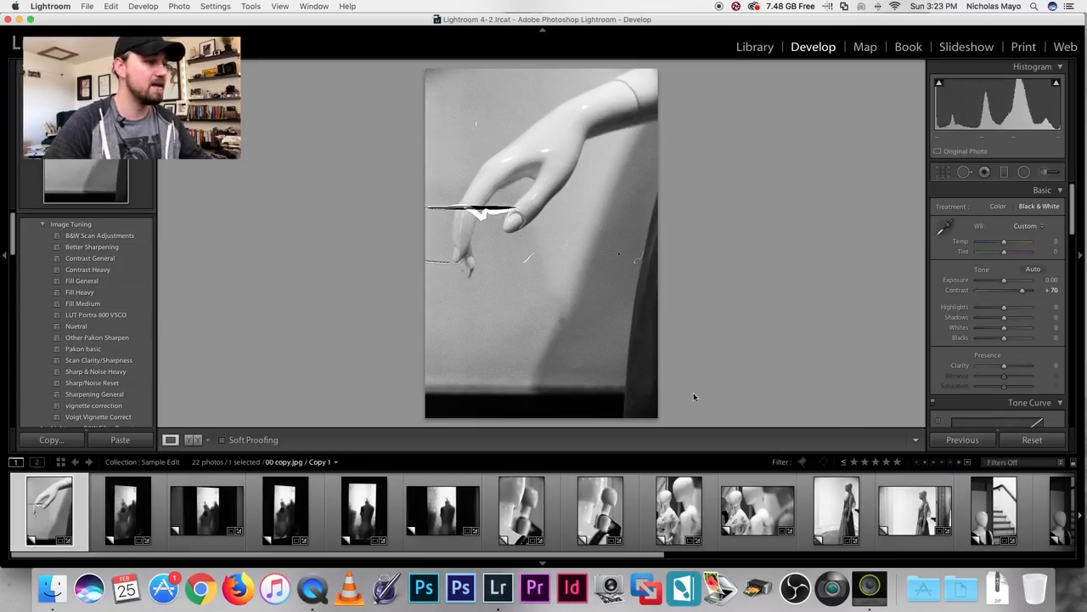
Step: Open the mannequin heads frame, check its crop, then return to the hand frame
{"action": "left_click", "coordinate": [127, 512]}
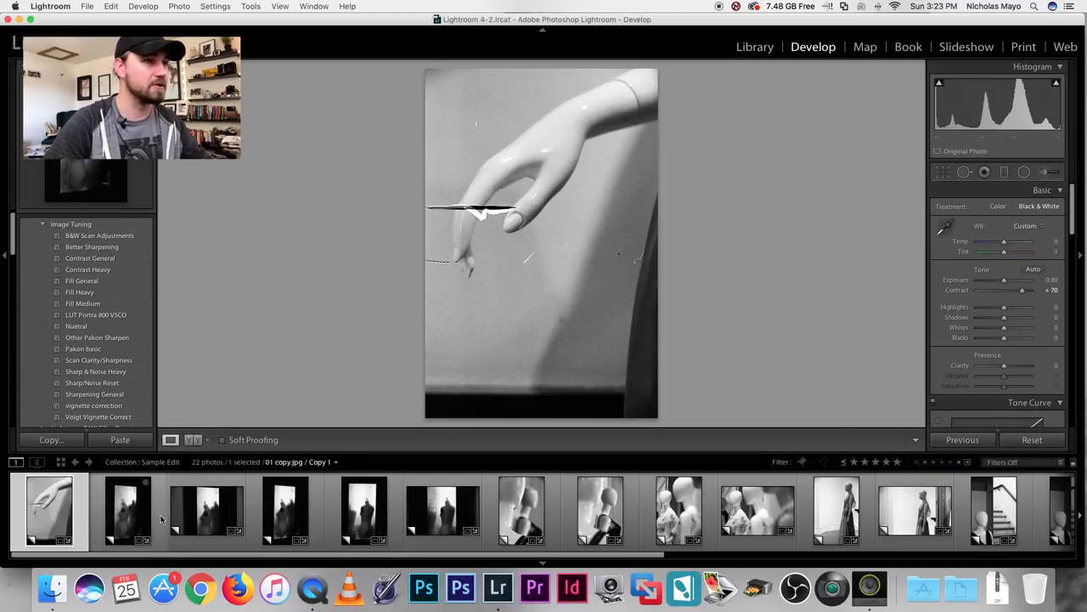
{"action": "left_click", "coordinate": [520, 512]}
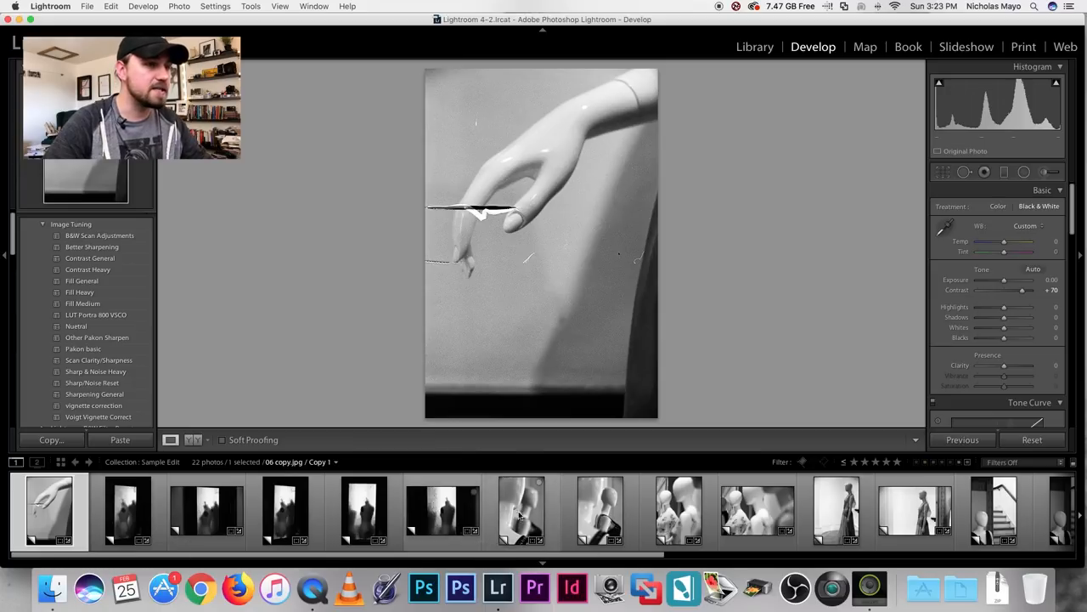
{"action": "left_click", "coordinate": [524, 513]}
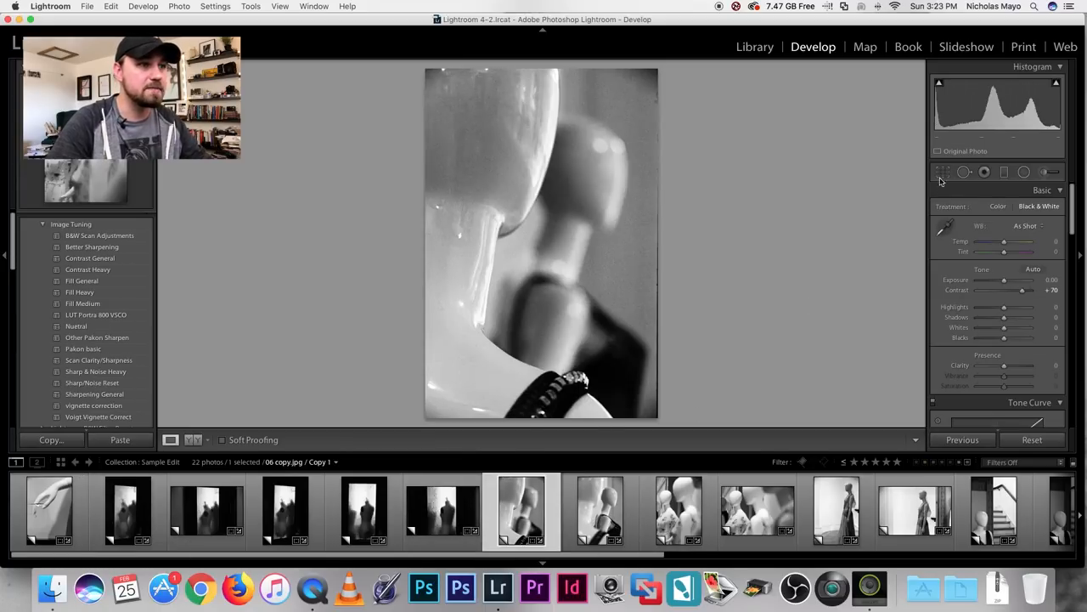
{"action": "left_click", "coordinate": [942, 171]}
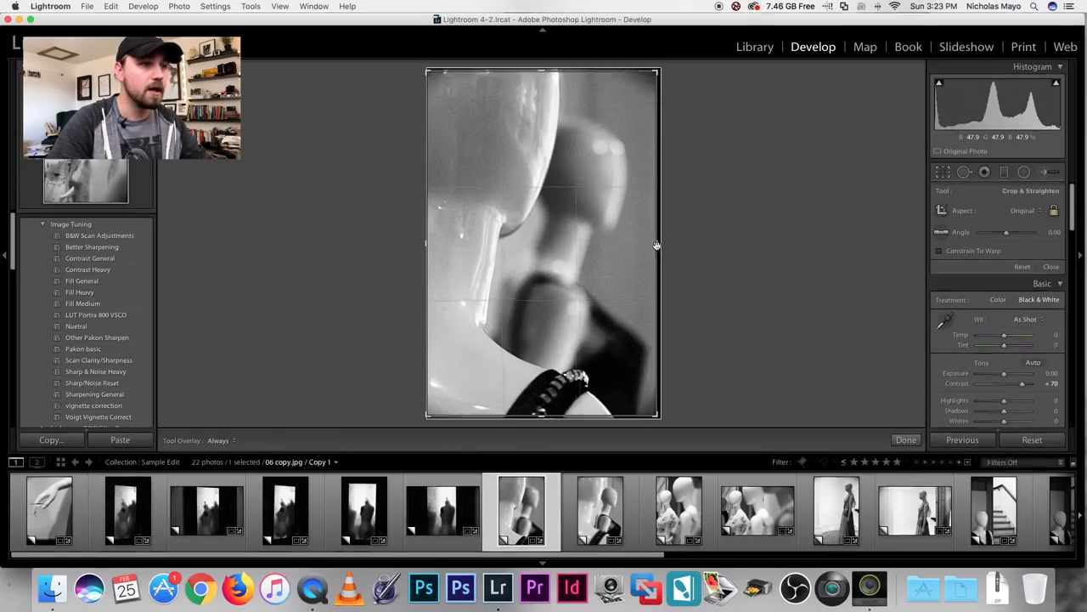
{"action": "left_click", "coordinate": [905, 439]}
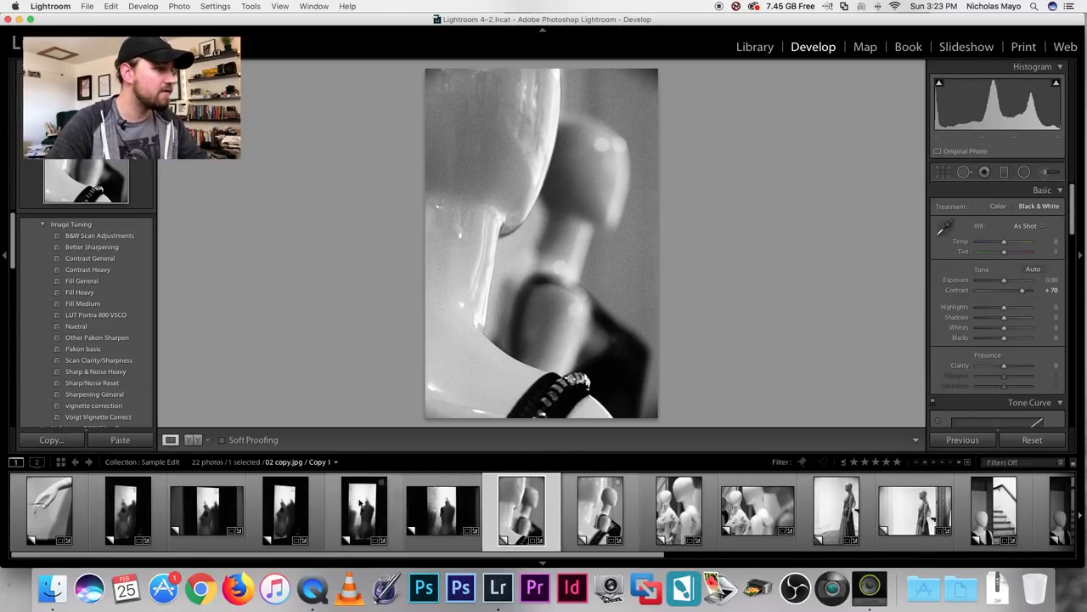
{"action": "left_click", "coordinate": [48, 511]}
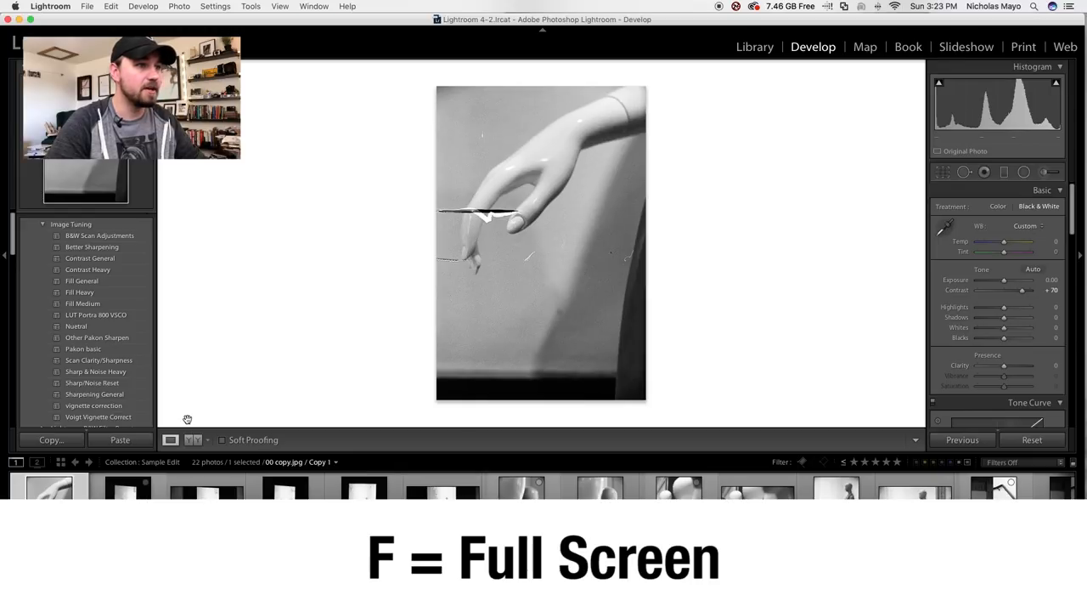
Step: View the photo full screen to review frames before selecting the suited mannequin
{"action": "key", "text": "f"}
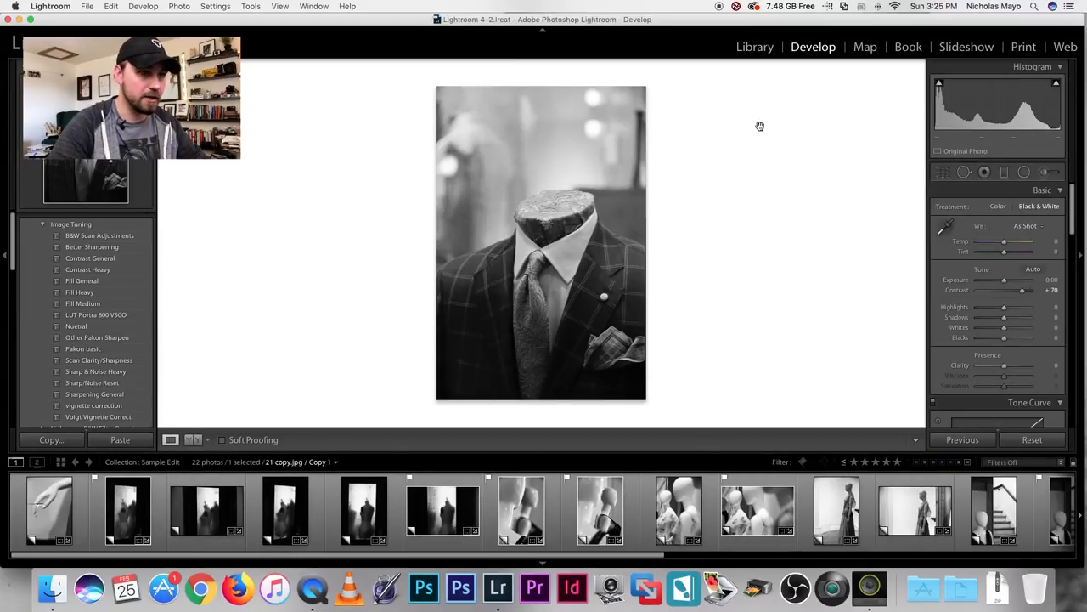
{"action": "mouse_move", "coordinate": [727, 245]}
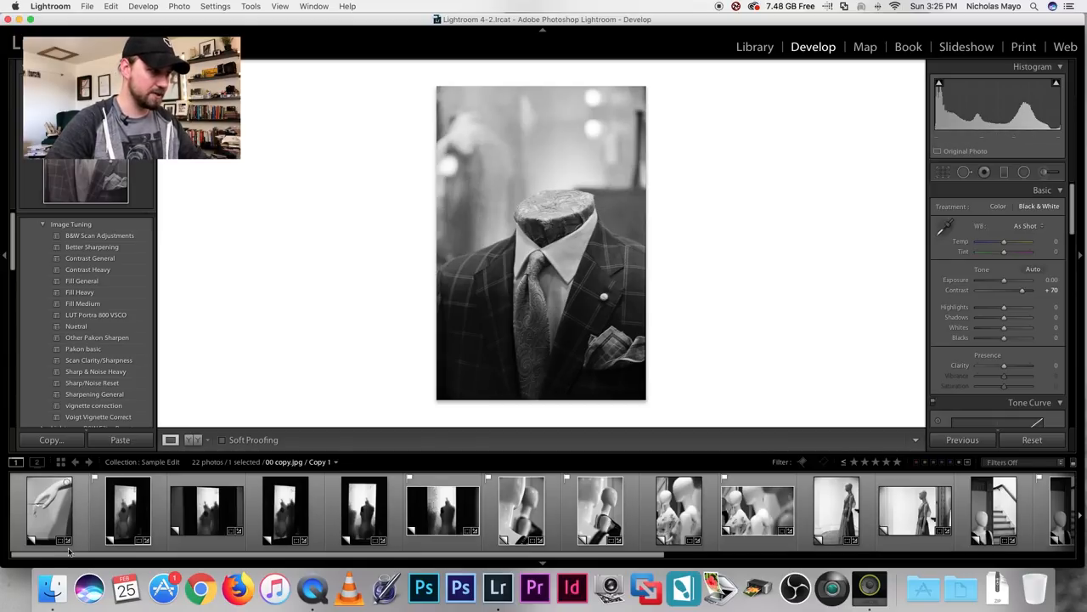
Step: Filter the filmstrip to rated photos only (9 of 22) and select the frosted-glass frame
{"action": "left_click", "coordinate": [126, 510]}
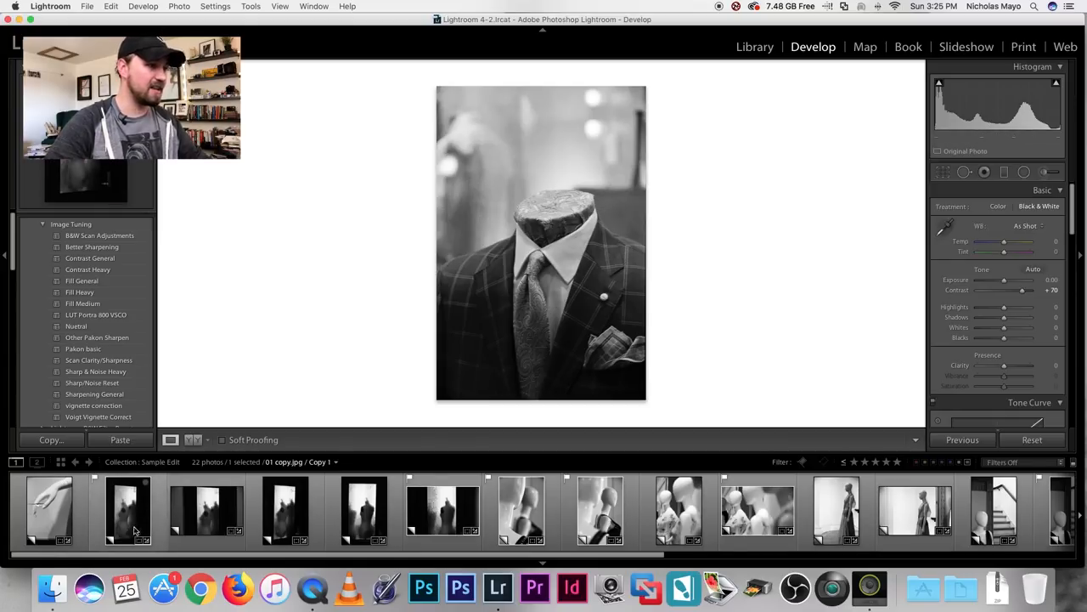
{"action": "left_click", "coordinate": [128, 512]}
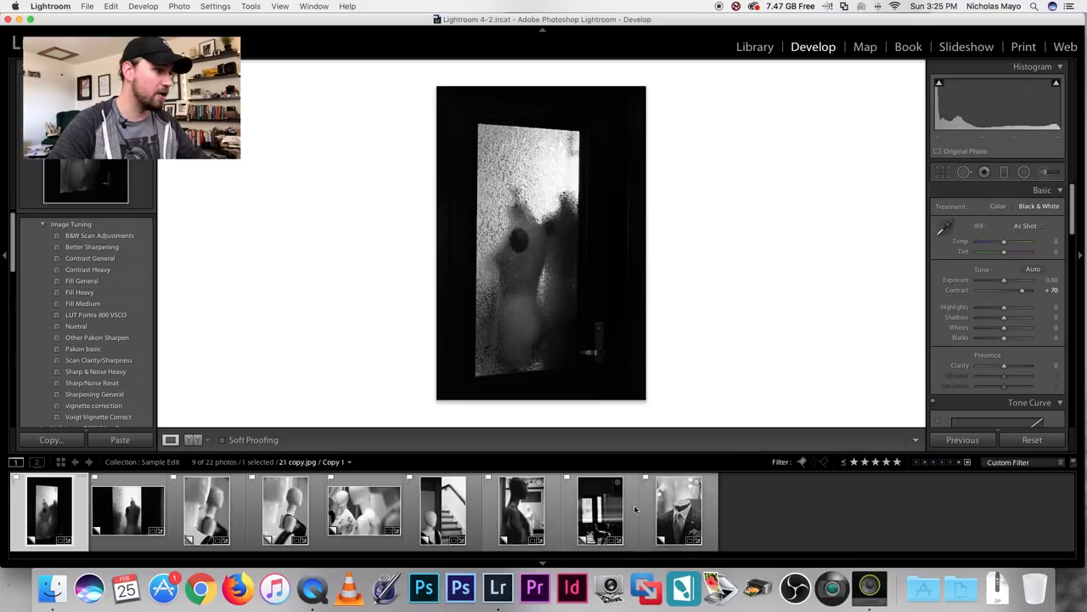
{"action": "mouse_move", "coordinate": [710, 513]}
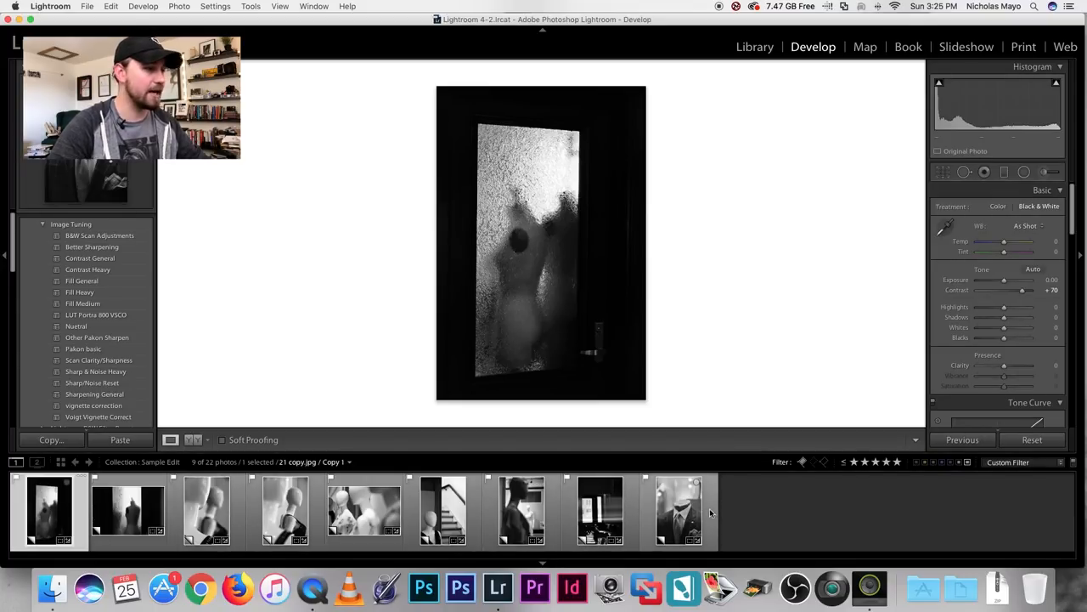
{"action": "left_click", "coordinate": [133, 510]}
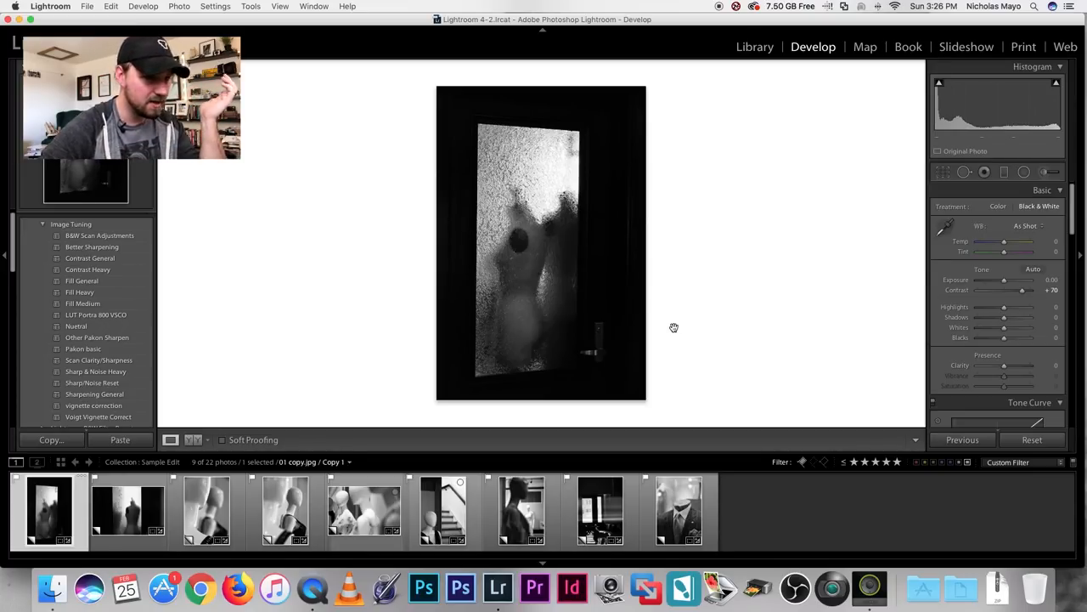
Step: Raise the frosted-glass silhouette frame's Exposure to +0.80, then open the mannequin heads frame
{"action": "left_click", "coordinate": [520, 512]}
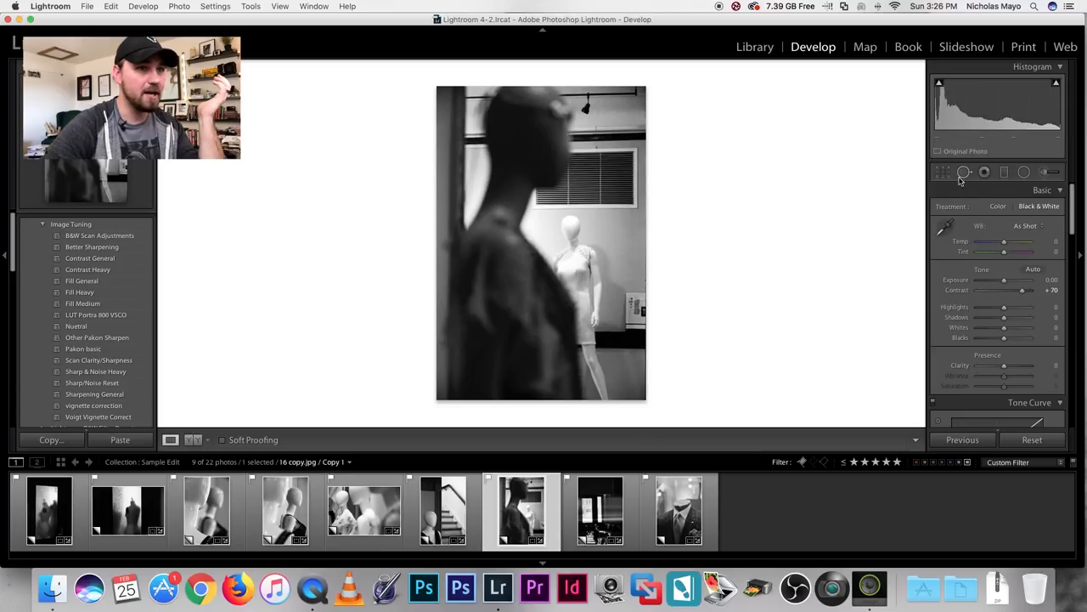
{"action": "left_click", "coordinate": [962, 173]}
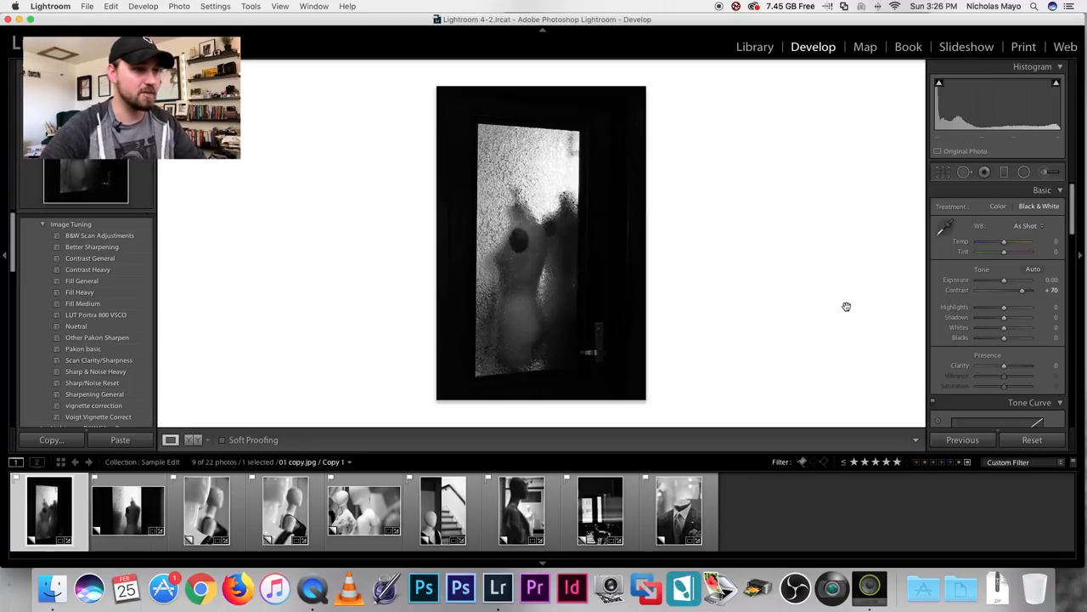
{"action": "left_click_drag", "start_coordinate": [1003, 278], "coordinate": [1009, 278]}
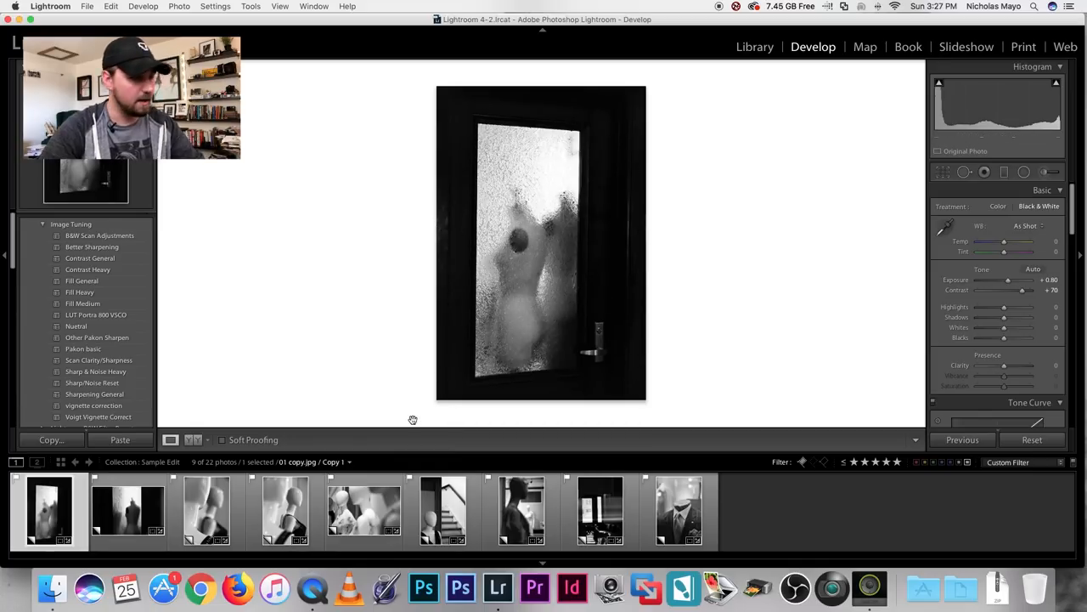
{"action": "left_click", "coordinate": [207, 512]}
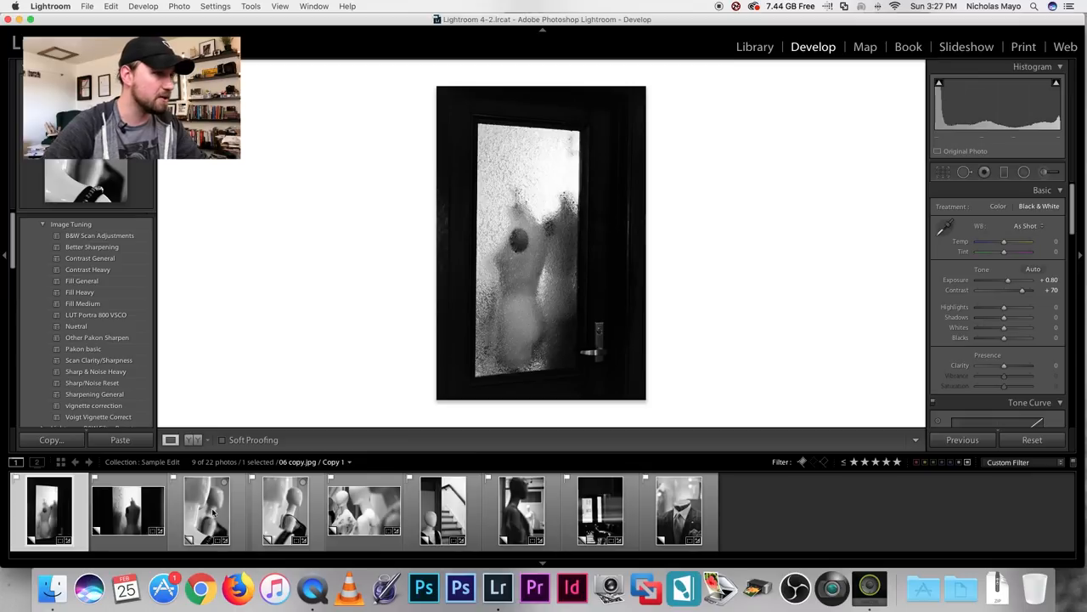
{"action": "left_click", "coordinate": [205, 510]}
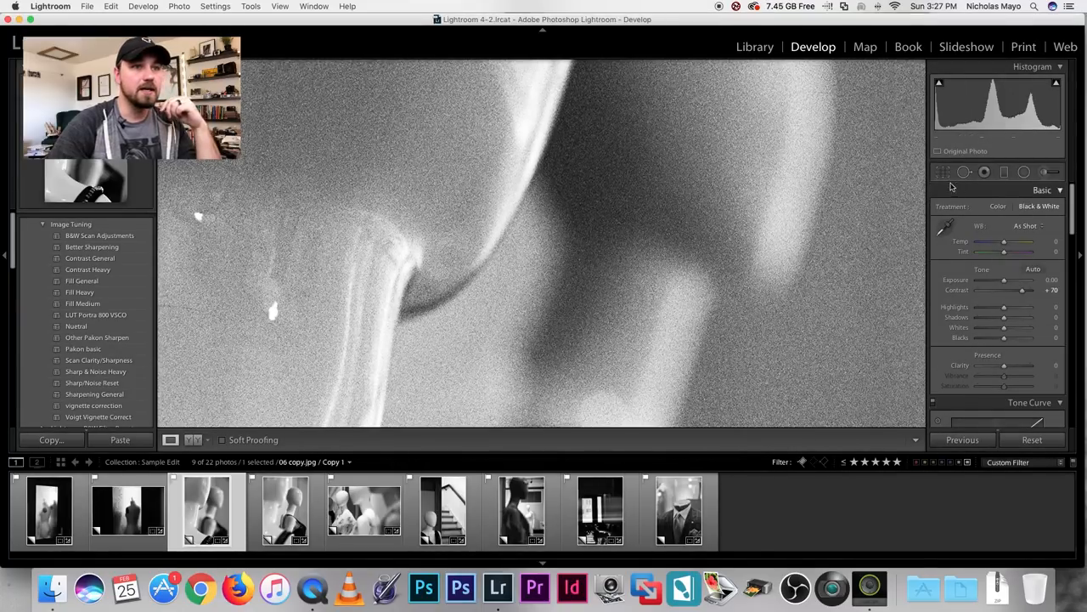
Step: Heal dust specks on the mannequin heads frame with Spot Removal, panning the zoomed view, then finish
{"action": "left_click", "coordinate": [965, 172]}
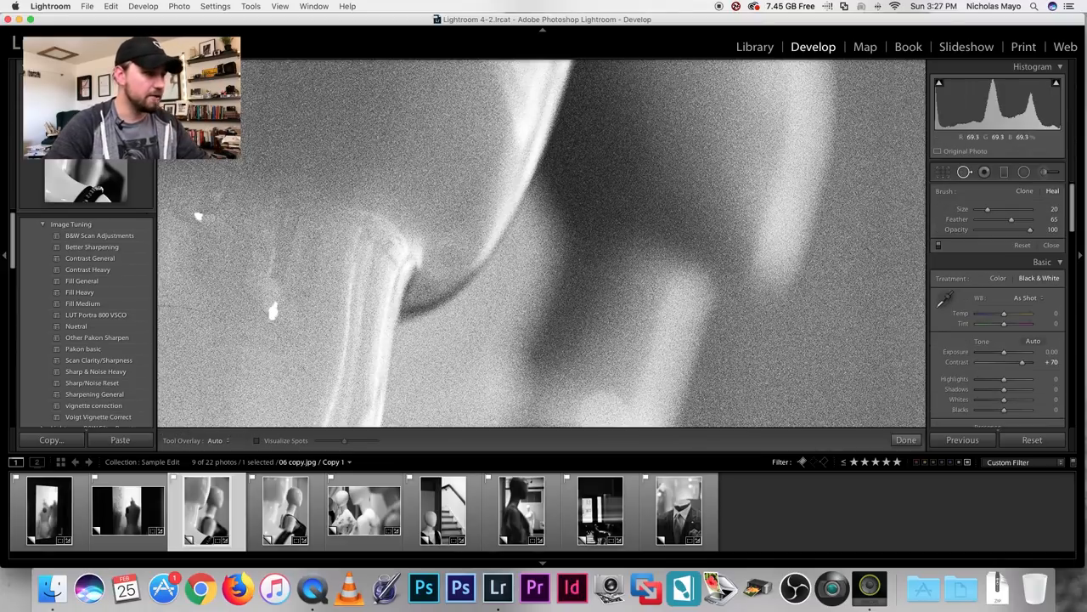
{"action": "left_click", "coordinate": [272, 309]}
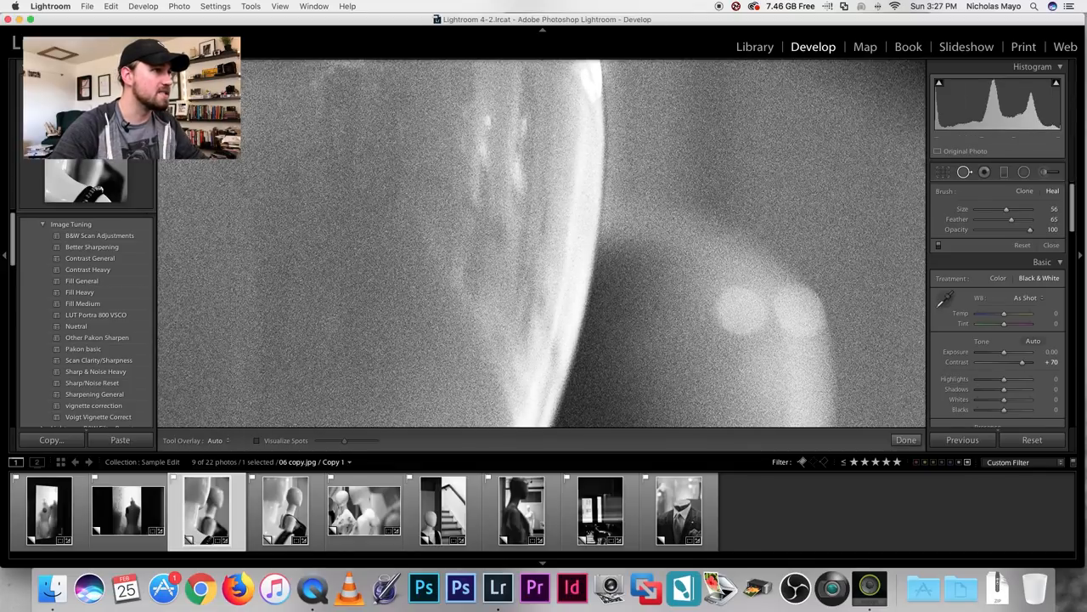
{"action": "key", "text": "space"}
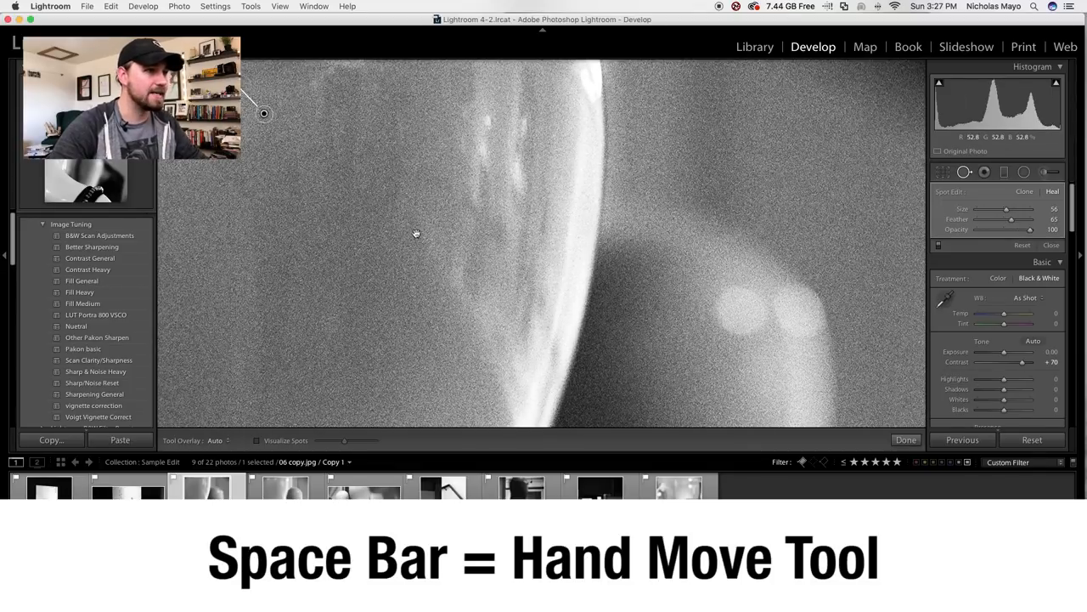
{"action": "left_click_drag", "start_coordinate": [416, 232], "coordinate": [462, 143]}
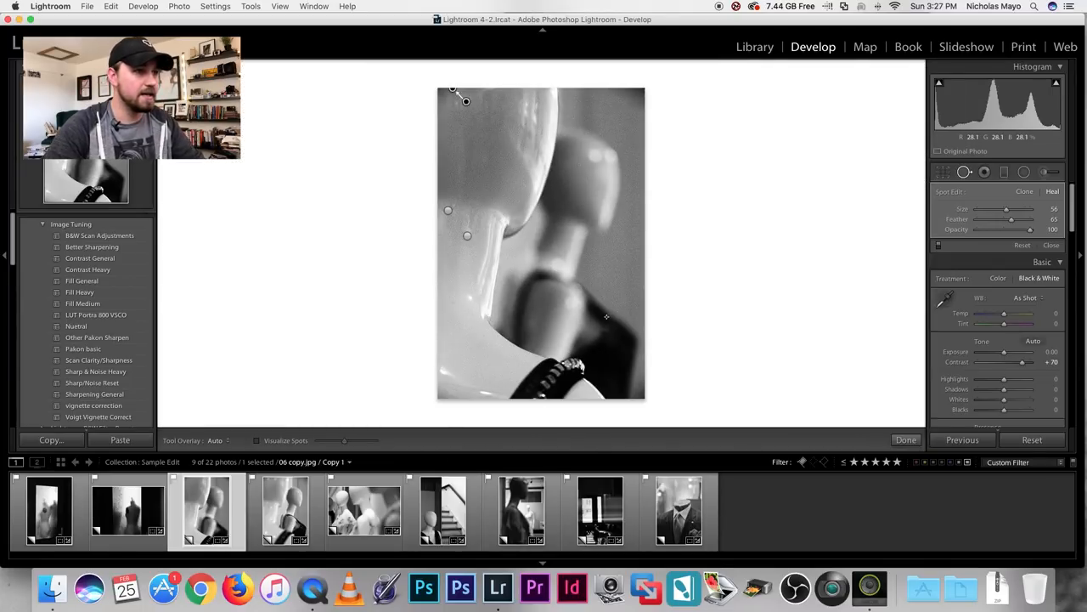
{"action": "left_click", "coordinate": [943, 172]}
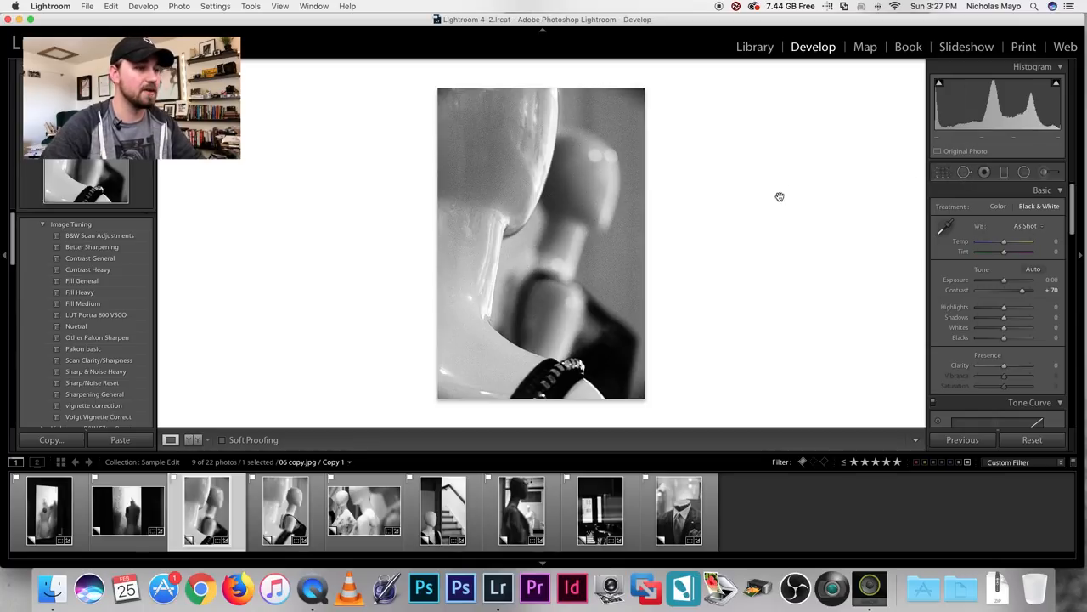
{"action": "mouse_move", "coordinate": [585, 255]}
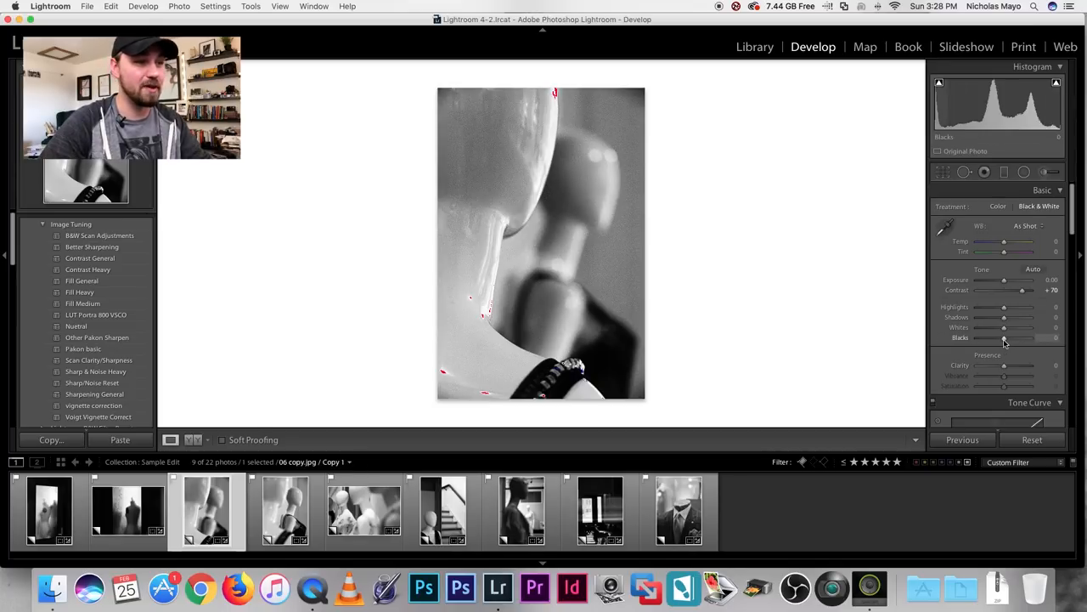
Step: Deepen Blacks, raise Highlights and fine-tune Shadows on the mannequin heads frame, then move to the next frame
{"action": "left_click_drag", "start_coordinate": [1035, 338], "coordinate": [991, 338]}
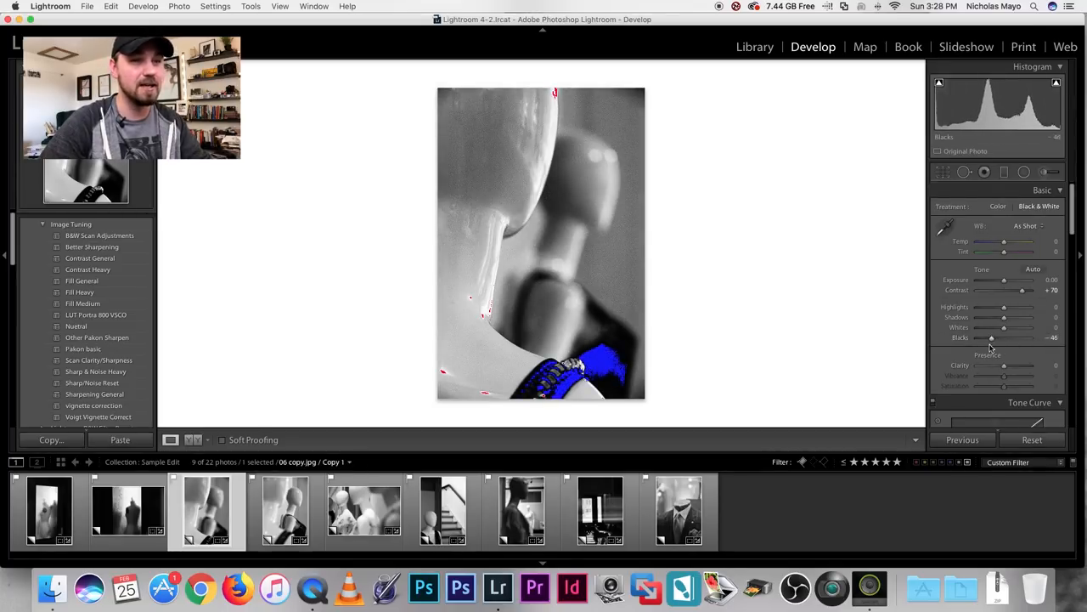
{"action": "left_click_drag", "start_coordinate": [993, 336], "coordinate": [986, 336]}
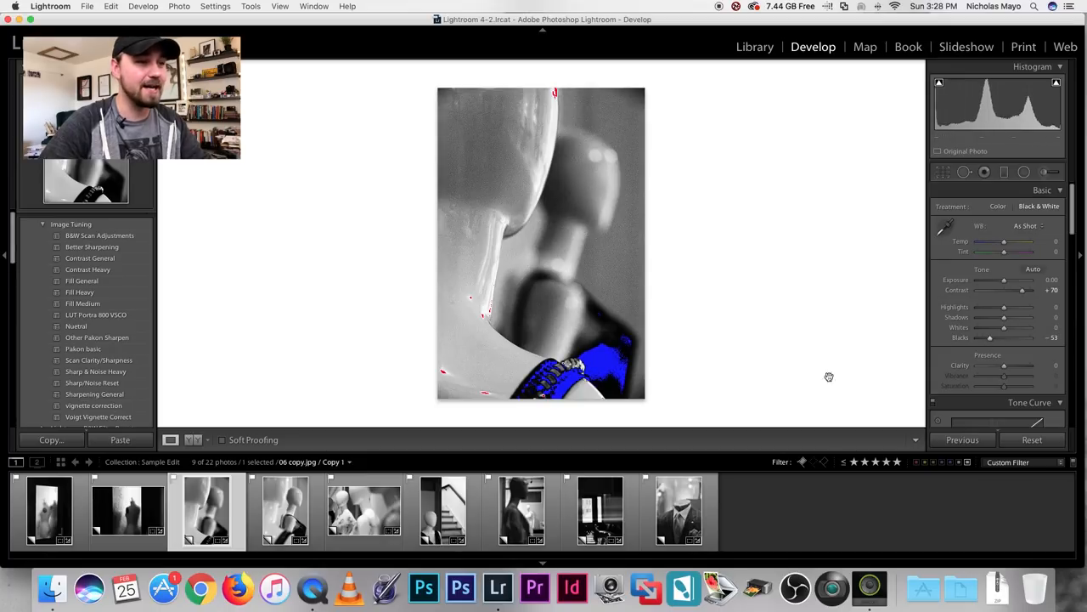
{"action": "mouse_move", "coordinate": [530, 369]}
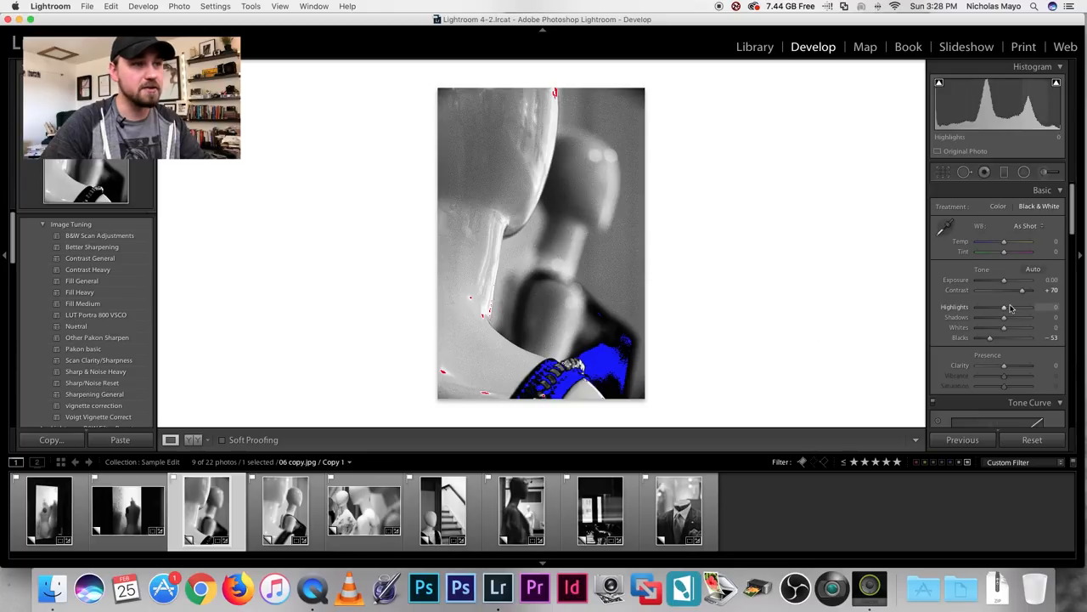
{"action": "left_click_drag", "start_coordinate": [1023, 306], "coordinate": [1012, 306]}
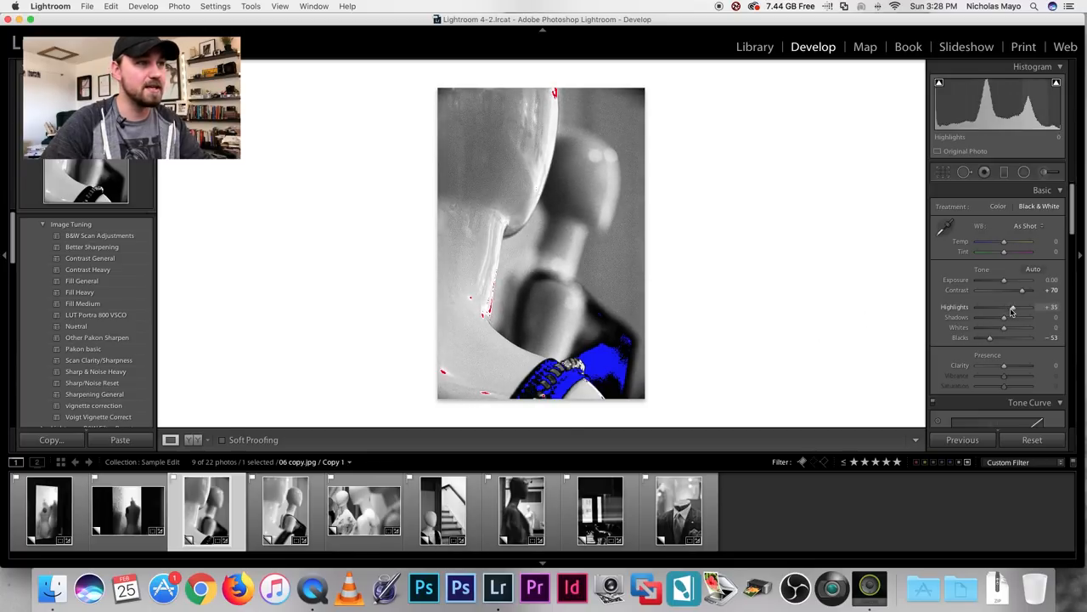
{"action": "left_click_drag", "start_coordinate": [1011, 305], "coordinate": [1018, 306]}
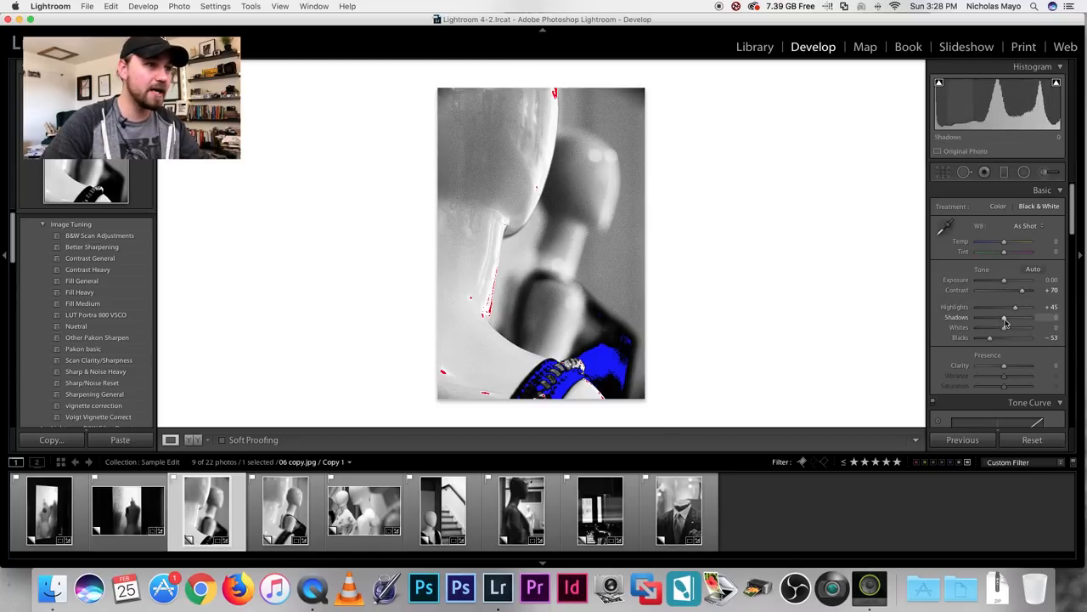
{"action": "left_click_drag", "start_coordinate": [1006, 318], "coordinate": [1001, 318]}
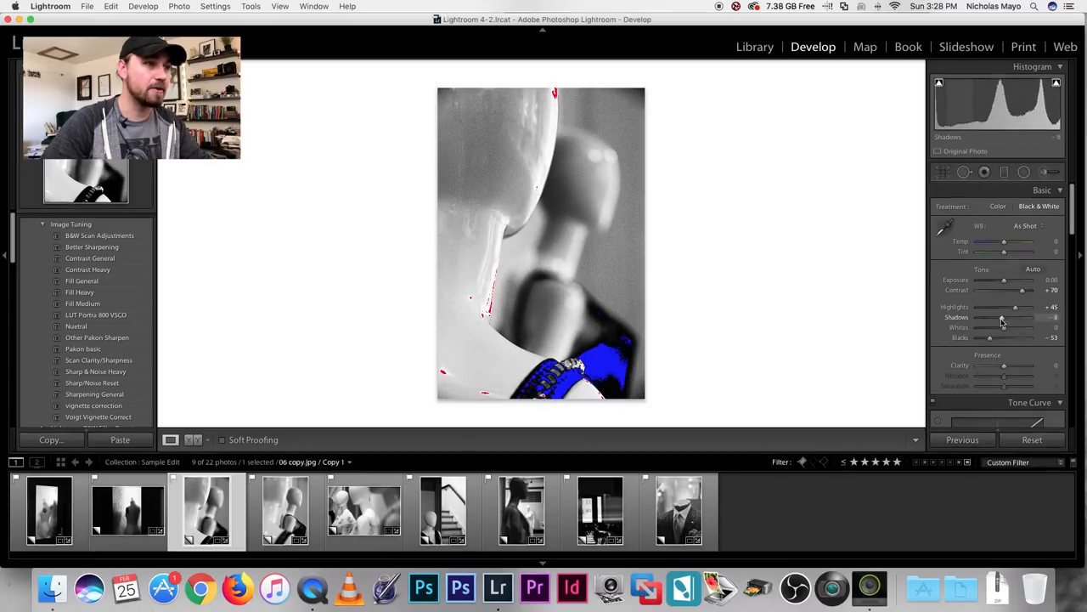
{"action": "left_click_drag", "start_coordinate": [1003, 317], "coordinate": [999, 317]}
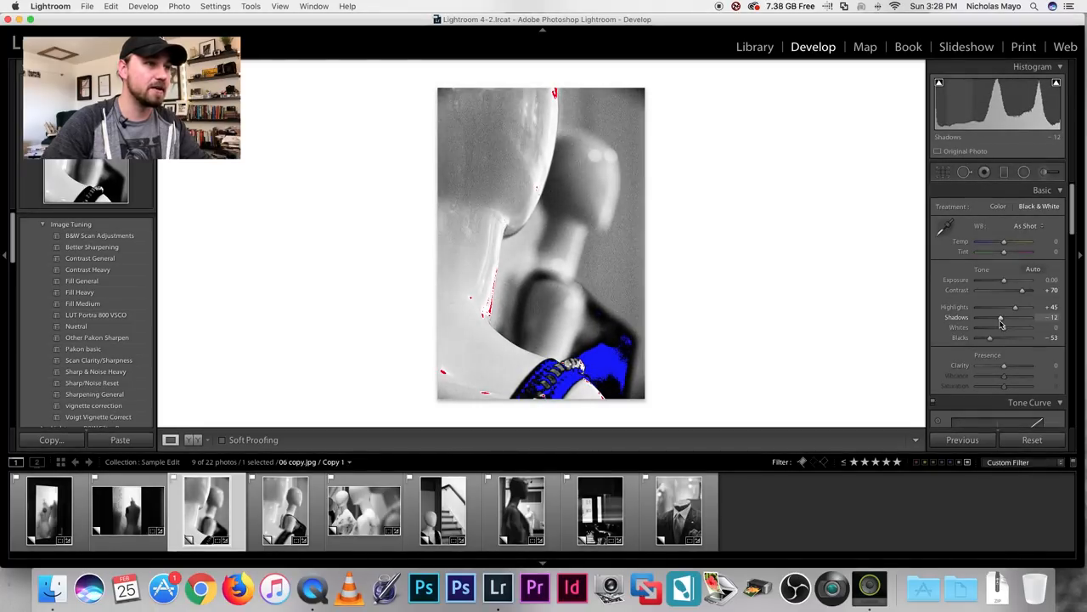
{"action": "left_click_drag", "start_coordinate": [1001, 318], "coordinate": [999, 318]}
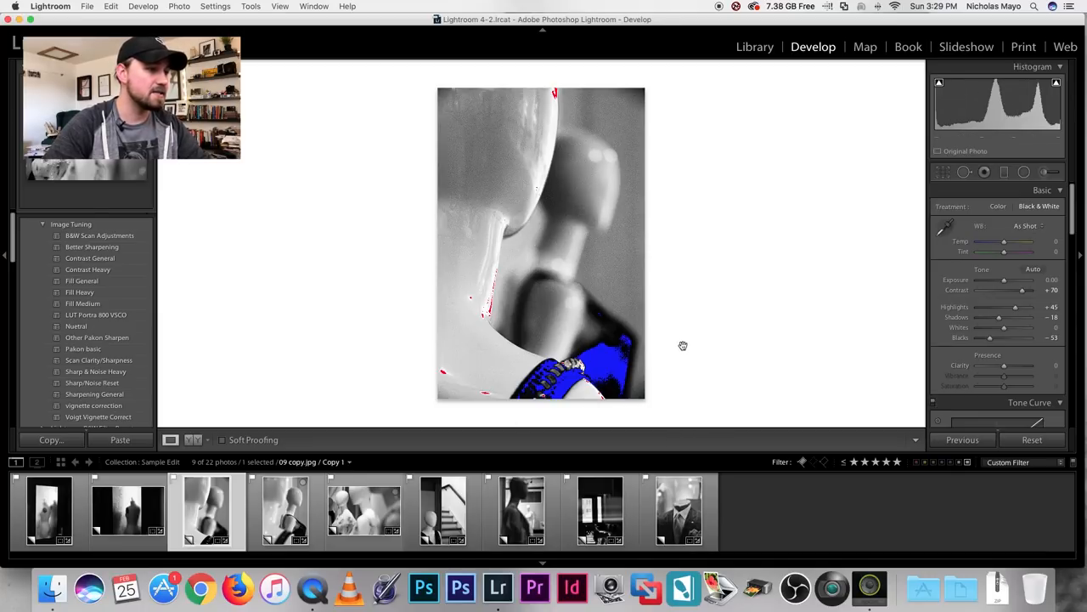
{"action": "left_click", "coordinate": [285, 510]}
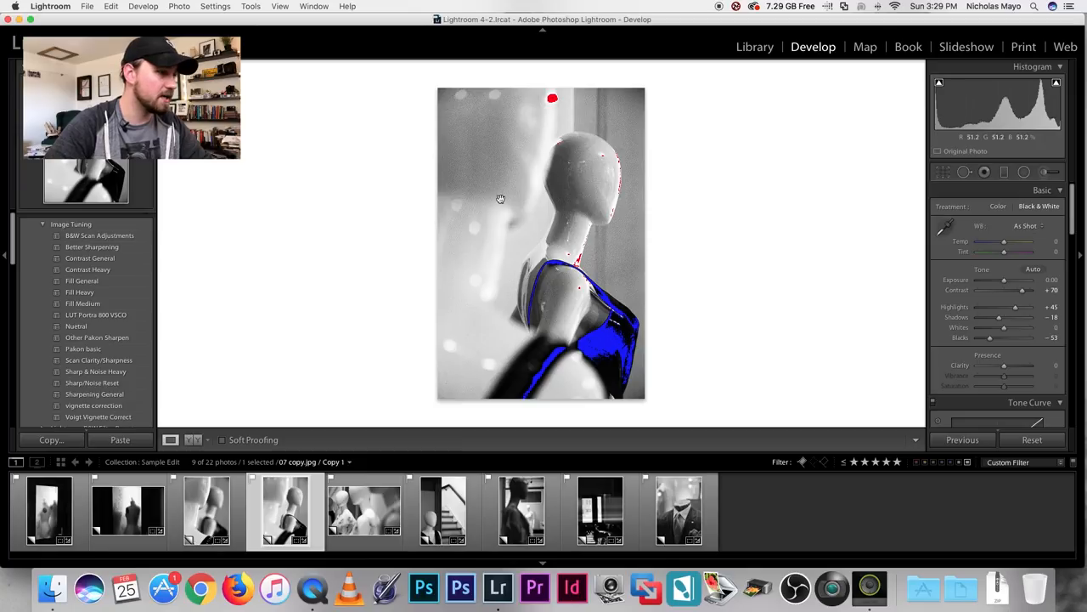
Step: Select the close-up mannequin frame in the filmstrip for local brush editing
{"action": "left_click", "coordinate": [206, 510]}
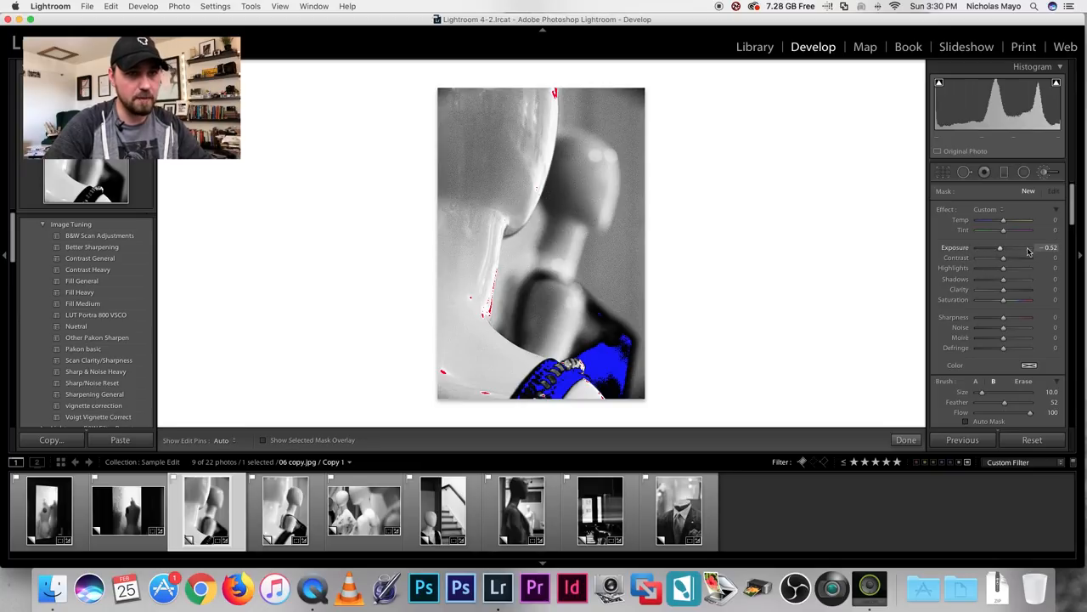
Step: Dial in the Adjustment Brush exposure amount on the mannequin heads frame
{"action": "left_click_drag", "start_coordinate": [999, 248], "coordinate": [996, 249]}
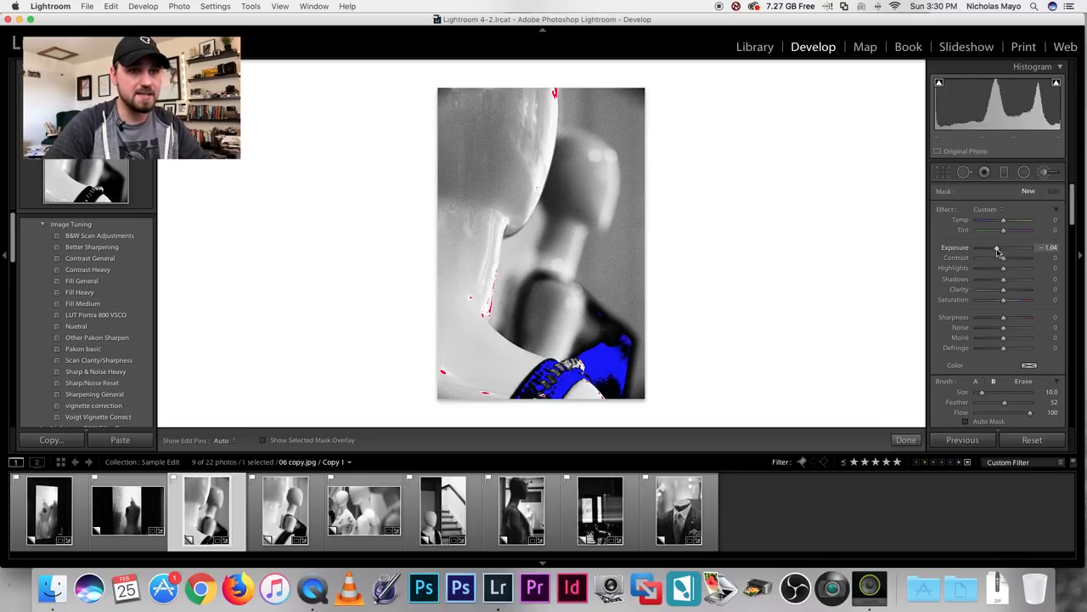
{"action": "left_click_drag", "start_coordinate": [996, 248], "coordinate": [999, 249]}
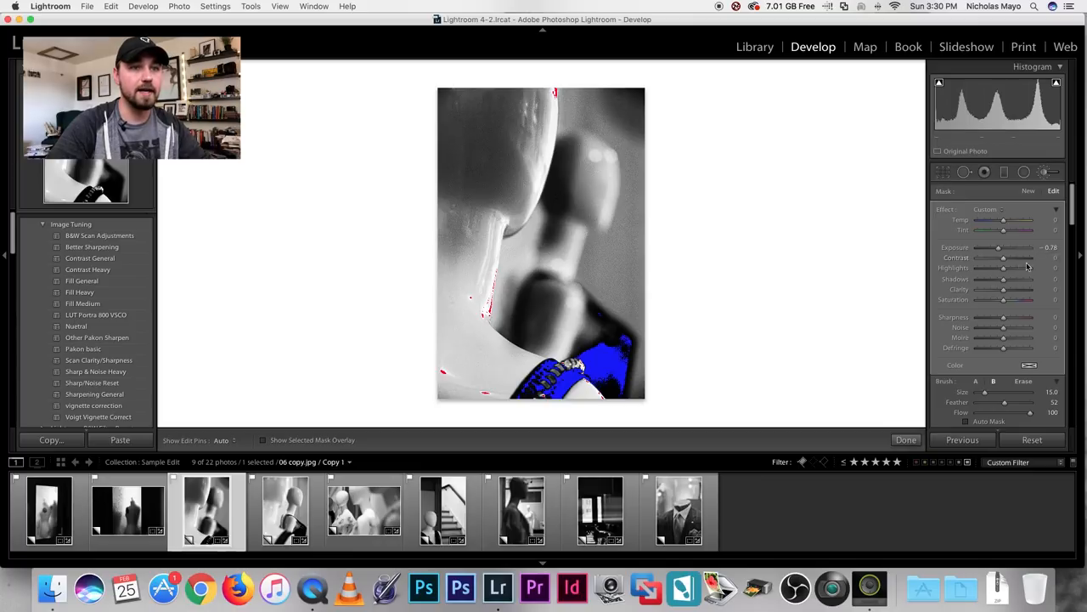
{"action": "left_click_drag", "start_coordinate": [999, 248], "coordinate": [1013, 248]}
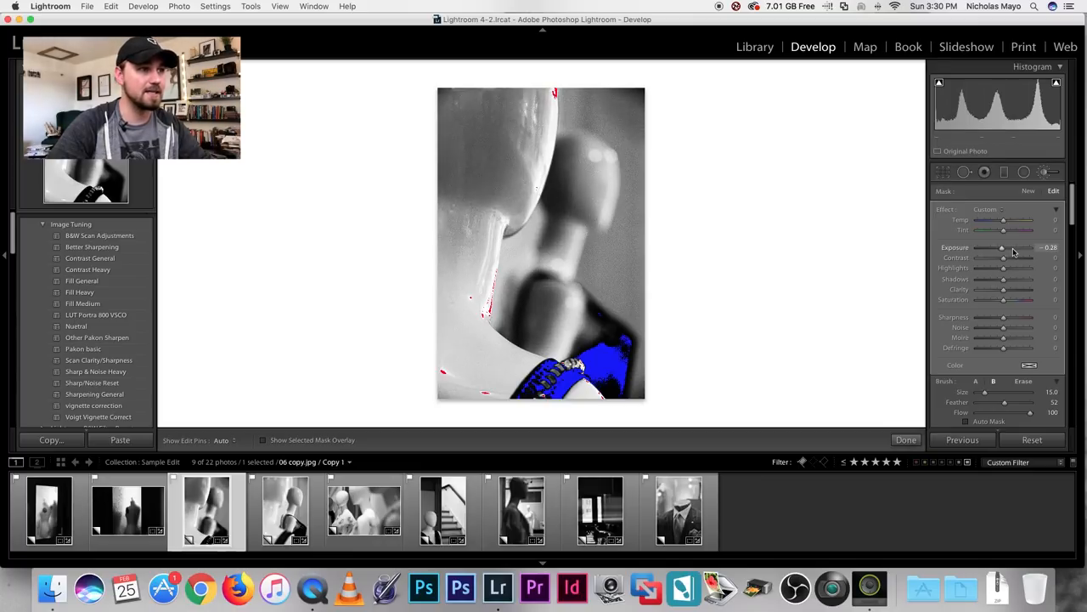
{"action": "left_click_drag", "start_coordinate": [1002, 248], "coordinate": [1006, 248]}
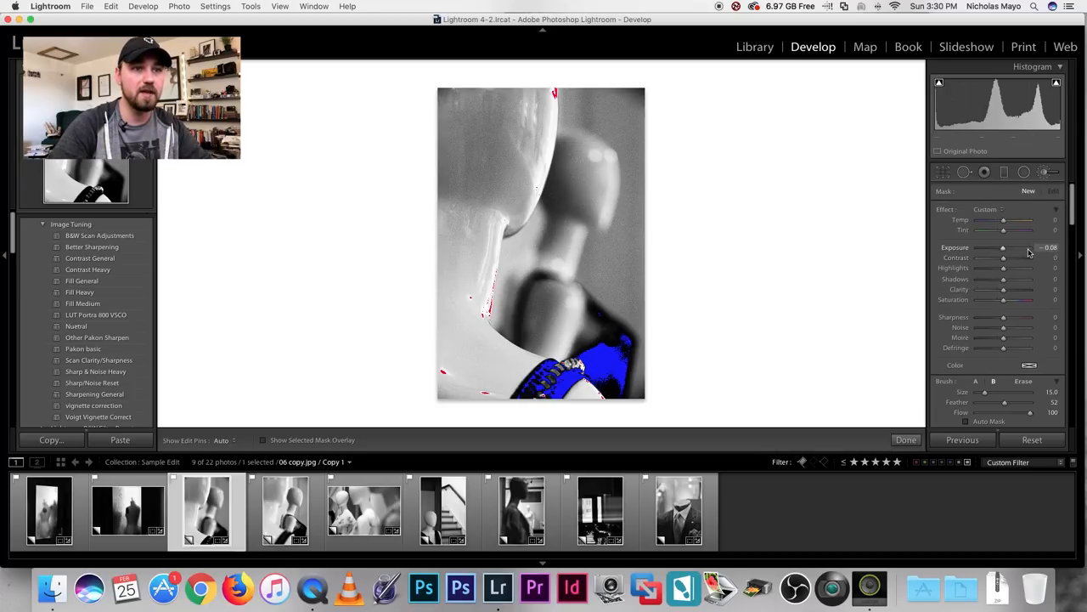
Step: Settle the final brush exposure amount and move on to the wide mannequin frame
{"action": "left_click_drag", "start_coordinate": [1003, 248], "coordinate": [1017, 248]}
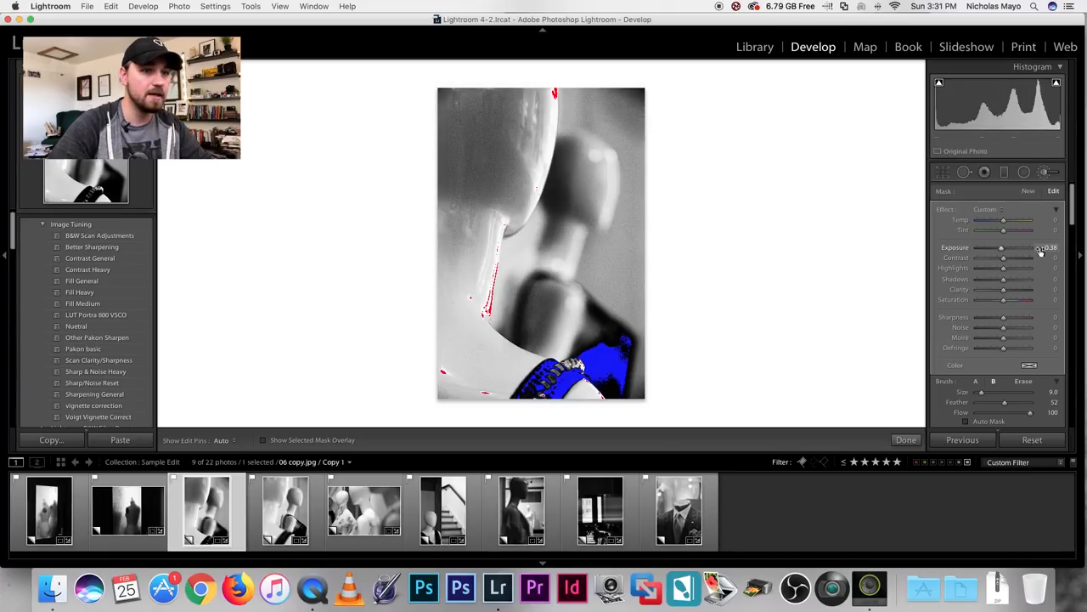
{"action": "scroll", "scroll_direction": "down", "scroll_amount": 3}
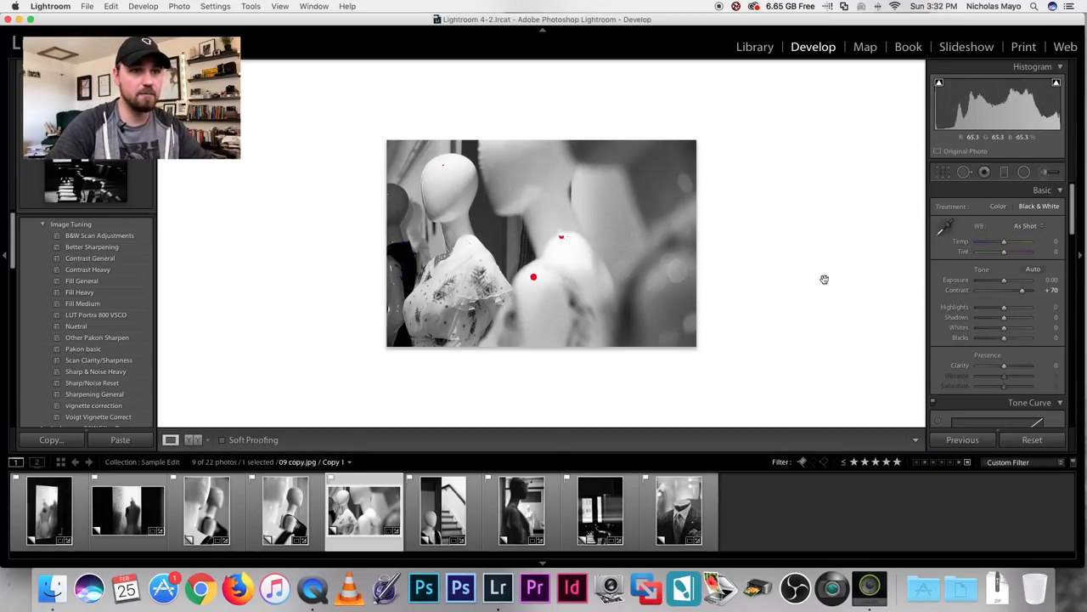
Step: Pull back highlights, adjust shadows and deepen blacks on the wide frame without clipping
{"action": "left_click_drag", "start_coordinate": [1023, 306], "coordinate": [1004, 306]}
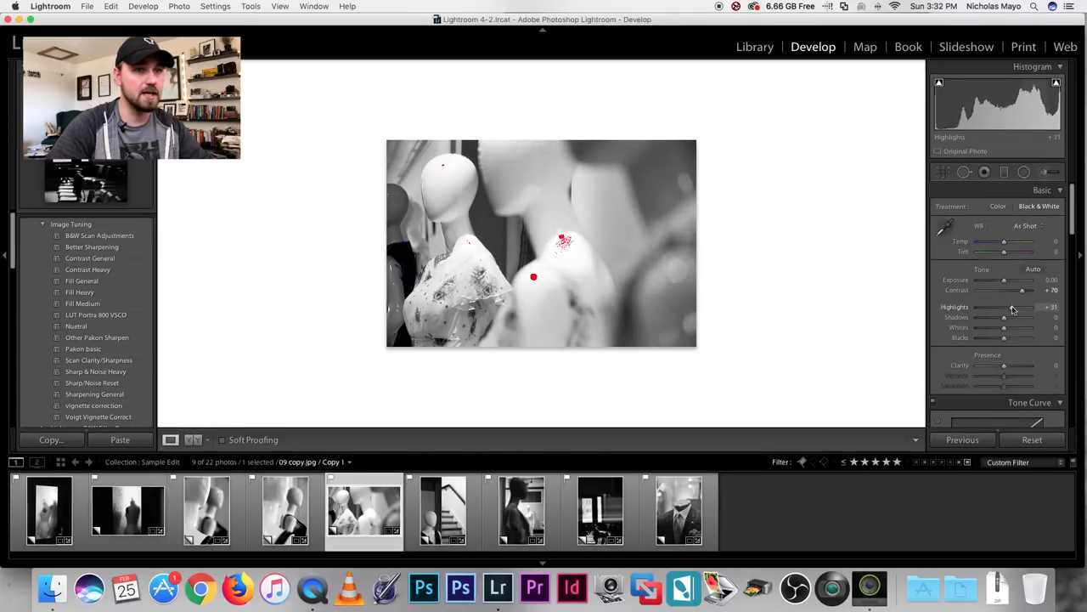
{"action": "left_click_drag", "start_coordinate": [1023, 337], "coordinate": [999, 336]}
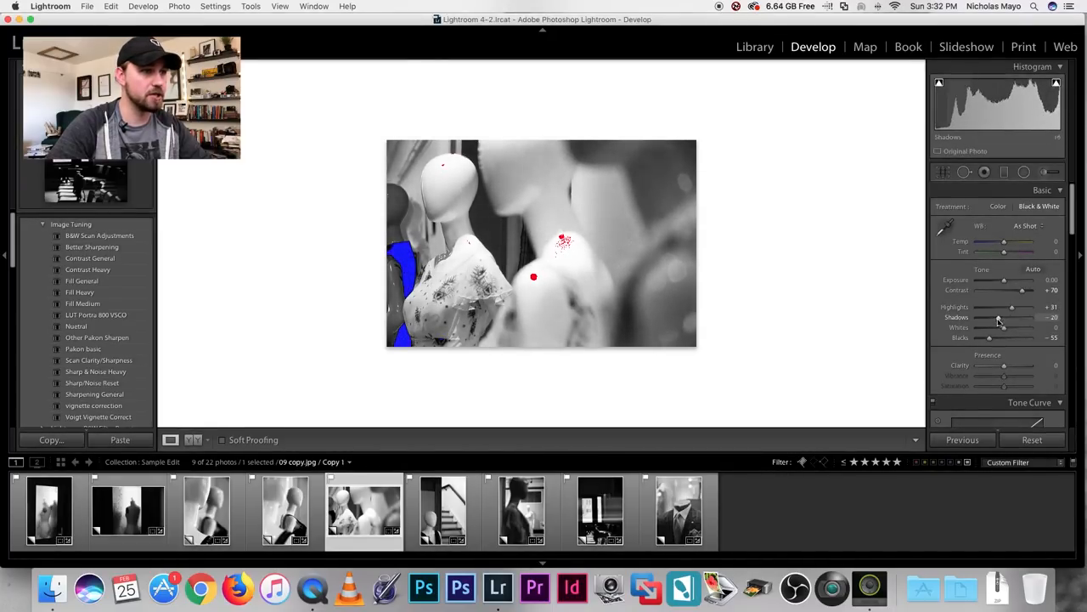
{"action": "left_click_drag", "start_coordinate": [1001, 319], "coordinate": [993, 319]}
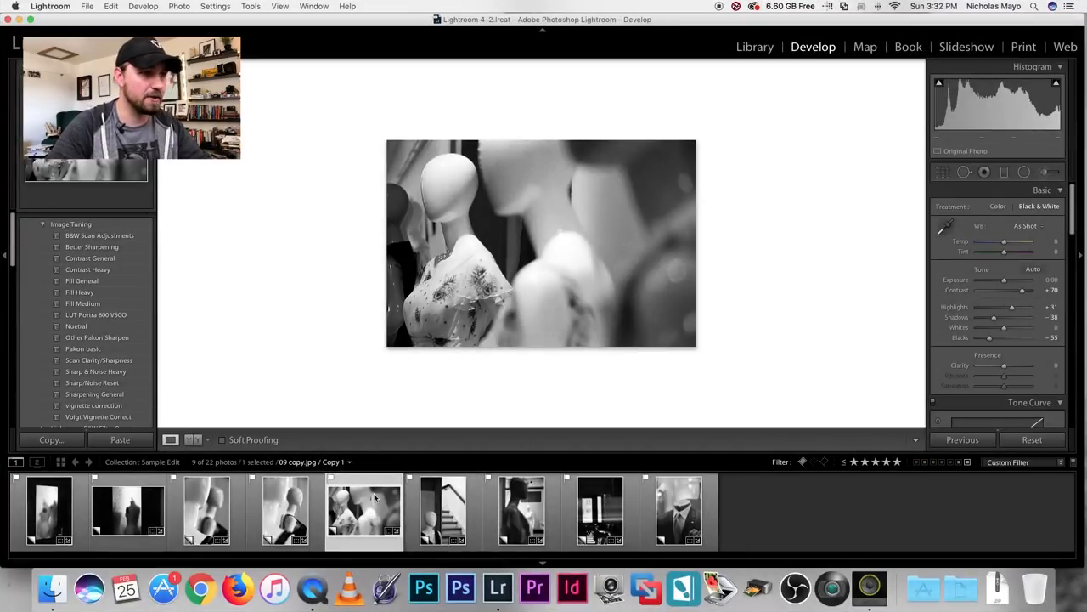
{"action": "mouse_move", "coordinate": [500, 286]}
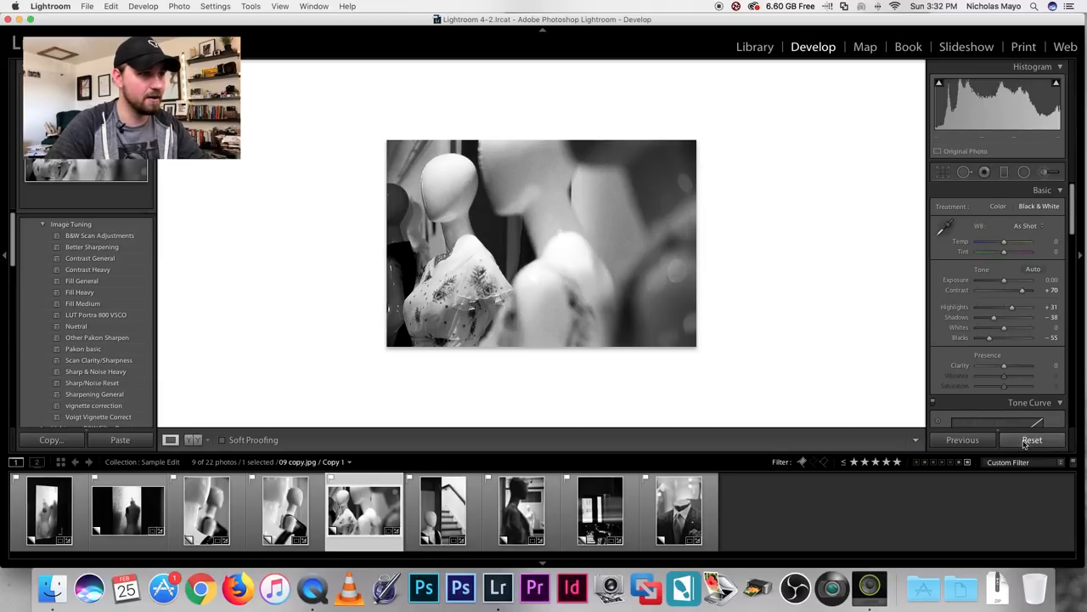
Step: Apply the Strong Contrast point curve to the wide frame and select the stairs frame
{"action": "left_click", "coordinate": [1033, 440]}
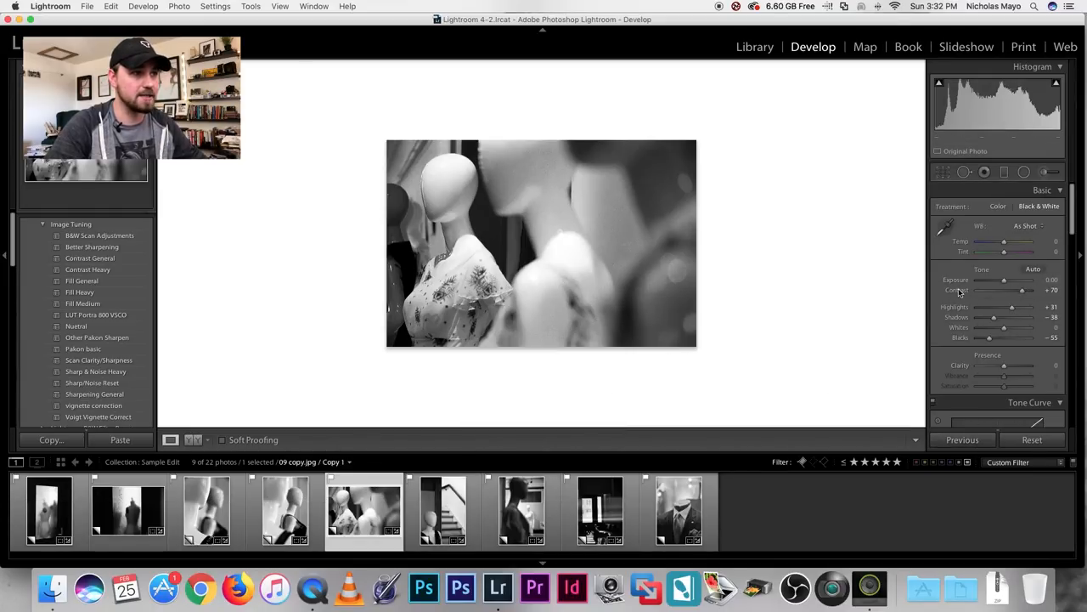
{"action": "key", "text": "cmd+z"}
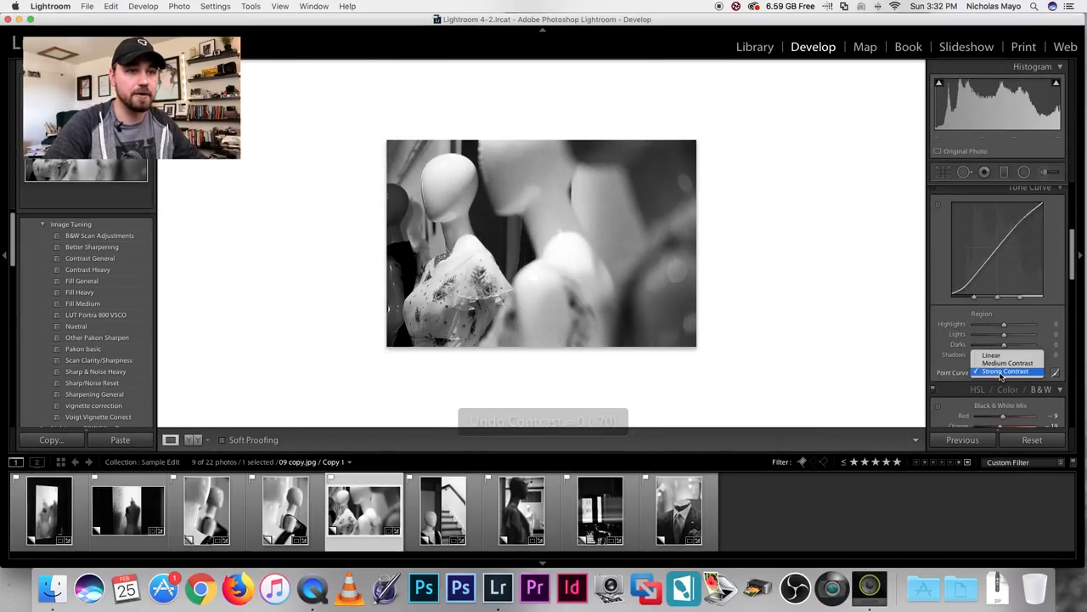
{"action": "left_click", "coordinate": [1001, 360]}
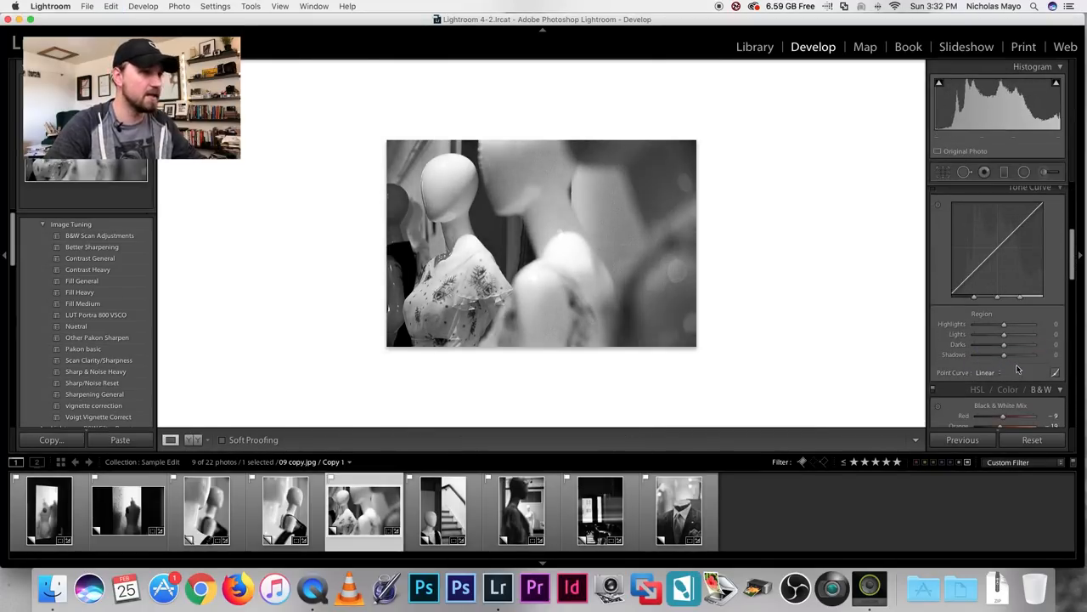
{"action": "left_click", "coordinate": [992, 372]}
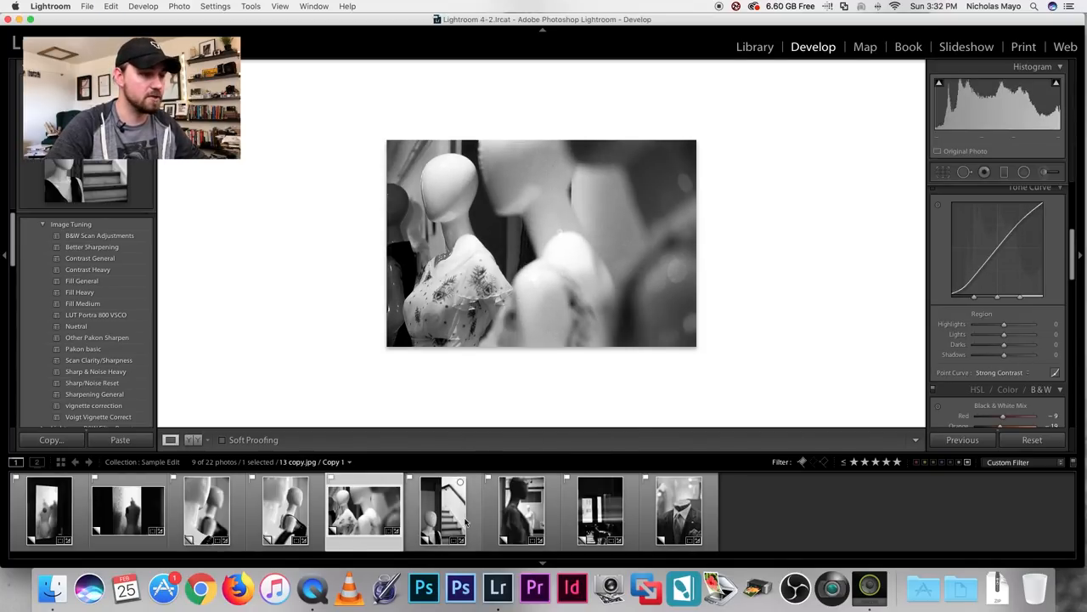
{"action": "left_click", "coordinate": [442, 513]}
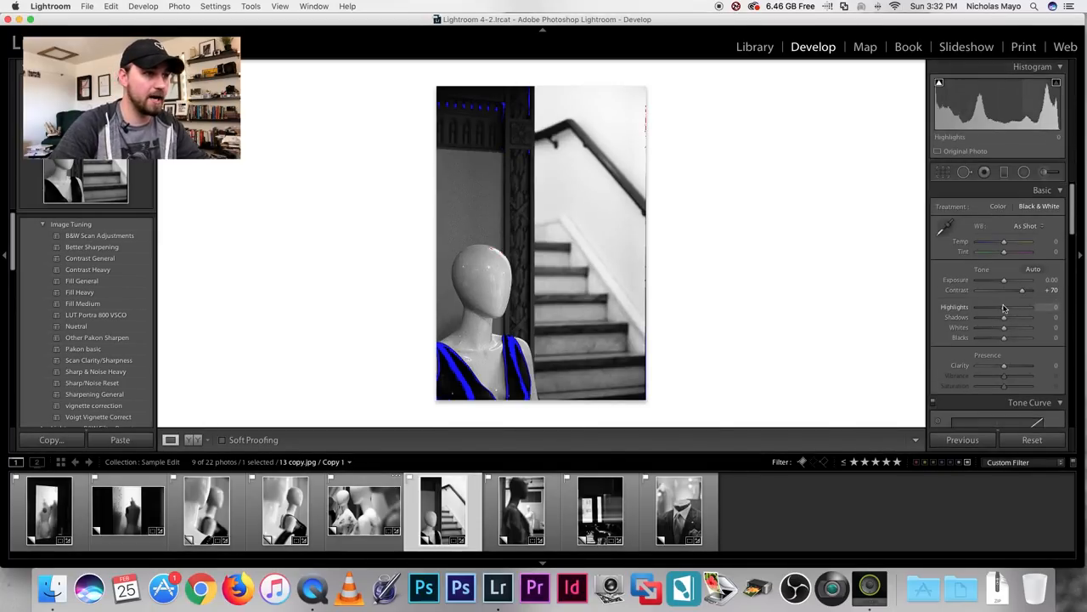
Step: Raise highlights, adjust shadows and exposure on the stairs frame, then begin recropping it
{"action": "left_click_drag", "start_coordinate": [1004, 306], "coordinate": [1023, 305]}
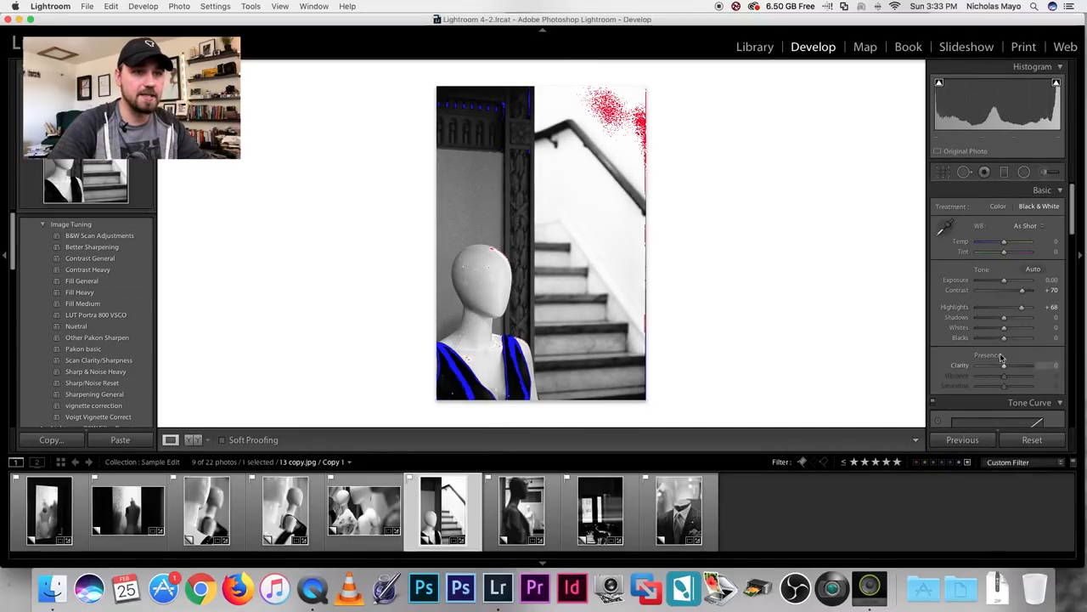
{"action": "left_click_drag", "start_coordinate": [1002, 336], "coordinate": [989, 337]}
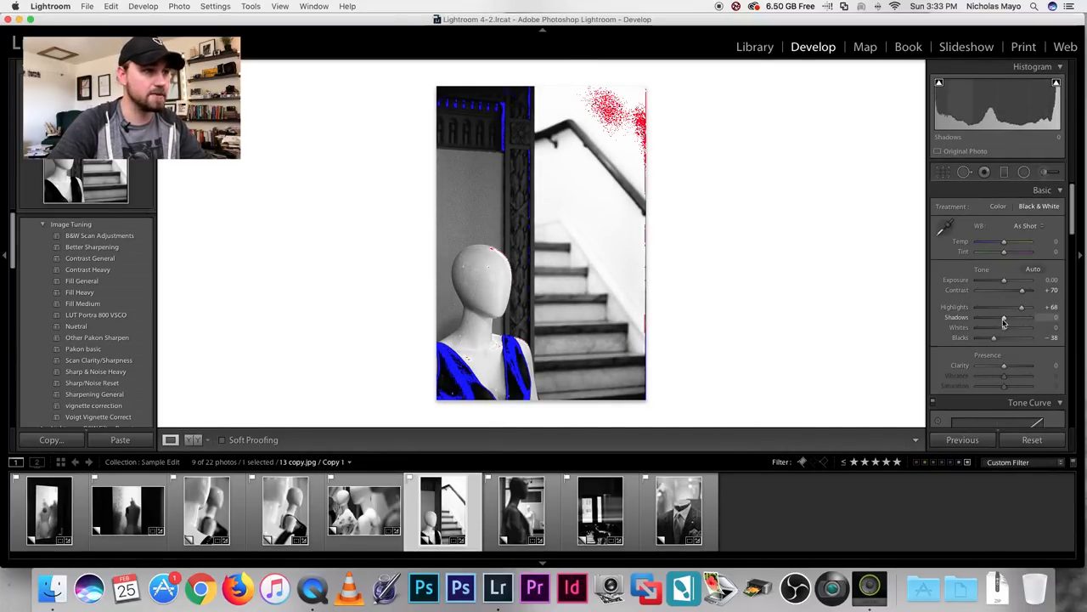
{"action": "left_click_drag", "start_coordinate": [1006, 317], "coordinate": [996, 318]}
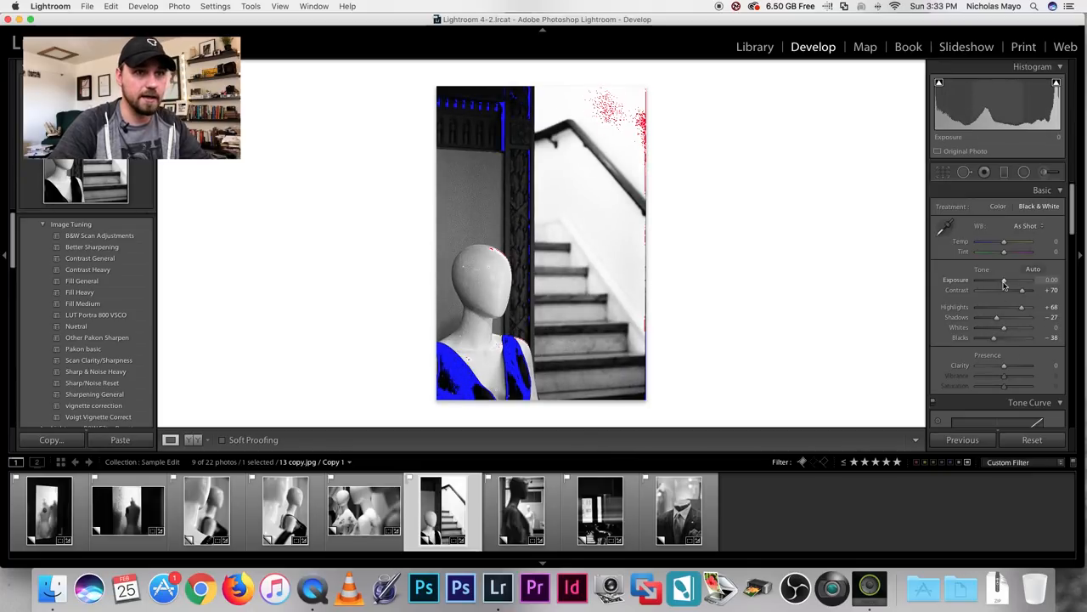
{"action": "left_click", "coordinate": [1001, 171]}
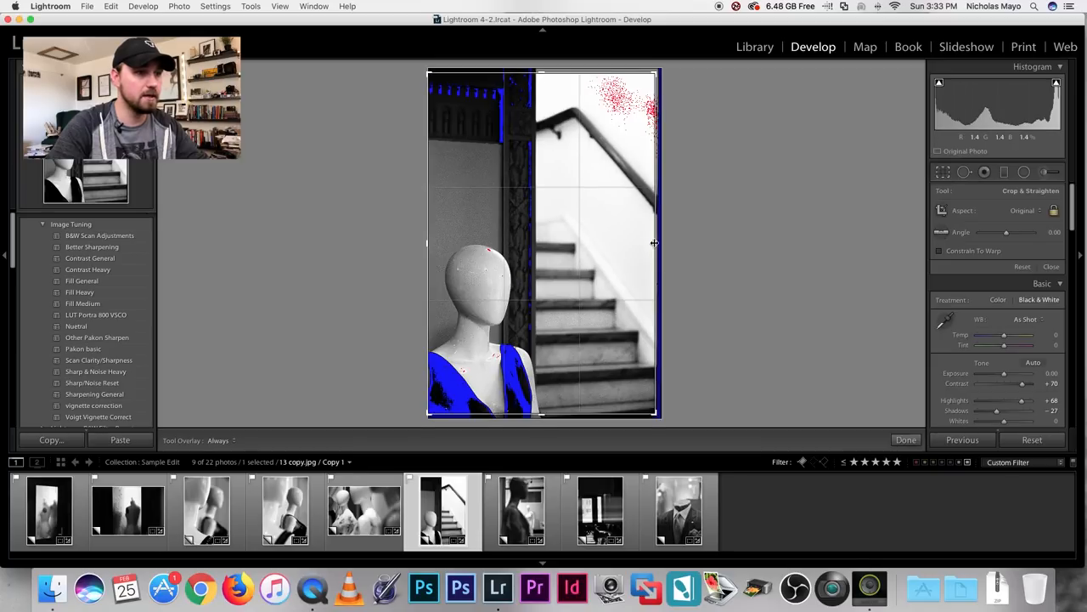
Step: Raise the stairs frame's exposure to +0.20 and select the blurred-figure frame
{"action": "left_click", "coordinate": [1052, 266]}
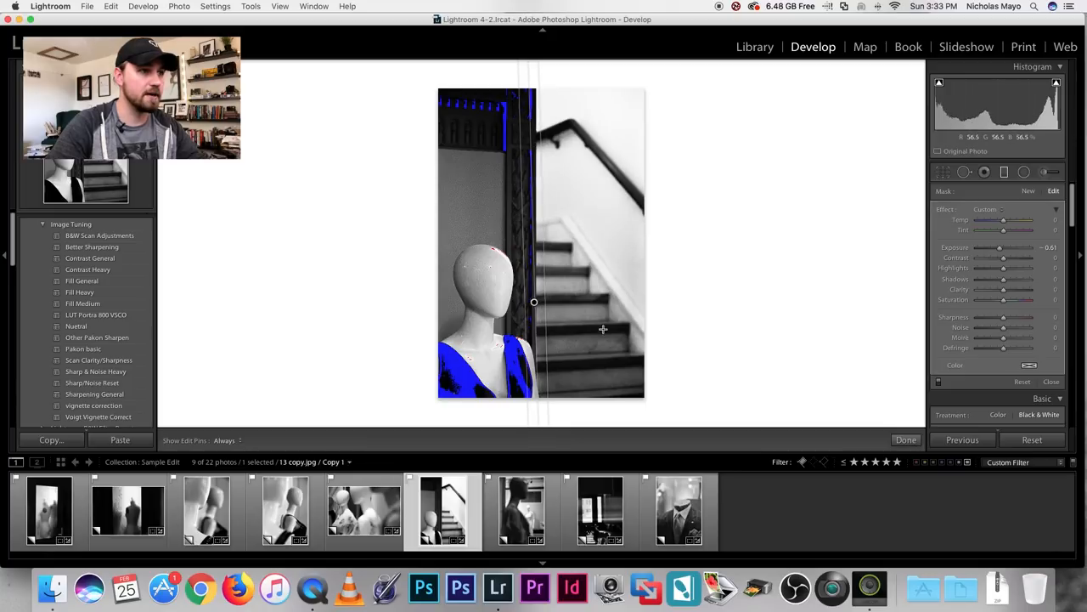
{"action": "mouse_move", "coordinate": [695, 326]}
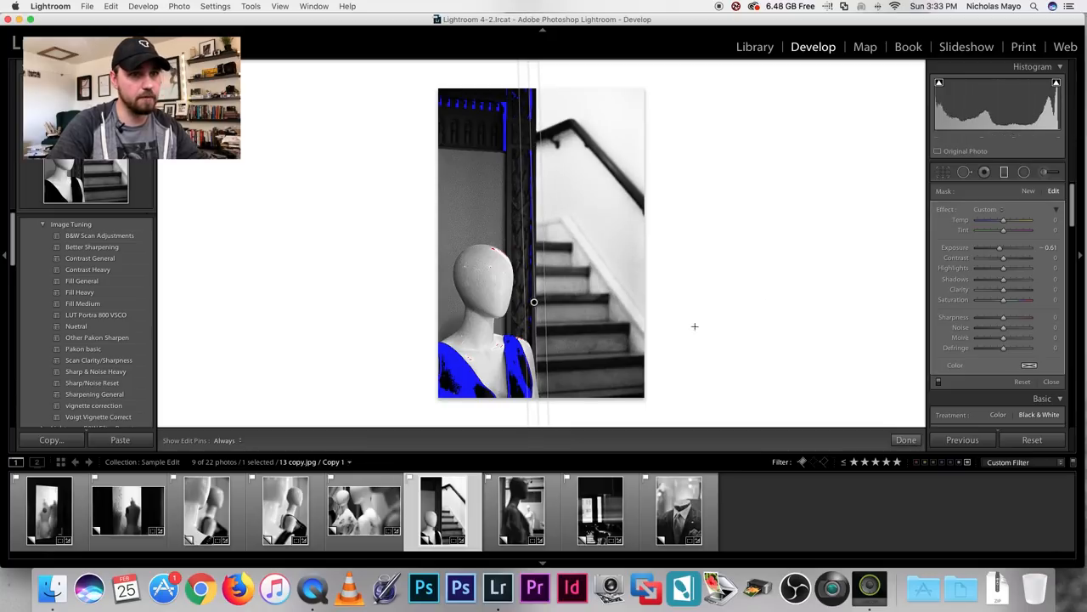
{"action": "left_click_drag", "start_coordinate": [1001, 248], "coordinate": [1006, 248]}
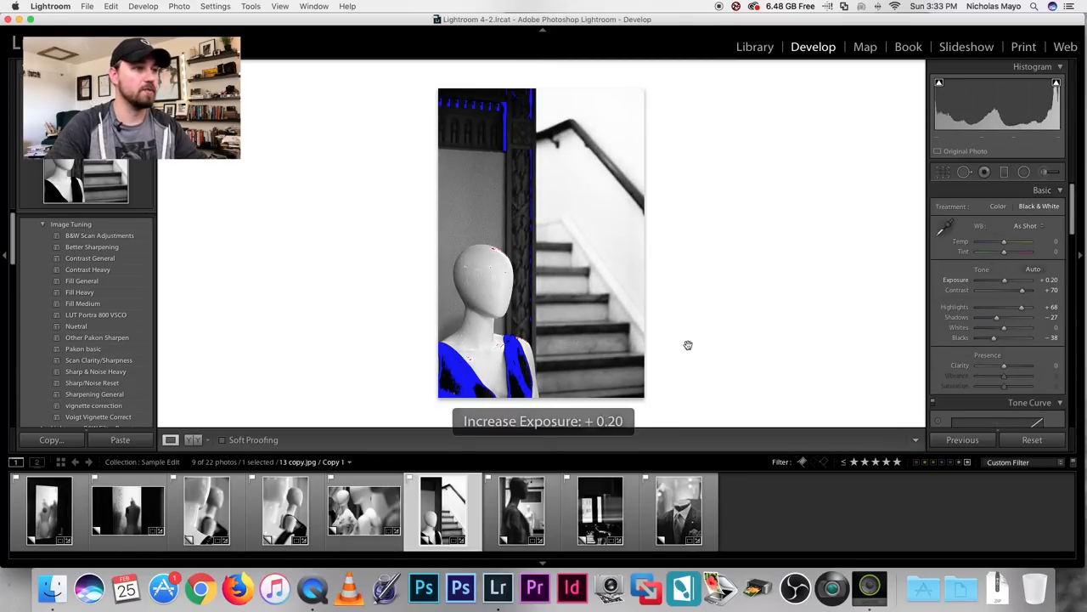
{"action": "left_click", "coordinate": [520, 512]}
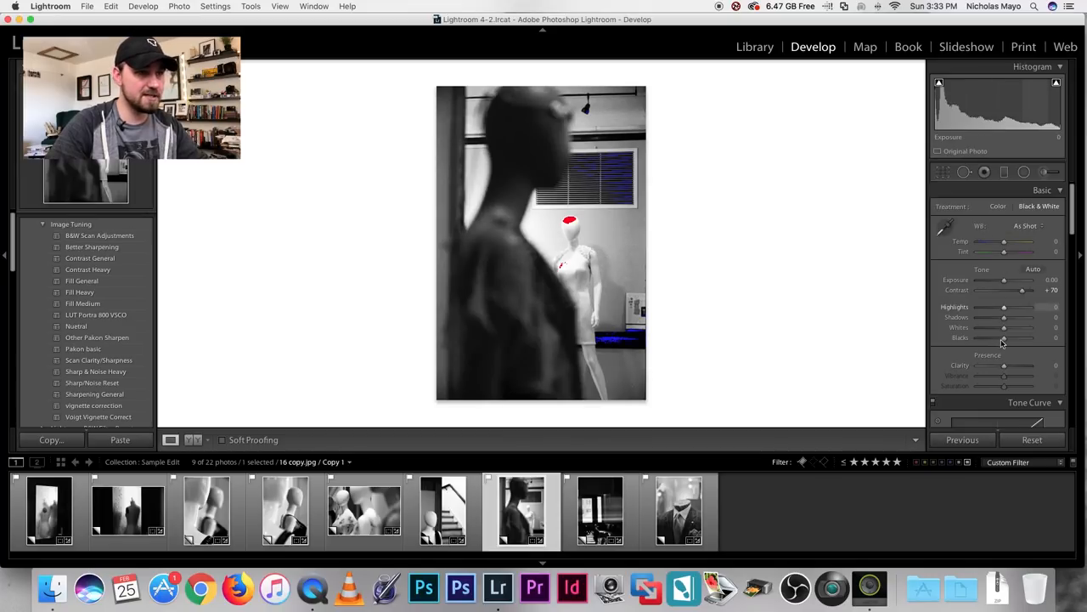
Step: Deepen blacks and retune shadows and highlights on the blurred-figure frame, then select the chairs frame
{"action": "left_click_drag", "start_coordinate": [1003, 337], "coordinate": [993, 336]}
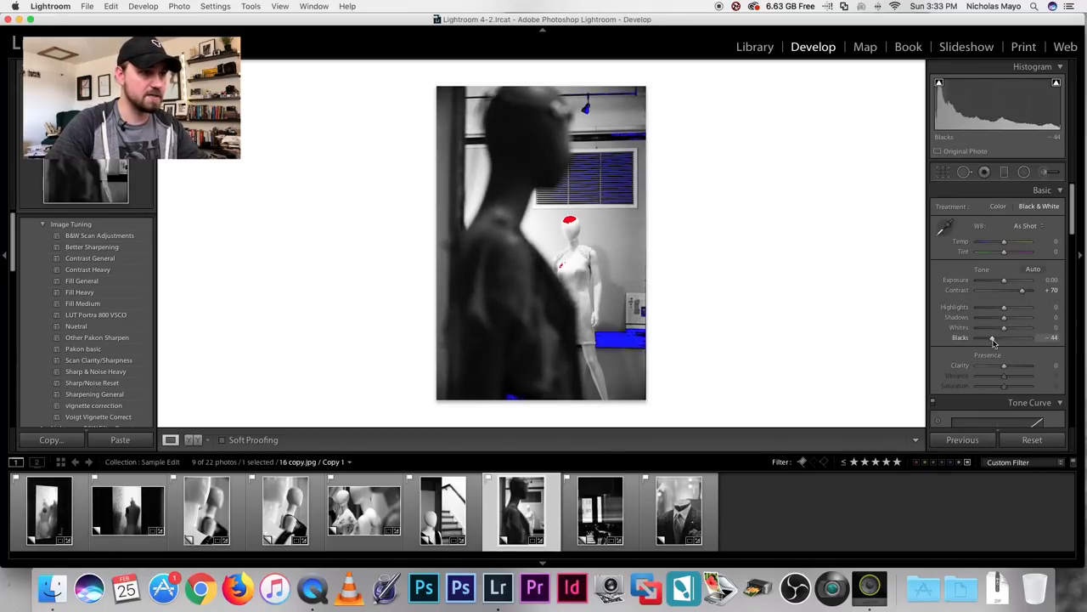
{"action": "left_click_drag", "start_coordinate": [992, 337], "coordinate": [978, 337]}
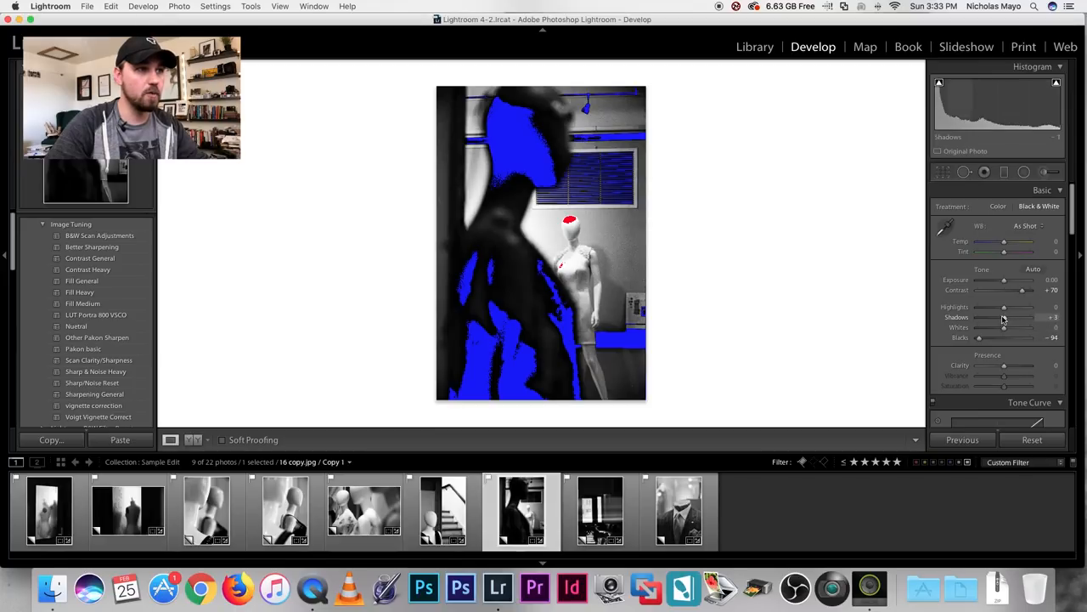
{"action": "left_click_drag", "start_coordinate": [1003, 318], "coordinate": [1019, 317]}
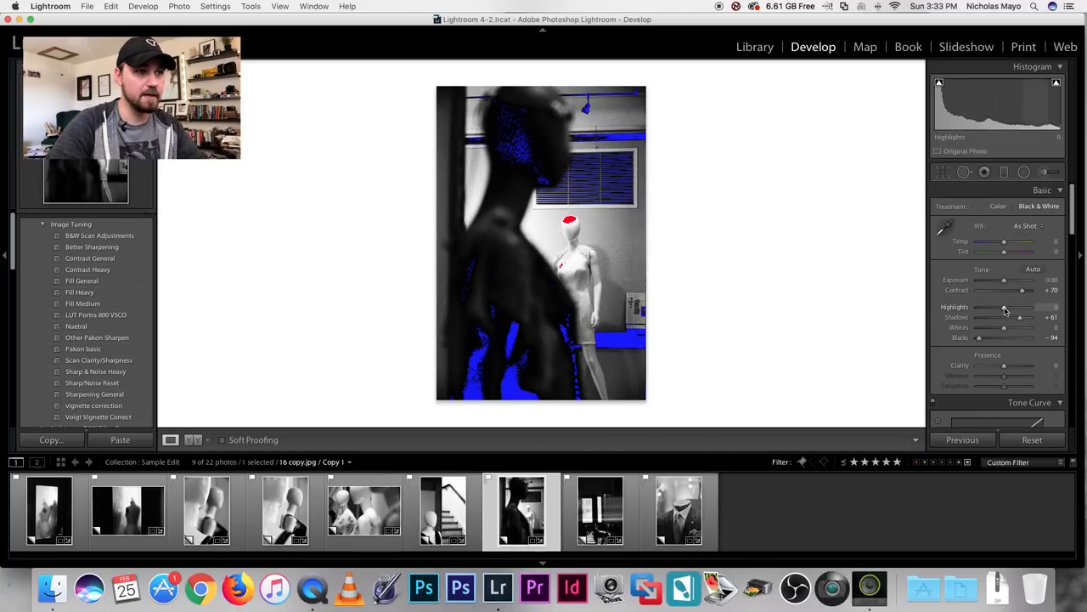
{"action": "left_click_drag", "start_coordinate": [1023, 306], "coordinate": [1011, 306]}
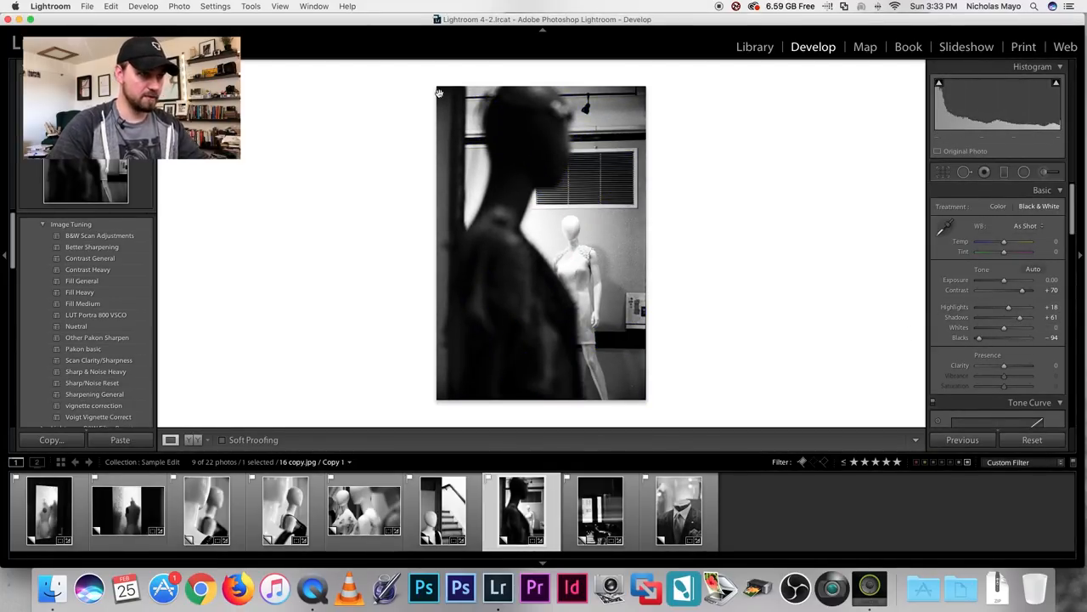
{"action": "mouse_move", "coordinate": [632, 175]}
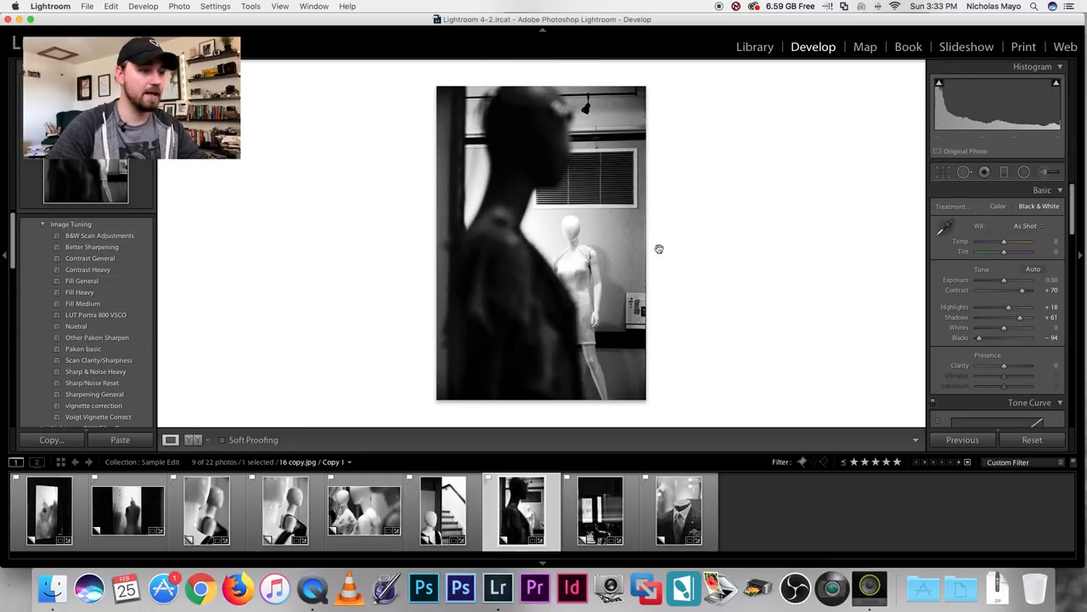
{"action": "left_click", "coordinate": [600, 510]}
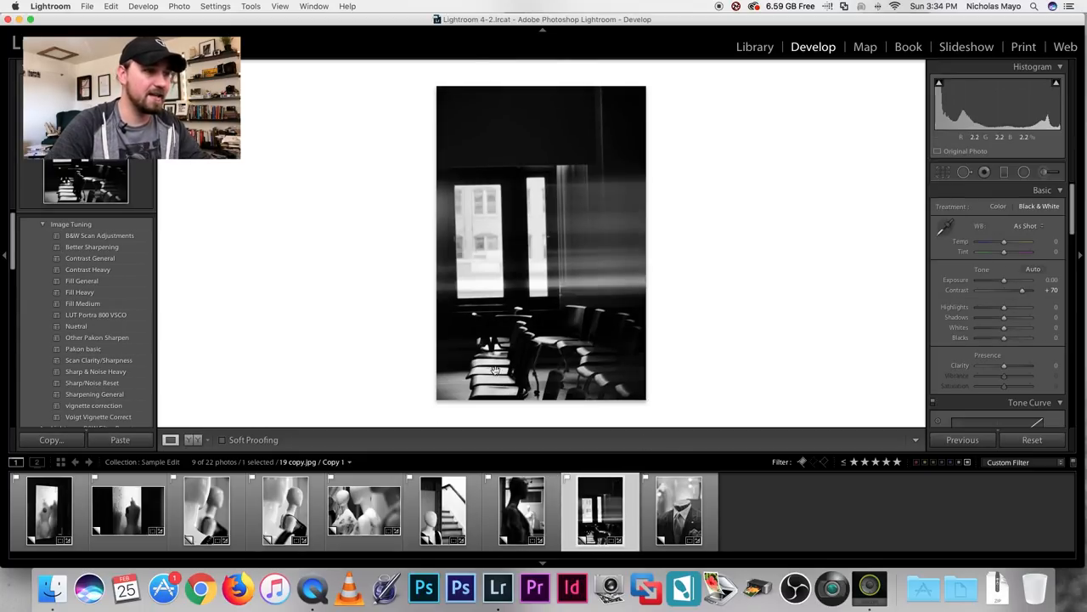
{"action": "mouse_move", "coordinate": [799, 292]}
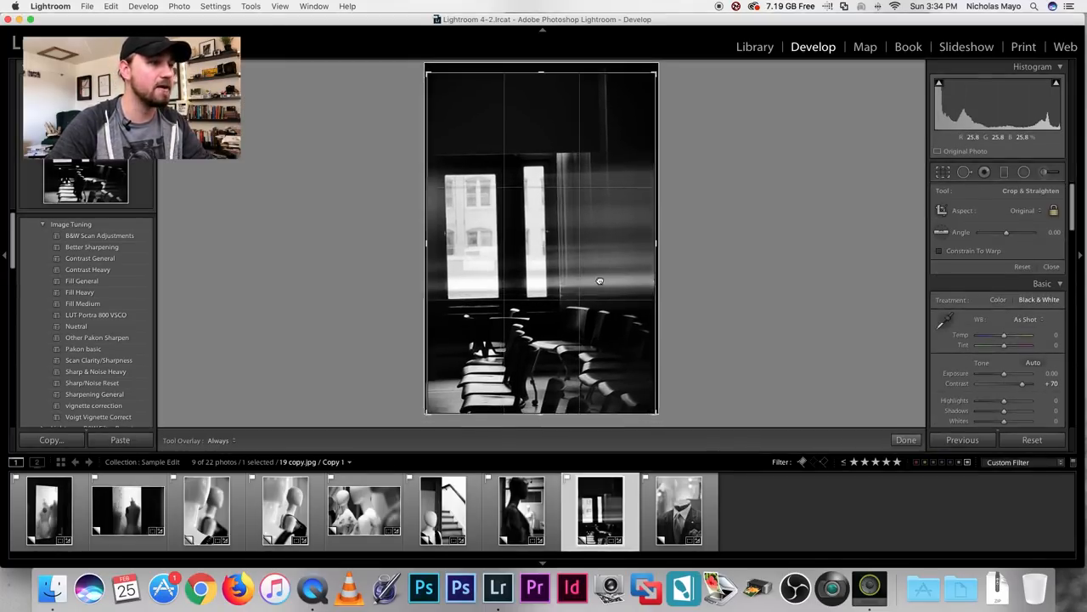
Step: Briefly show the crop framing on the chairs-by-the-window frame
{"action": "left_click", "coordinate": [905, 439]}
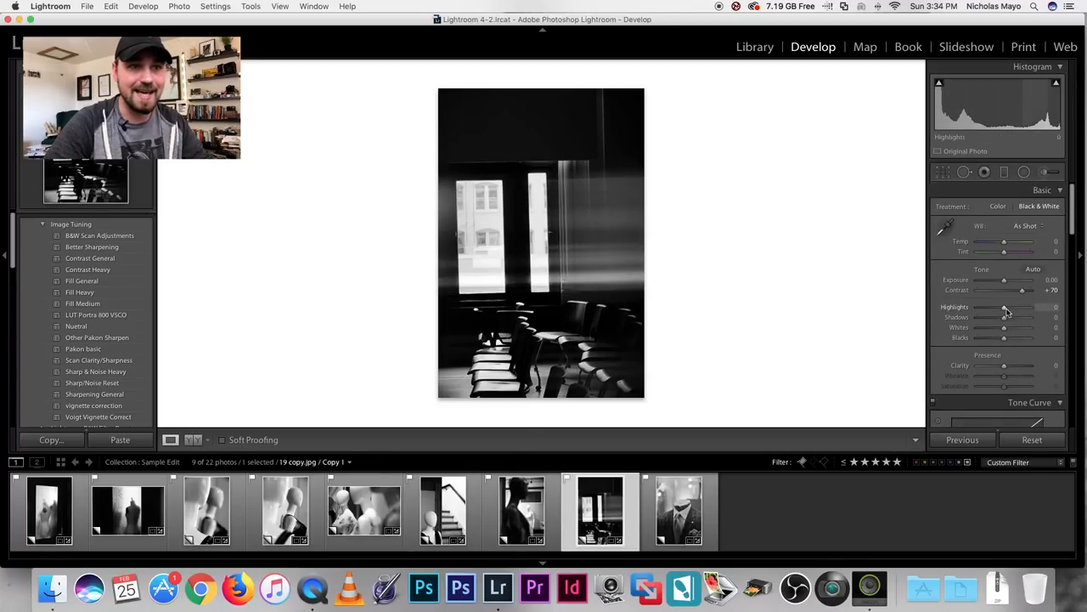
Step: Brighten highlights and whites and push blacks to the clipping point on the chairs frame
{"action": "left_click_drag", "start_coordinate": [1006, 305], "coordinate": [1012, 306]}
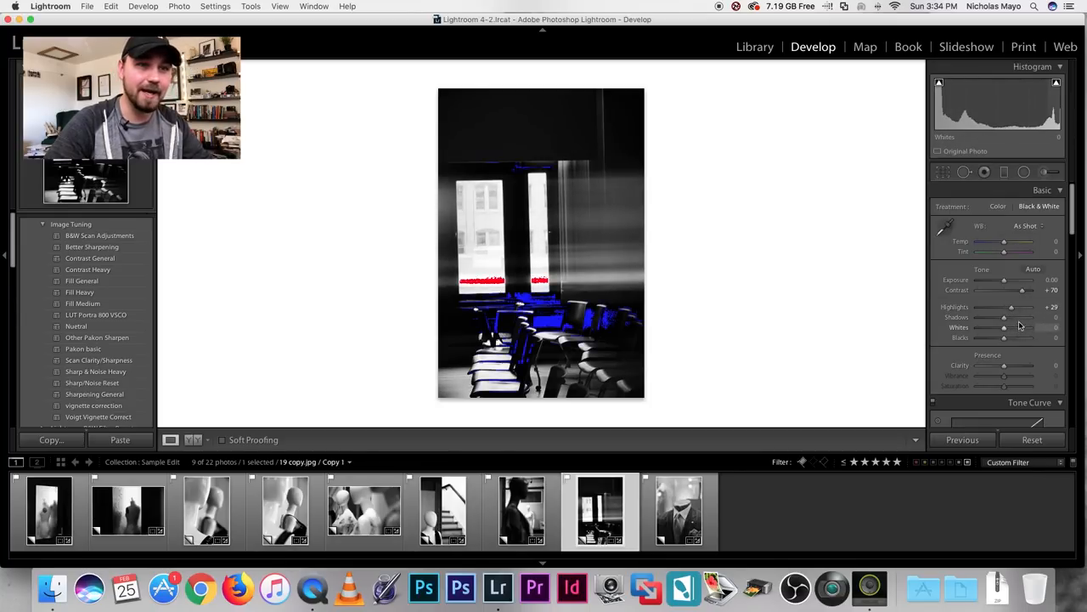
{"action": "left_click_drag", "start_coordinate": [1013, 306], "coordinate": [1023, 306]}
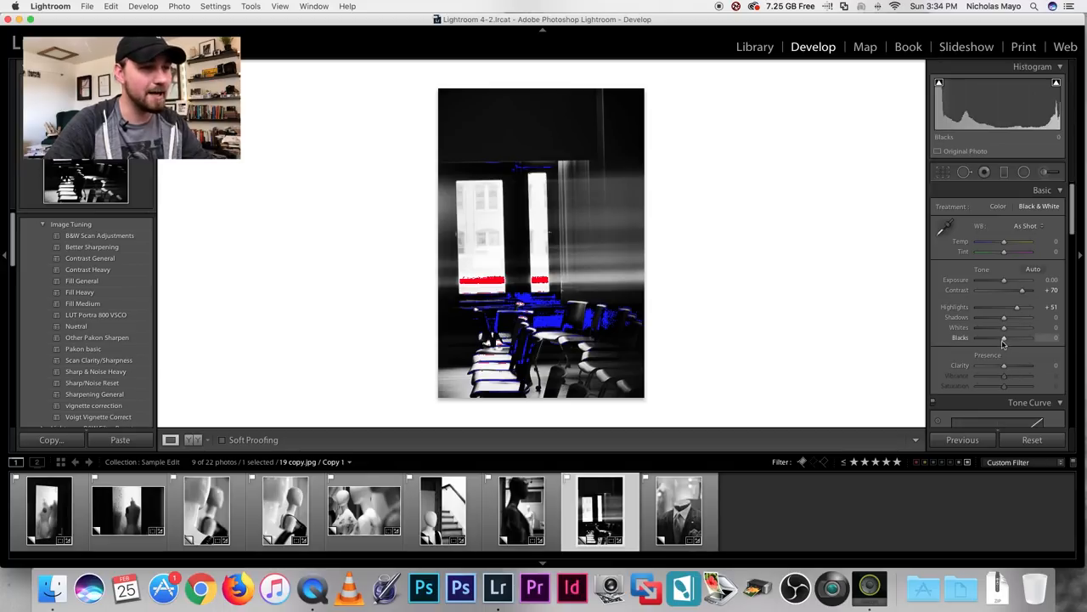
{"action": "left_click_drag", "start_coordinate": [1002, 338], "coordinate": [999, 339]}
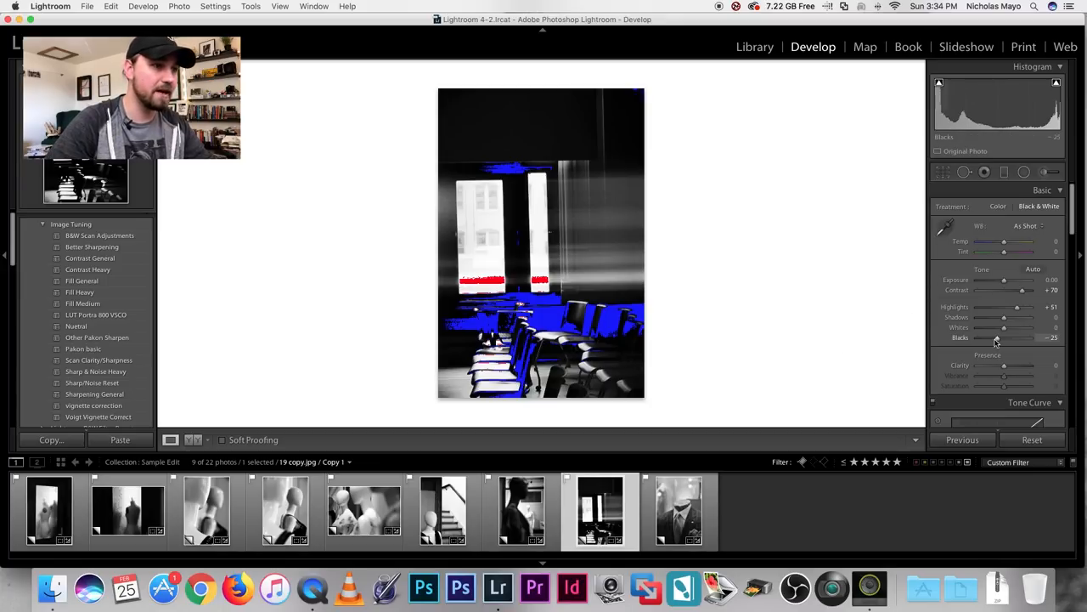
{"action": "left_click_drag", "start_coordinate": [994, 336], "coordinate": [989, 337]}
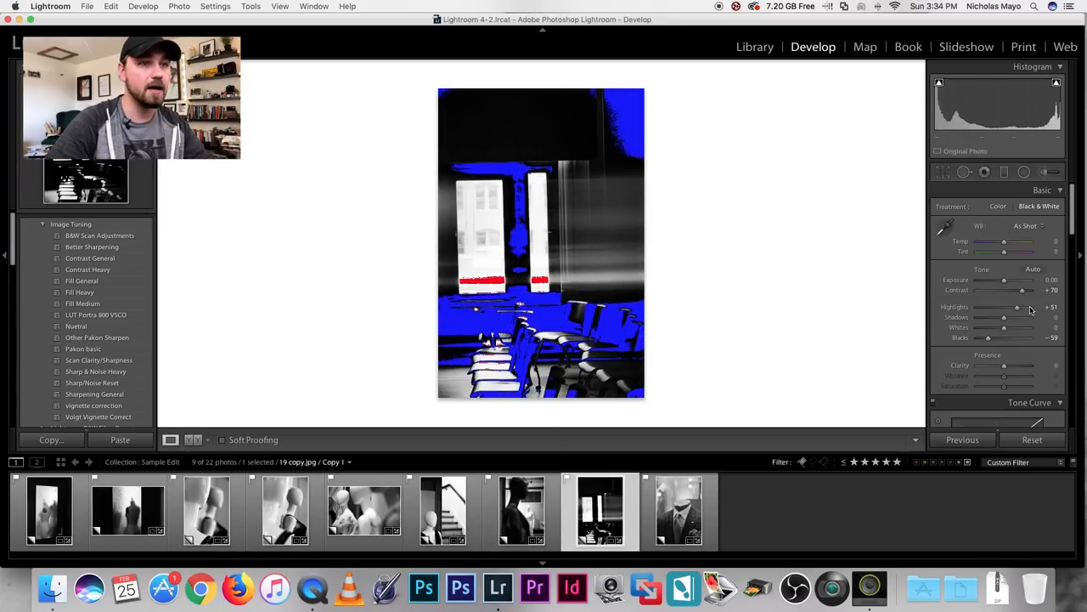
{"action": "left_click_drag", "start_coordinate": [1002, 318], "coordinate": [1013, 318]}
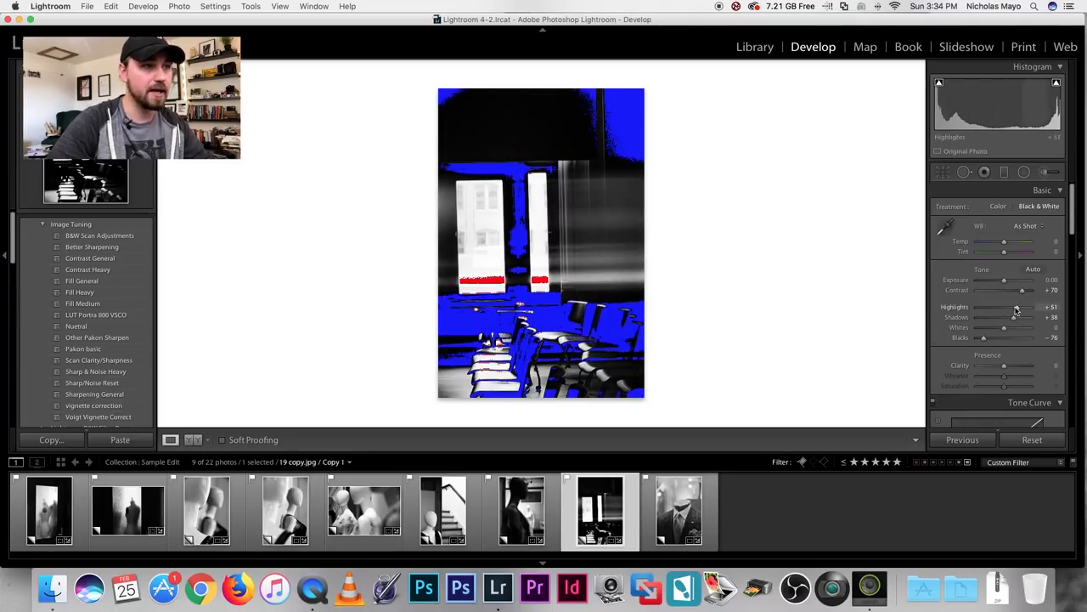
{"action": "left_click_drag", "start_coordinate": [1003, 327], "coordinate": [1040, 326]}
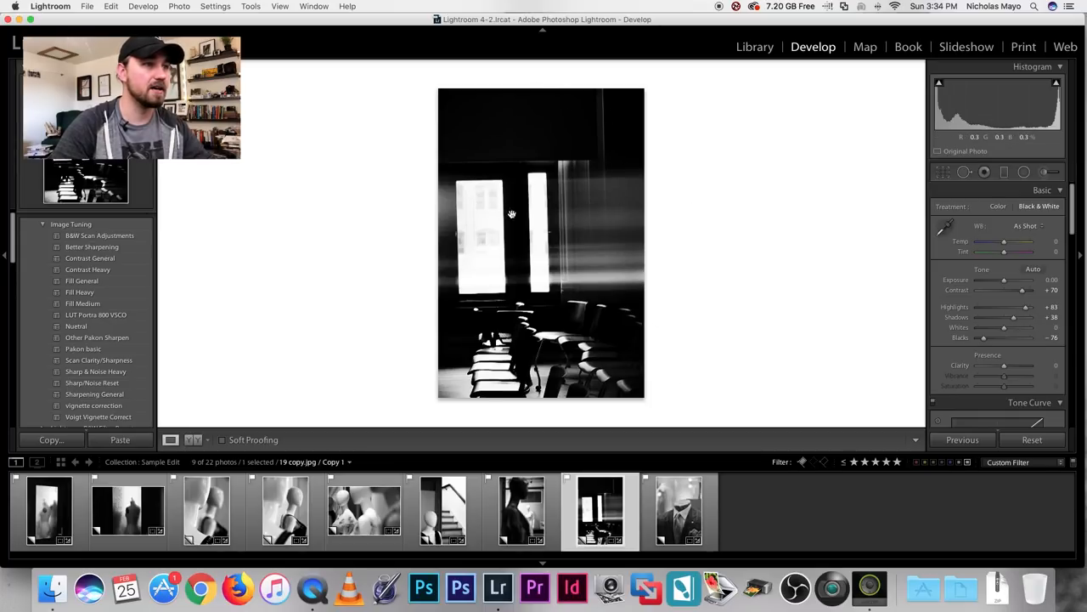
{"action": "mouse_move", "coordinate": [615, 332]}
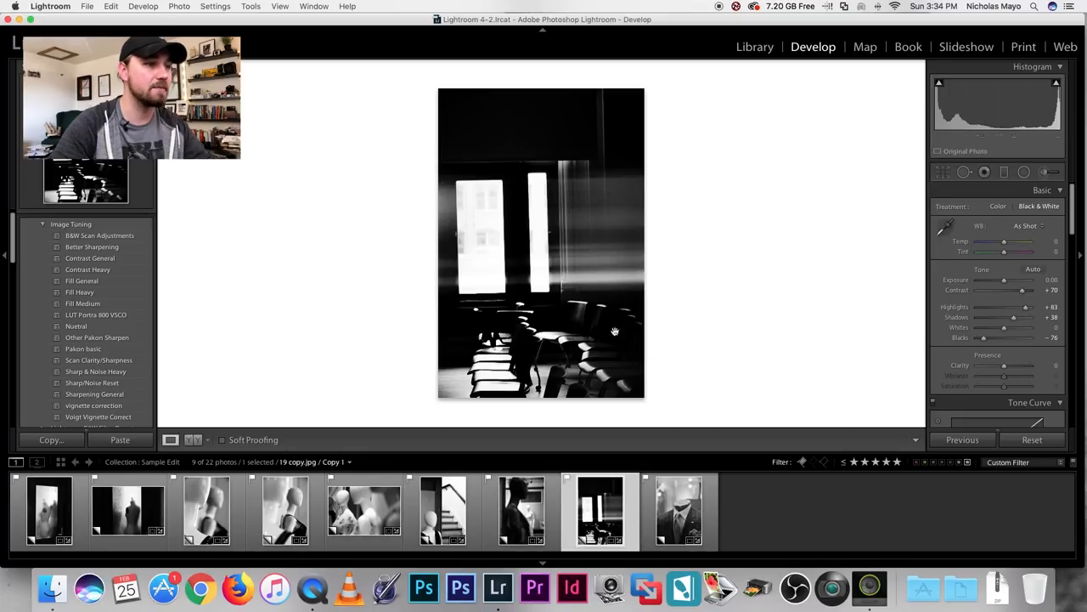
{"action": "mouse_move", "coordinate": [679, 279]}
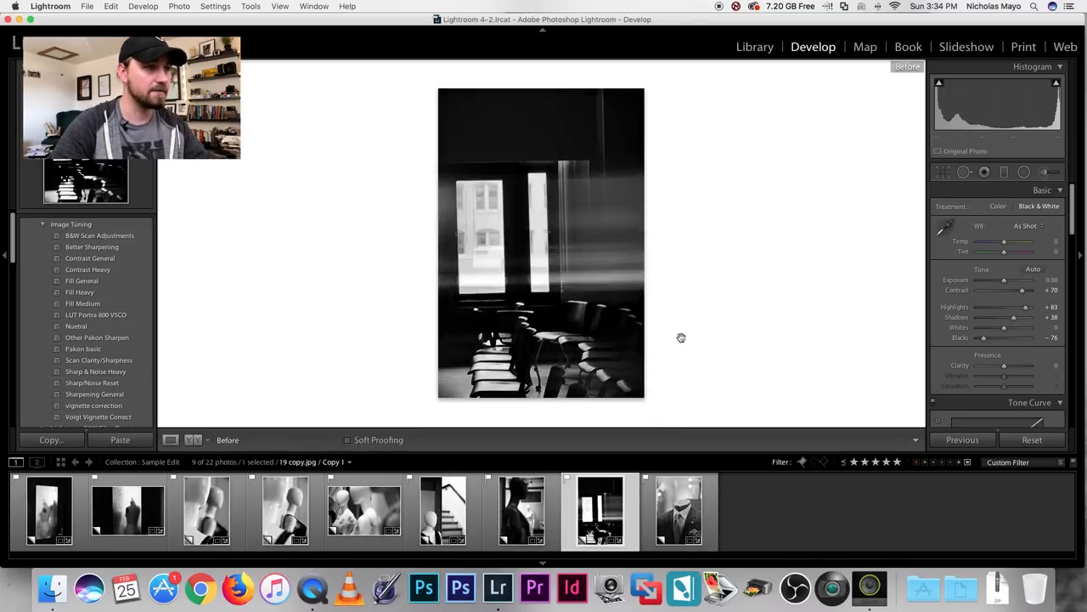
{"action": "mouse_move", "coordinate": [692, 325]}
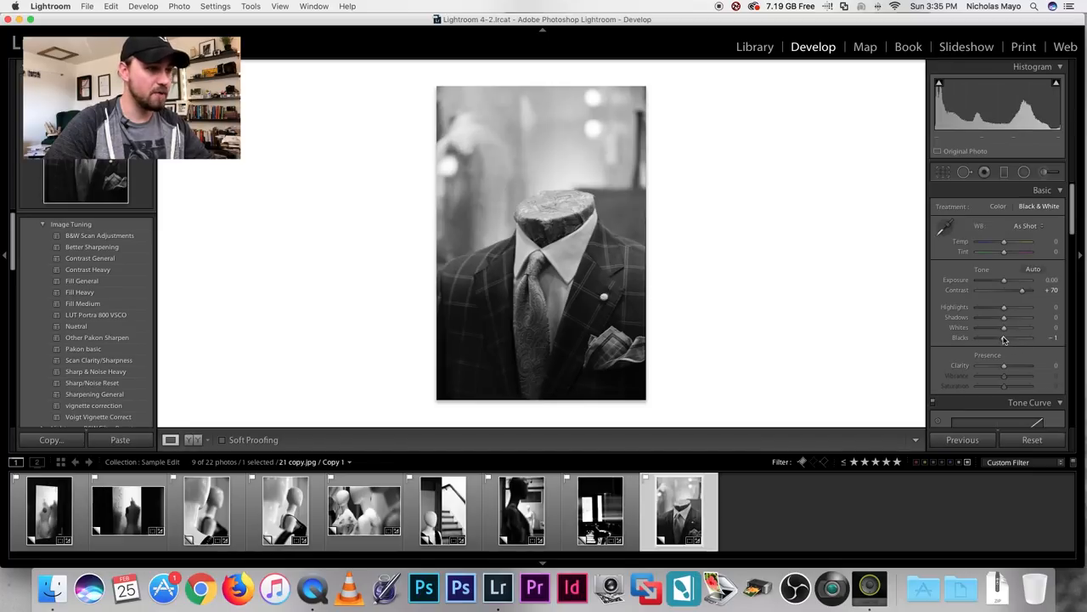
Step: Set a deep black point, lift the shadows and retune contrast and highlights on the suit frame
{"action": "left_click_drag", "start_coordinate": [1023, 337], "coordinate": [989, 336]}
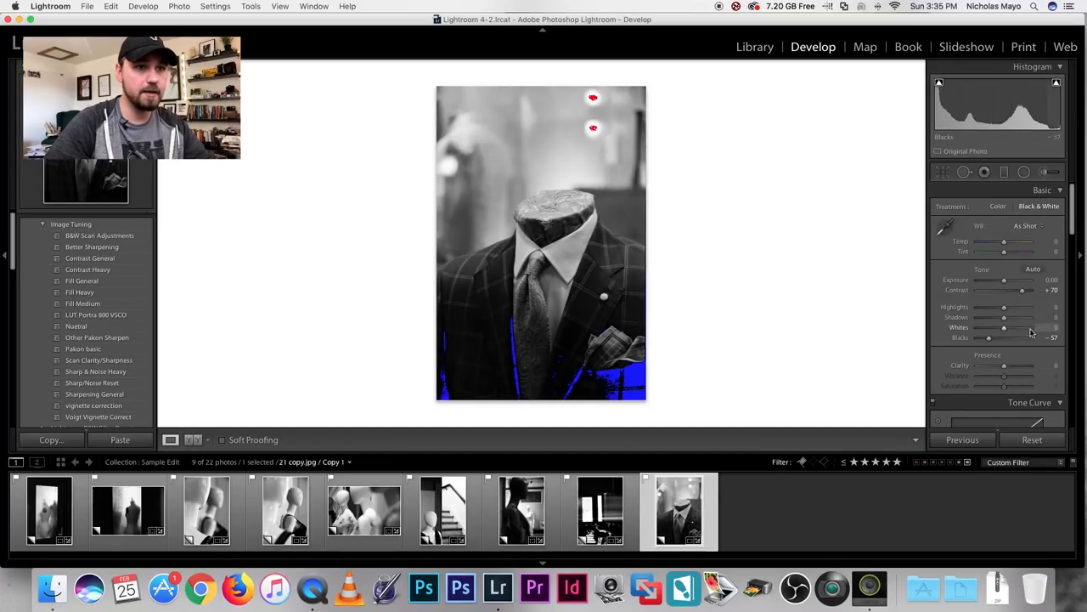
{"action": "left_click_drag", "start_coordinate": [989, 318], "coordinate": [1023, 318]}
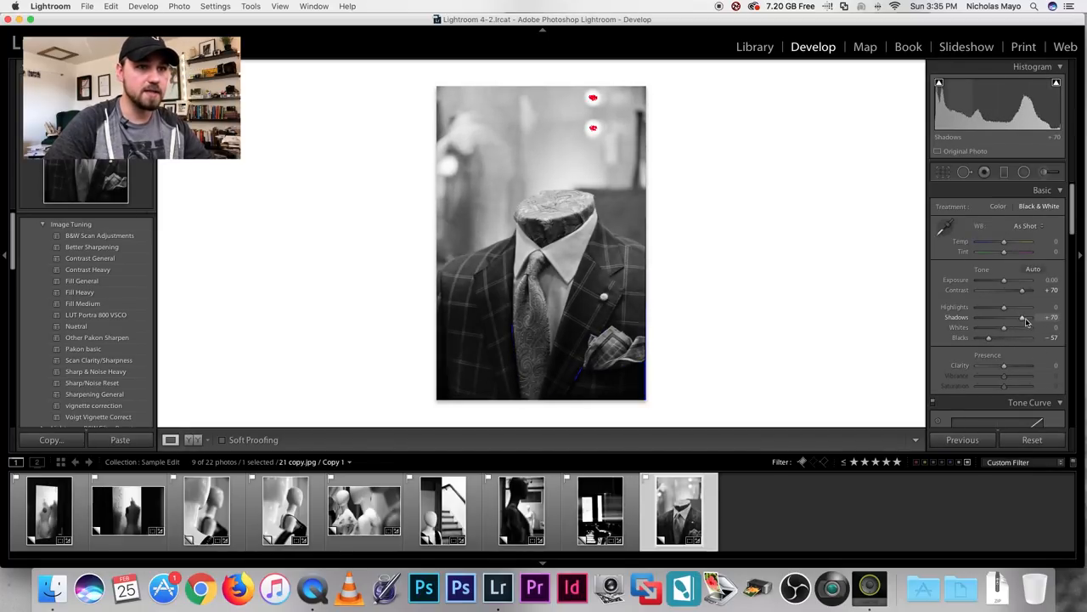
{"action": "left_click_drag", "start_coordinate": [989, 336], "coordinate": [982, 336]}
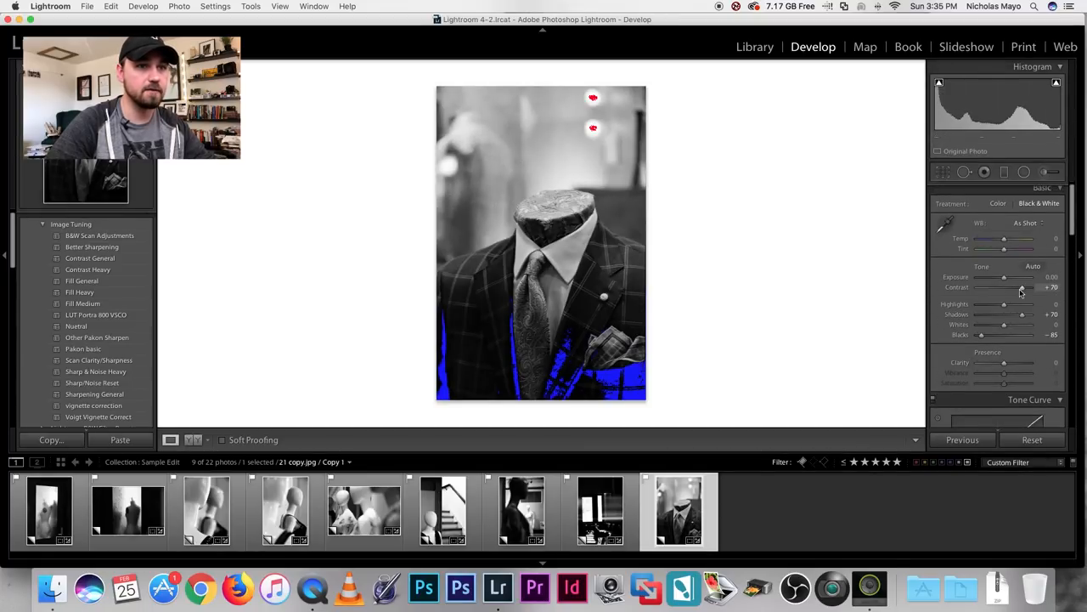
{"action": "left_click_drag", "start_coordinate": [1023, 287], "coordinate": [1026, 287]}
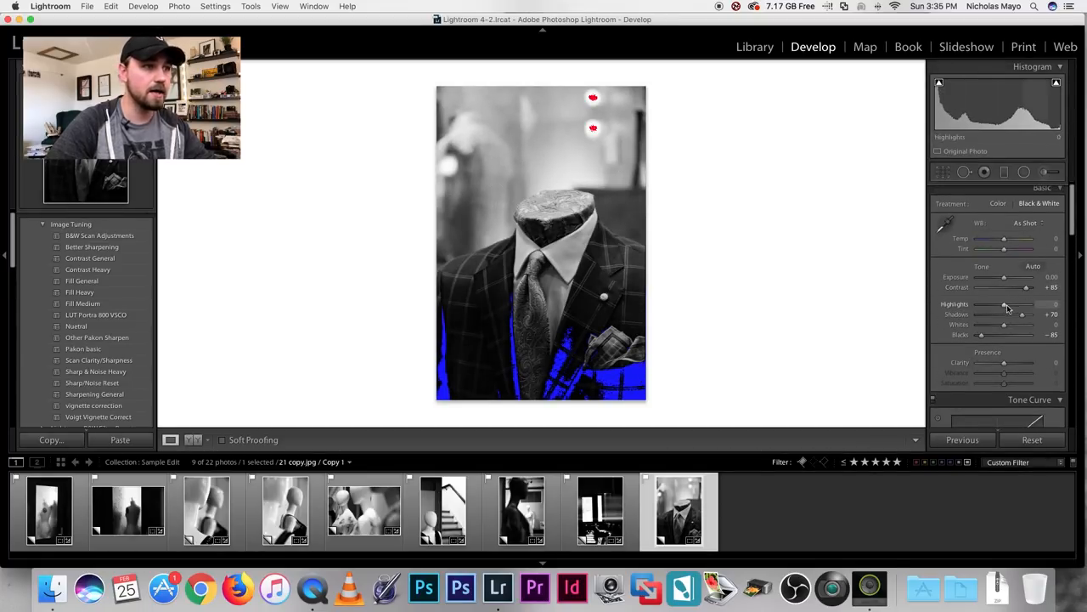
{"action": "left_click_drag", "start_coordinate": [1006, 304], "coordinate": [1020, 304]}
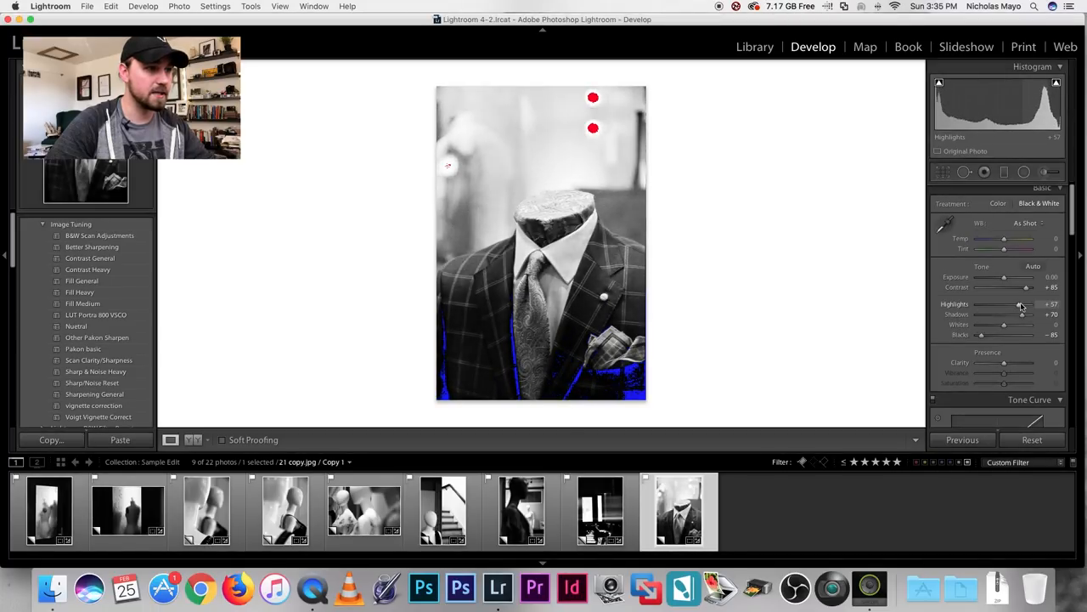
{"action": "left_click_drag", "start_coordinate": [1023, 304], "coordinate": [1017, 304]}
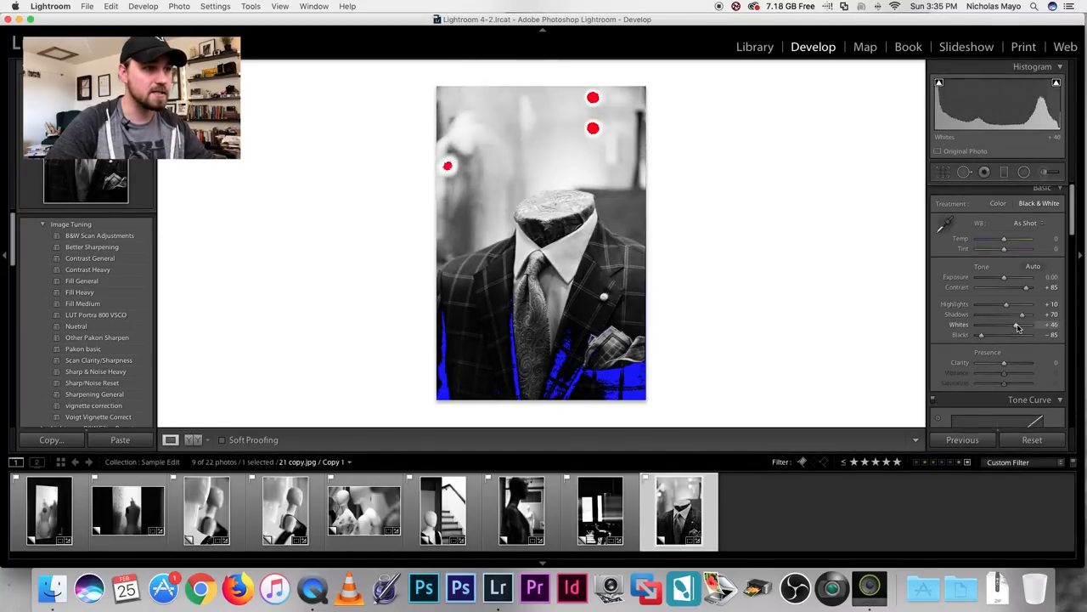
Step: Refine the whites and highlights, then rebalance the shadows for punchier contrast
{"action": "left_click_drag", "start_coordinate": [1018, 325], "coordinate": [1006, 324]}
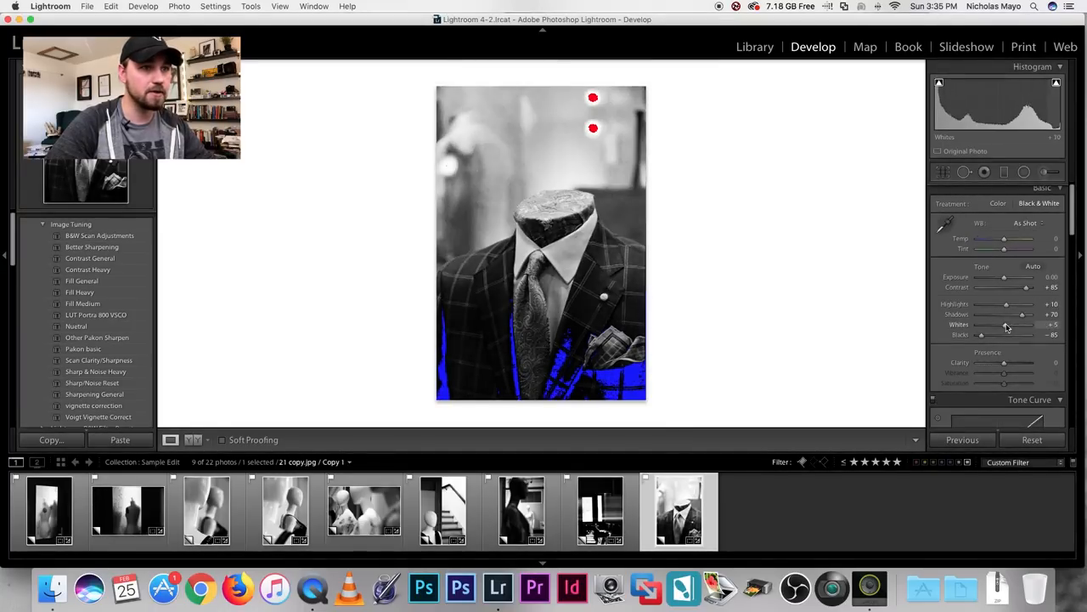
{"action": "left_click_drag", "start_coordinate": [1006, 303], "coordinate": [1015, 303]}
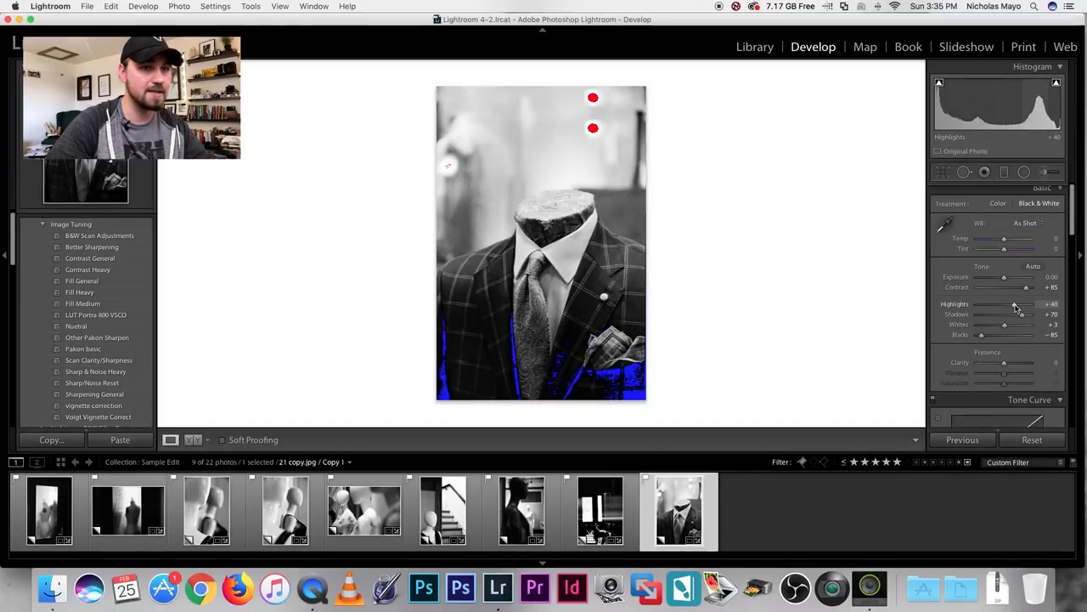
{"action": "left_click_drag", "start_coordinate": [1016, 303], "coordinate": [1006, 302]}
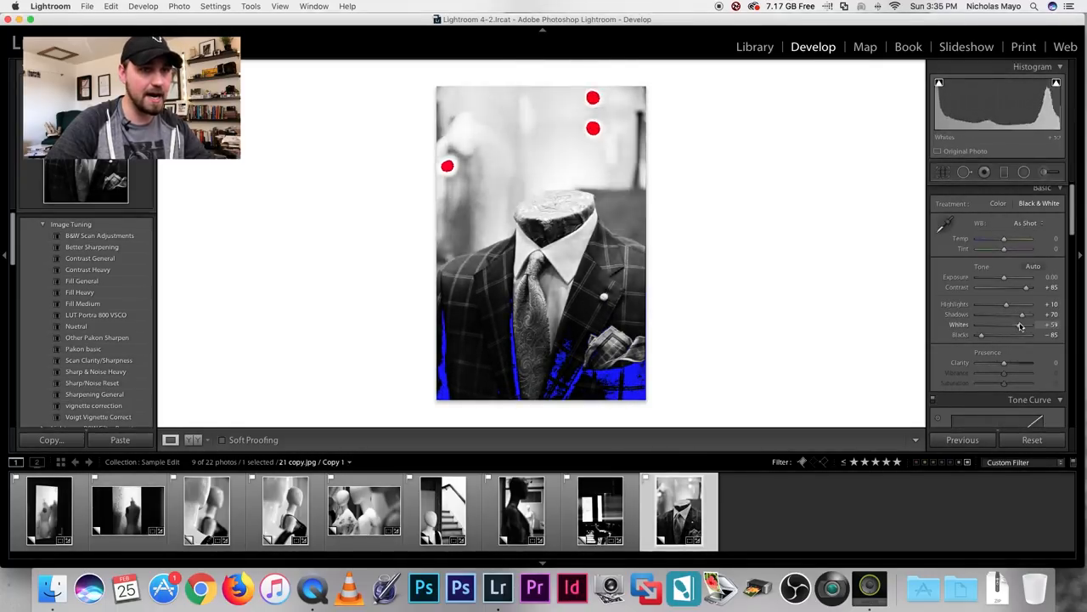
{"action": "left_click_drag", "start_coordinate": [1005, 304], "coordinate": [1003, 304]}
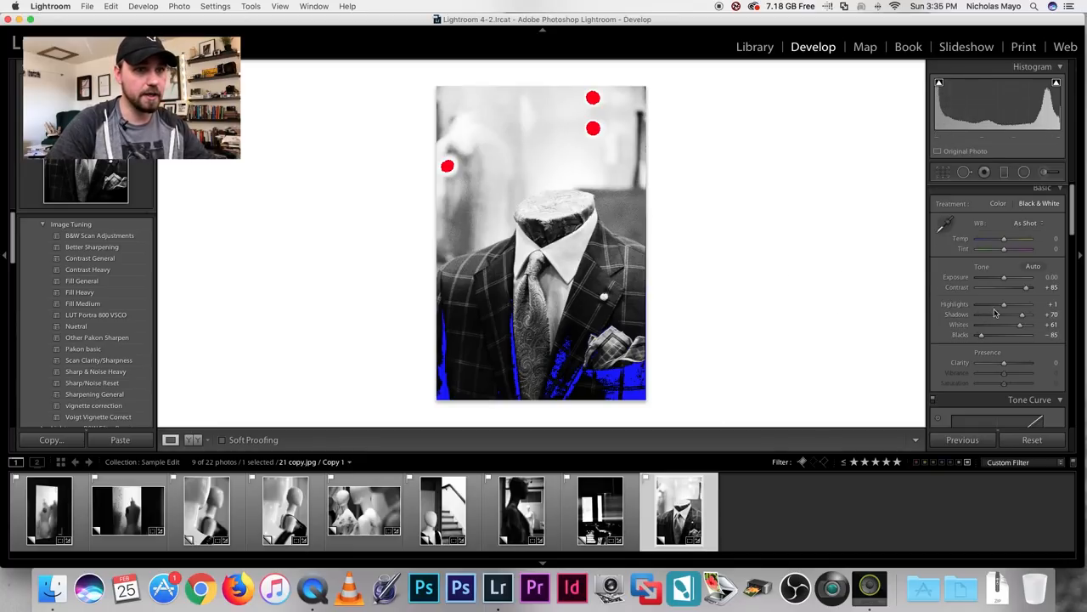
{"action": "left_click_drag", "start_coordinate": [1023, 324], "coordinate": [1009, 324]}
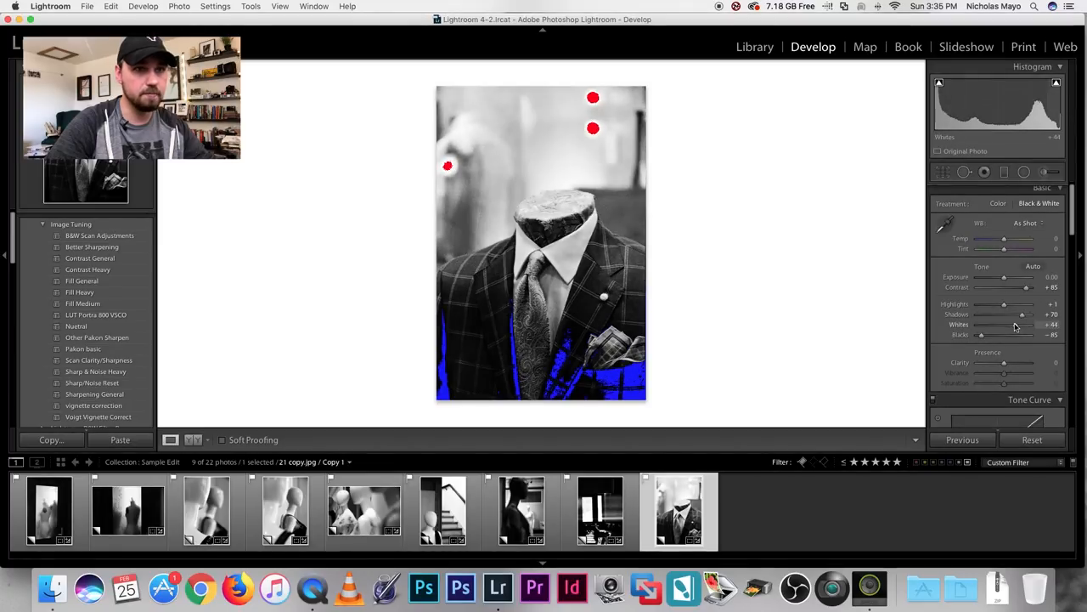
{"action": "left_click_drag", "start_coordinate": [1023, 315], "coordinate": [1016, 314]}
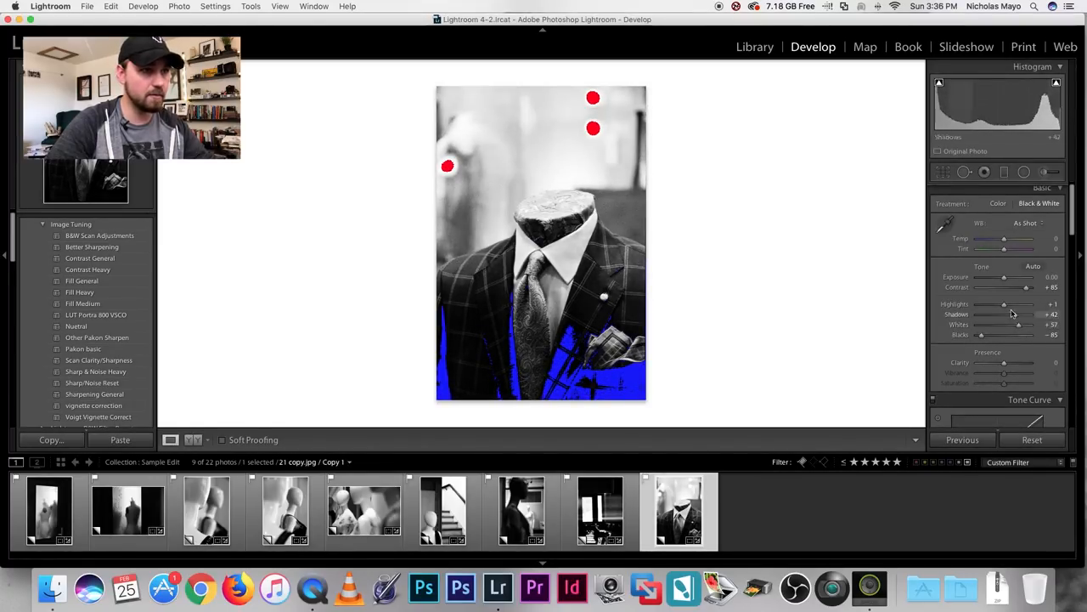
{"action": "left_click_drag", "start_coordinate": [1016, 314], "coordinate": [1006, 314]}
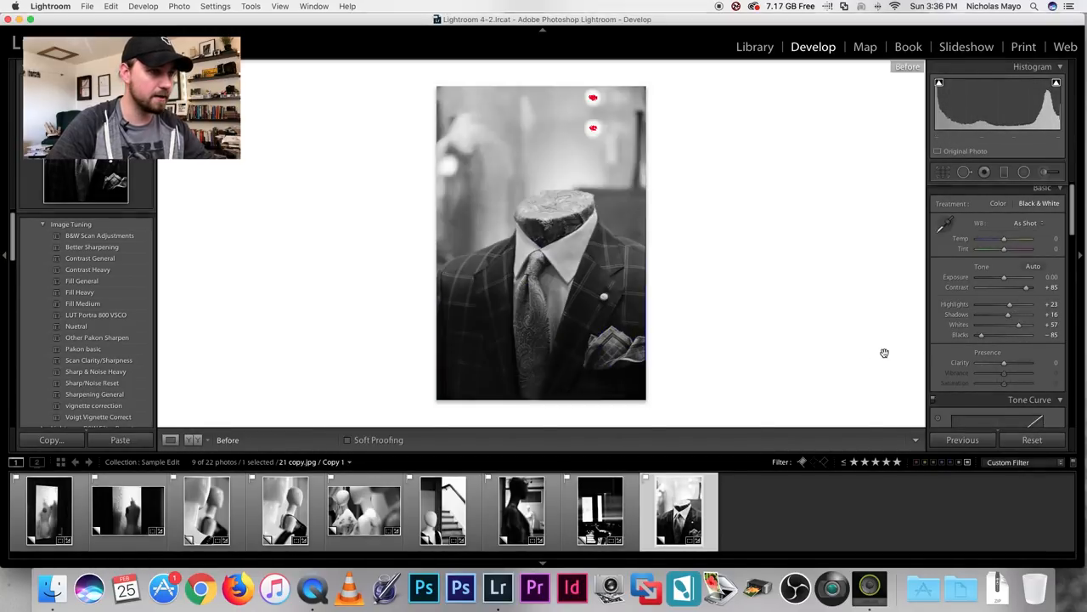
Step: Inspect the blouse and staircase frames close up and begin Spot Removal on the staircase frame's dust
{"action": "left_click", "coordinate": [363, 510]}
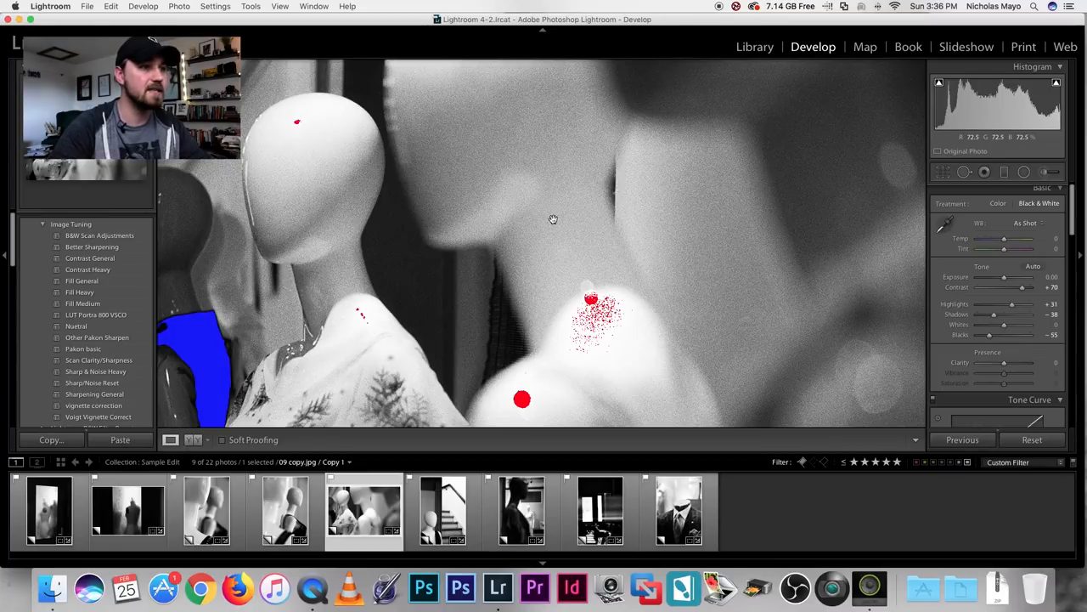
{"action": "left_click", "coordinate": [441, 511]}
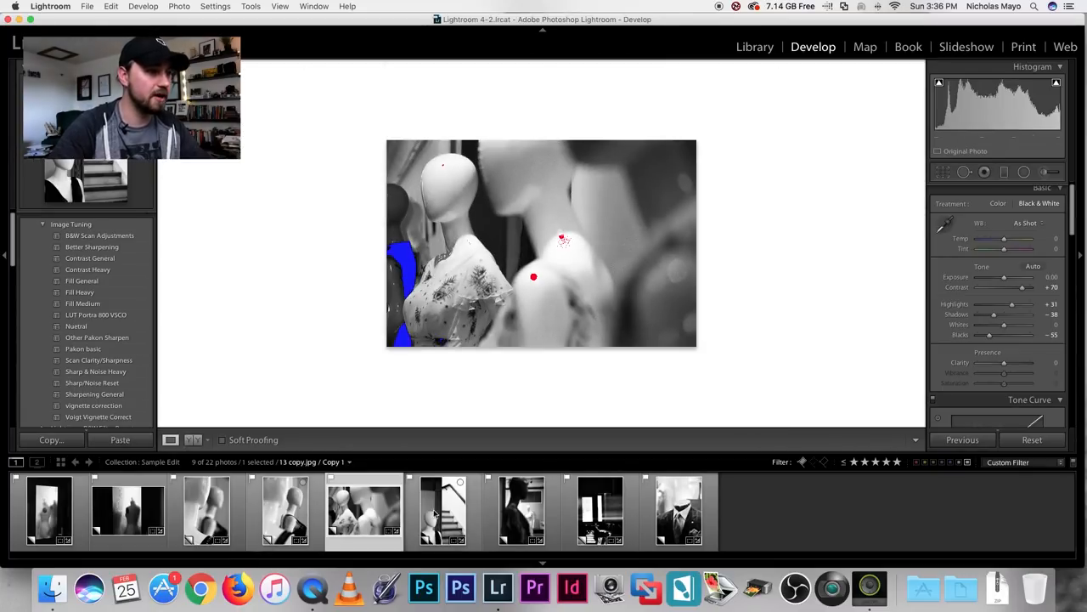
{"action": "left_click", "coordinate": [442, 511]}
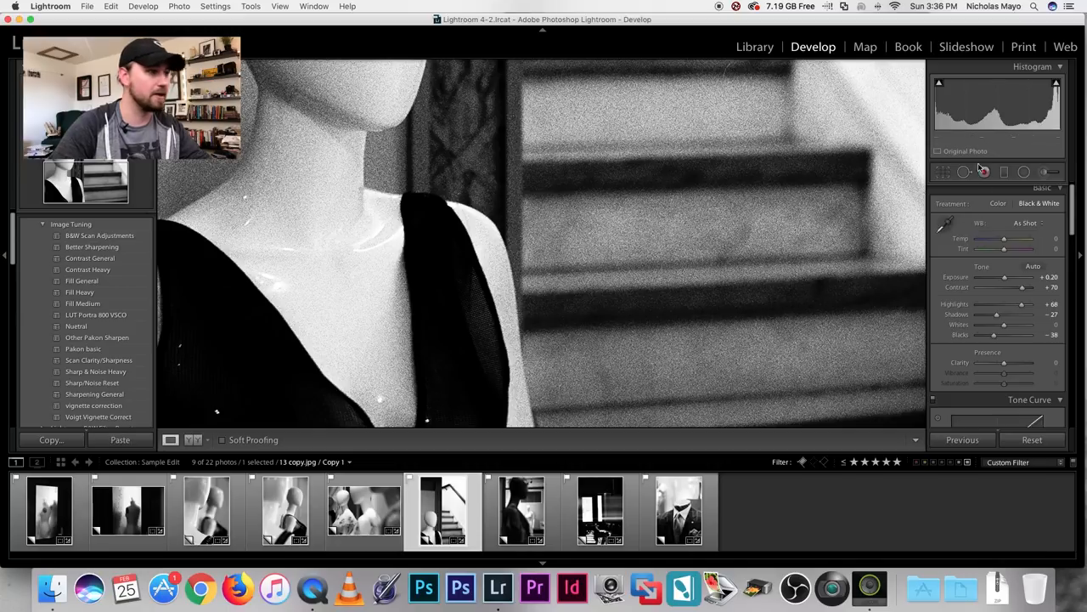
{"action": "left_click", "coordinate": [982, 173]}
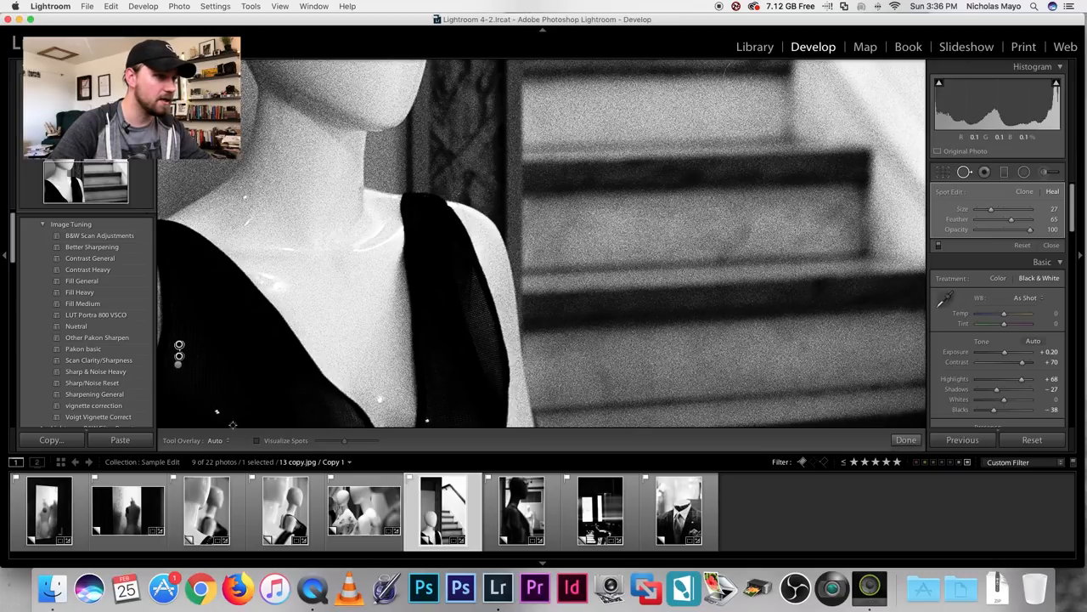
{"action": "mouse_move", "coordinate": [214, 412]}
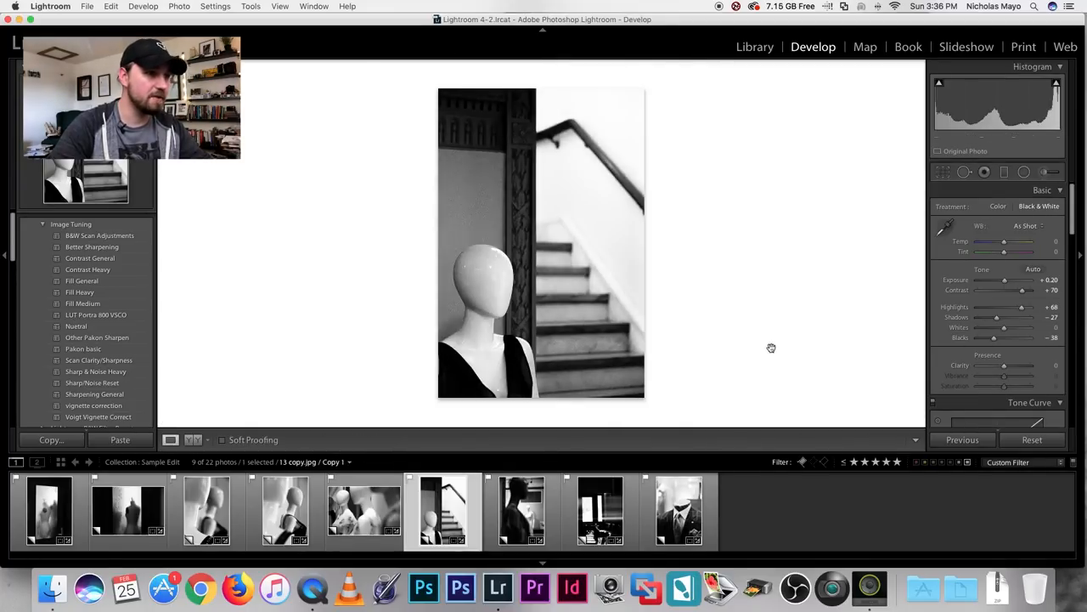
{"action": "mouse_move", "coordinate": [875, 357]}
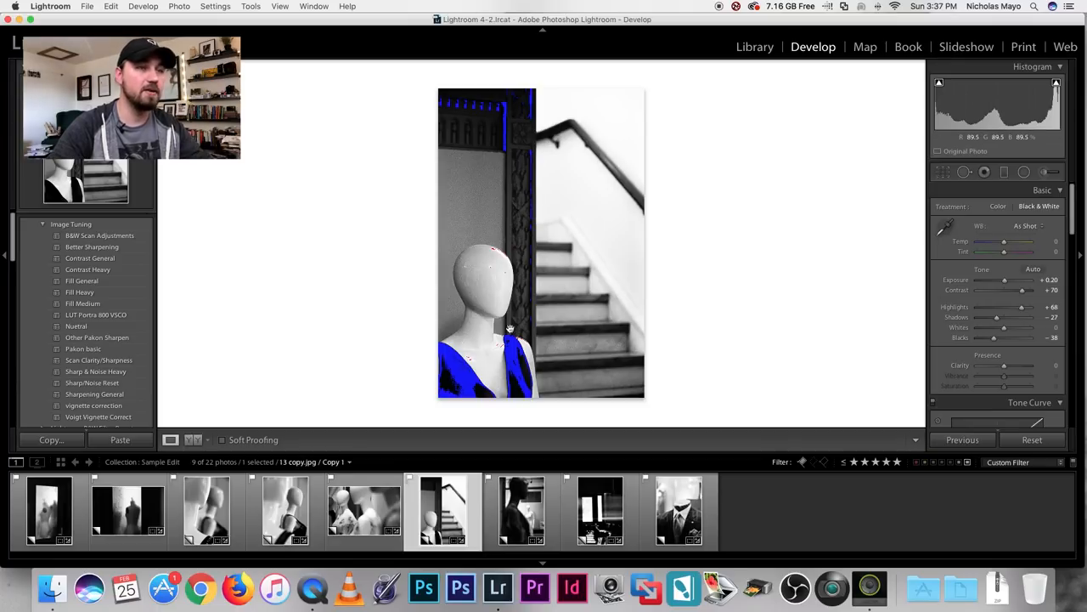
{"action": "mouse_move", "coordinate": [666, 235]}
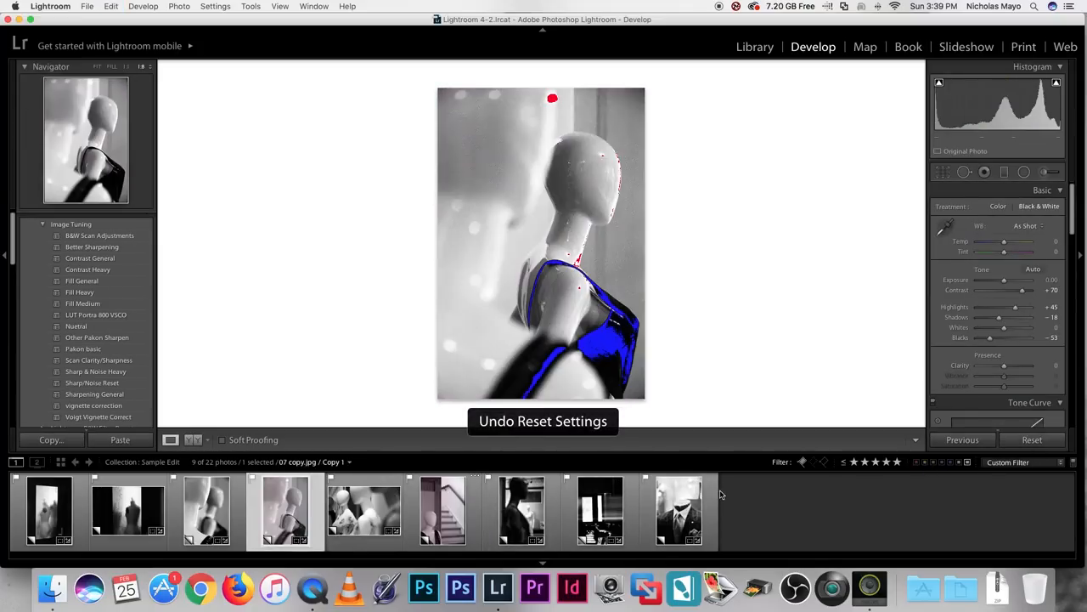
Step: Return to the mannequin-and-staircase frame and show it whole with its black-and-white edits
{"action": "left_click", "coordinate": [444, 519]}
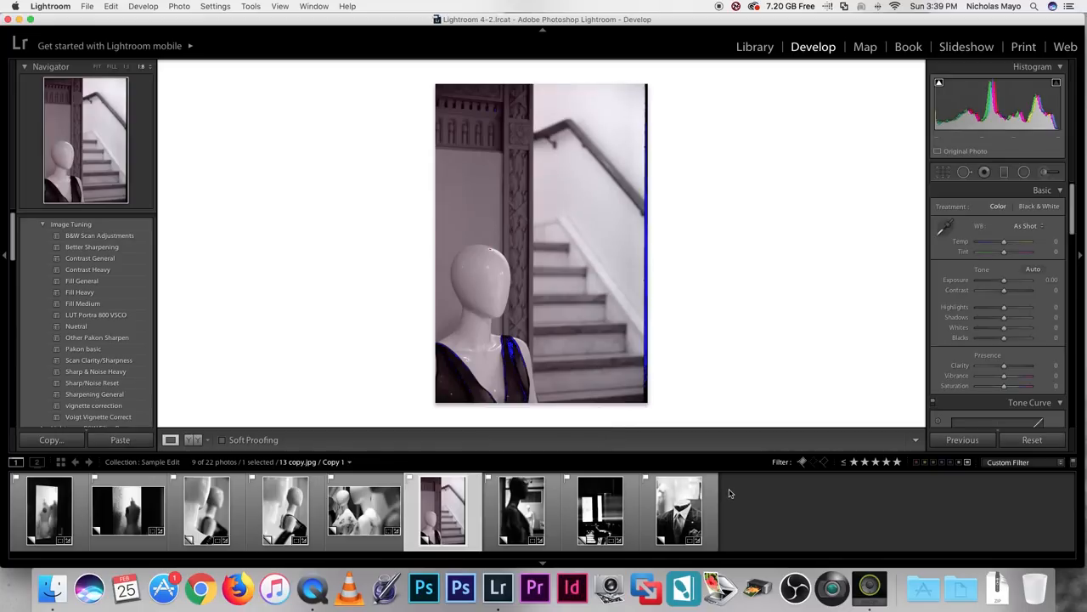
{"action": "left_click", "coordinate": [1040, 207]}
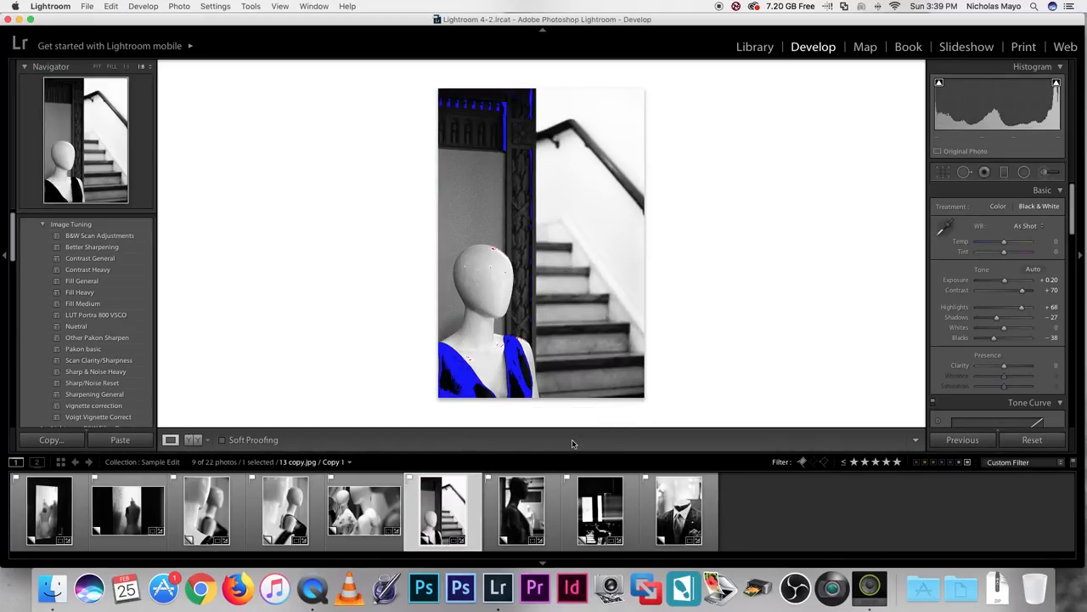